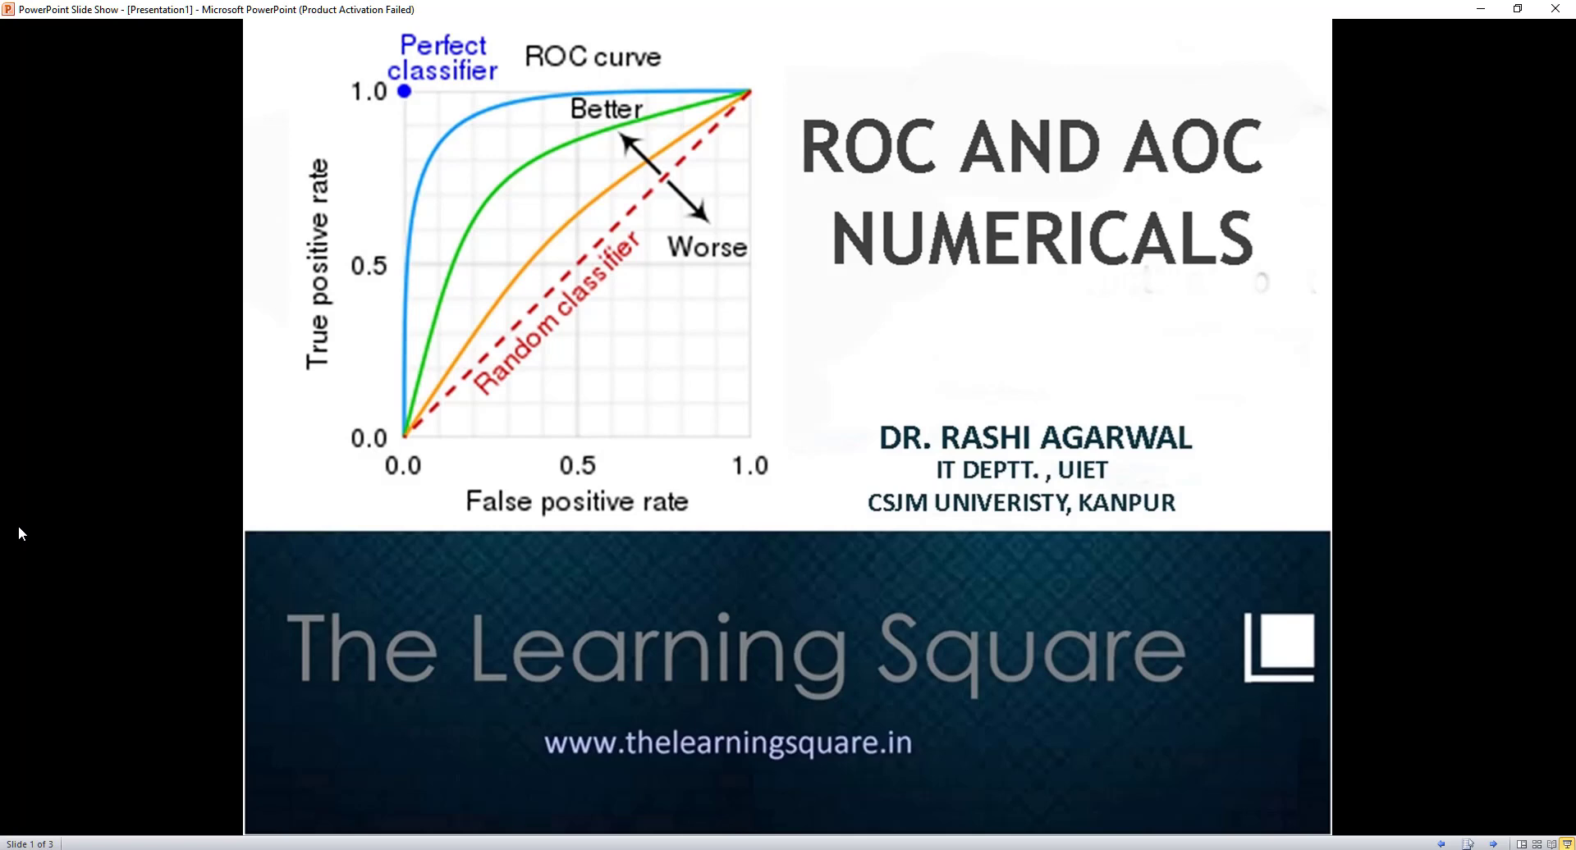
mouse_move(570, 628)
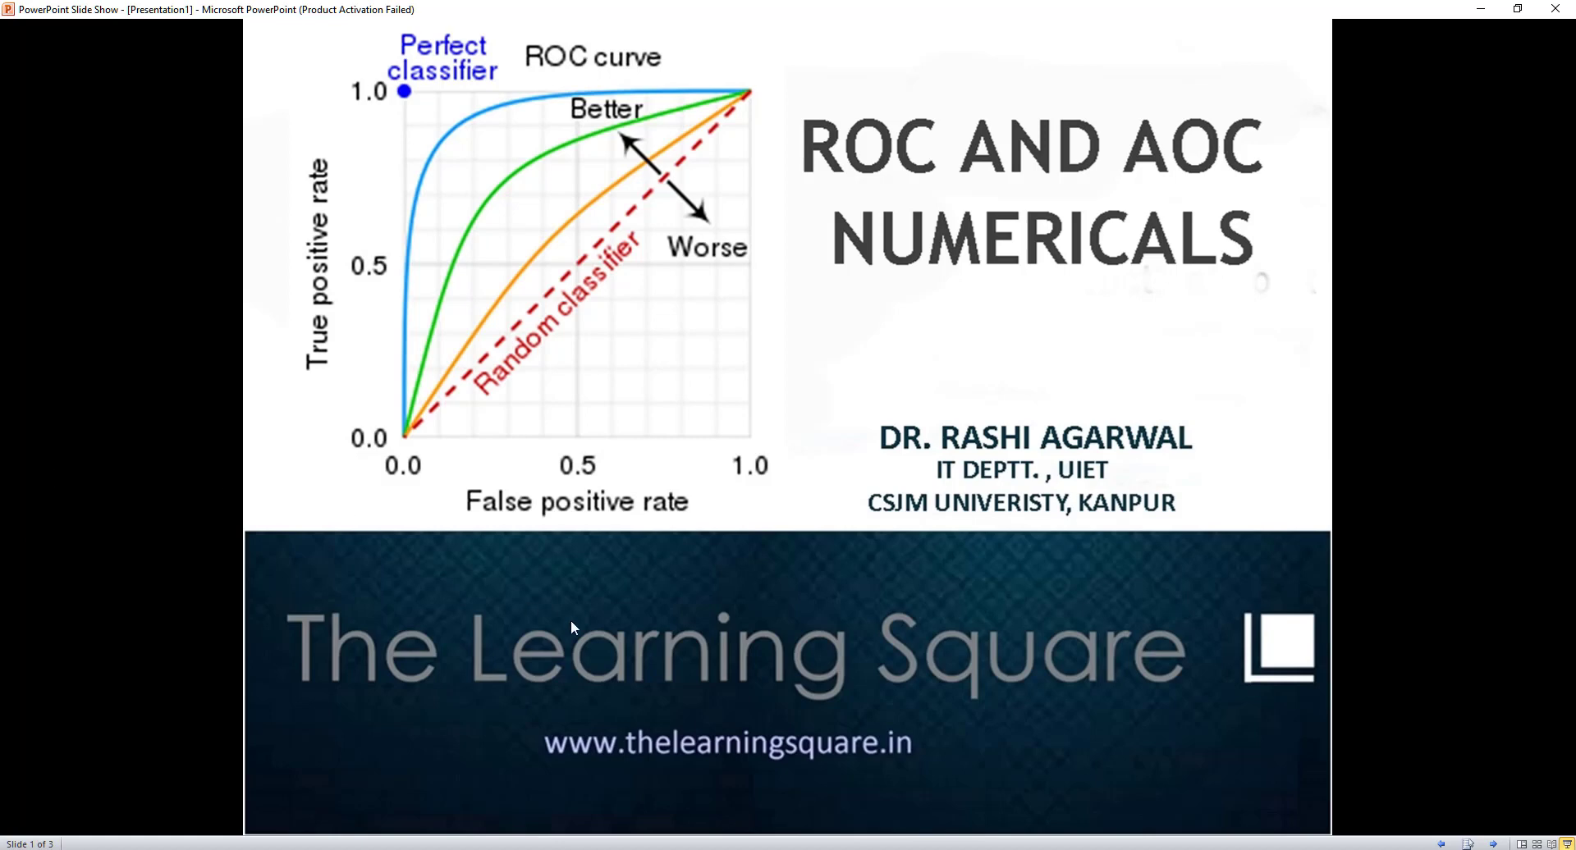
mouse_move(304, 282)
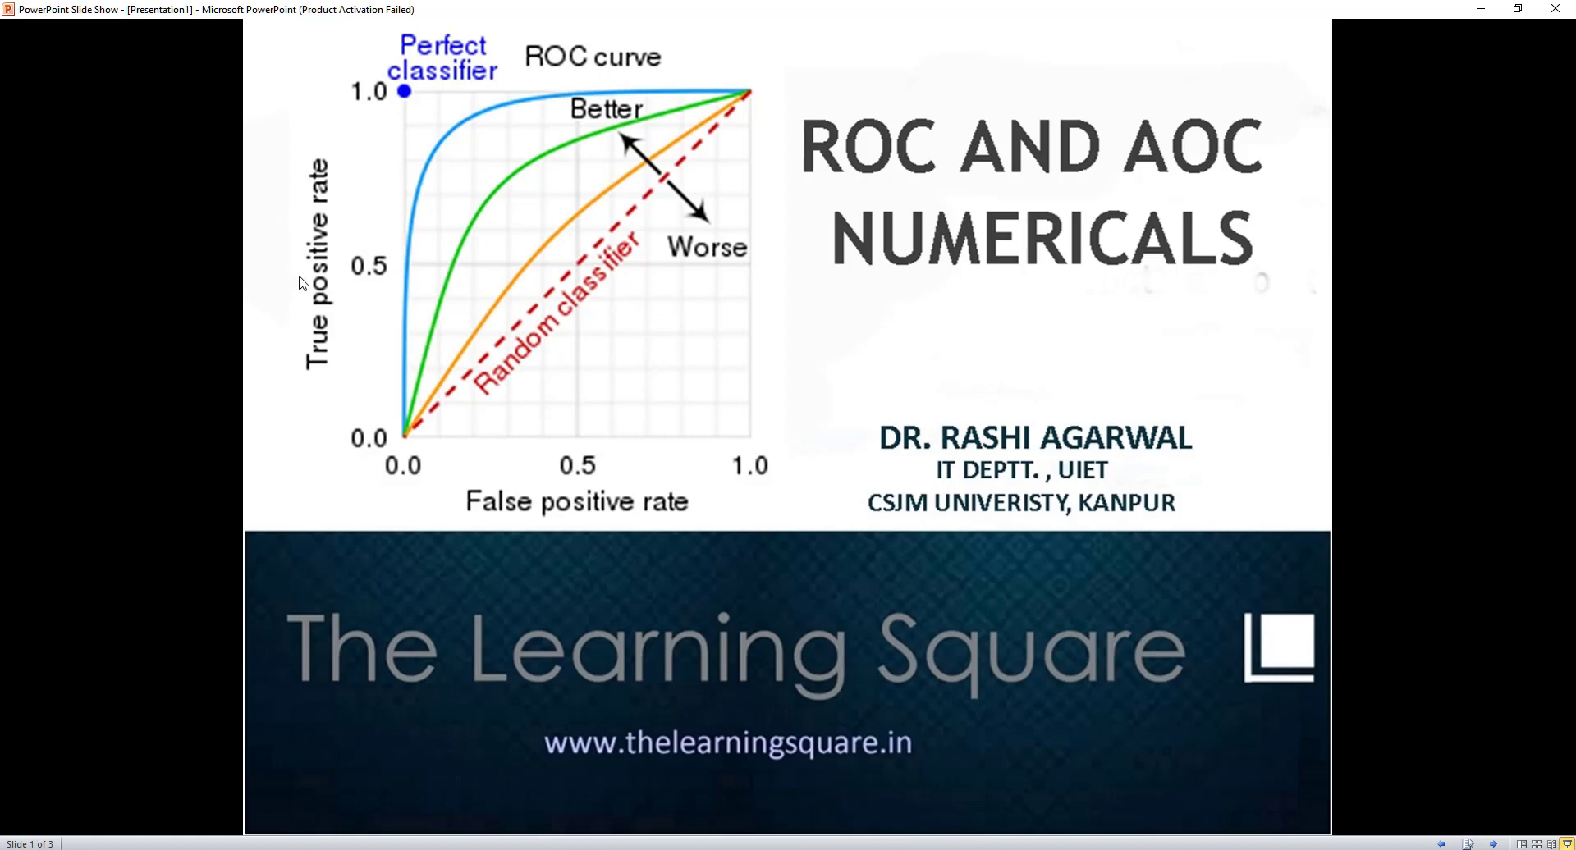
mouse_move(700, 495)
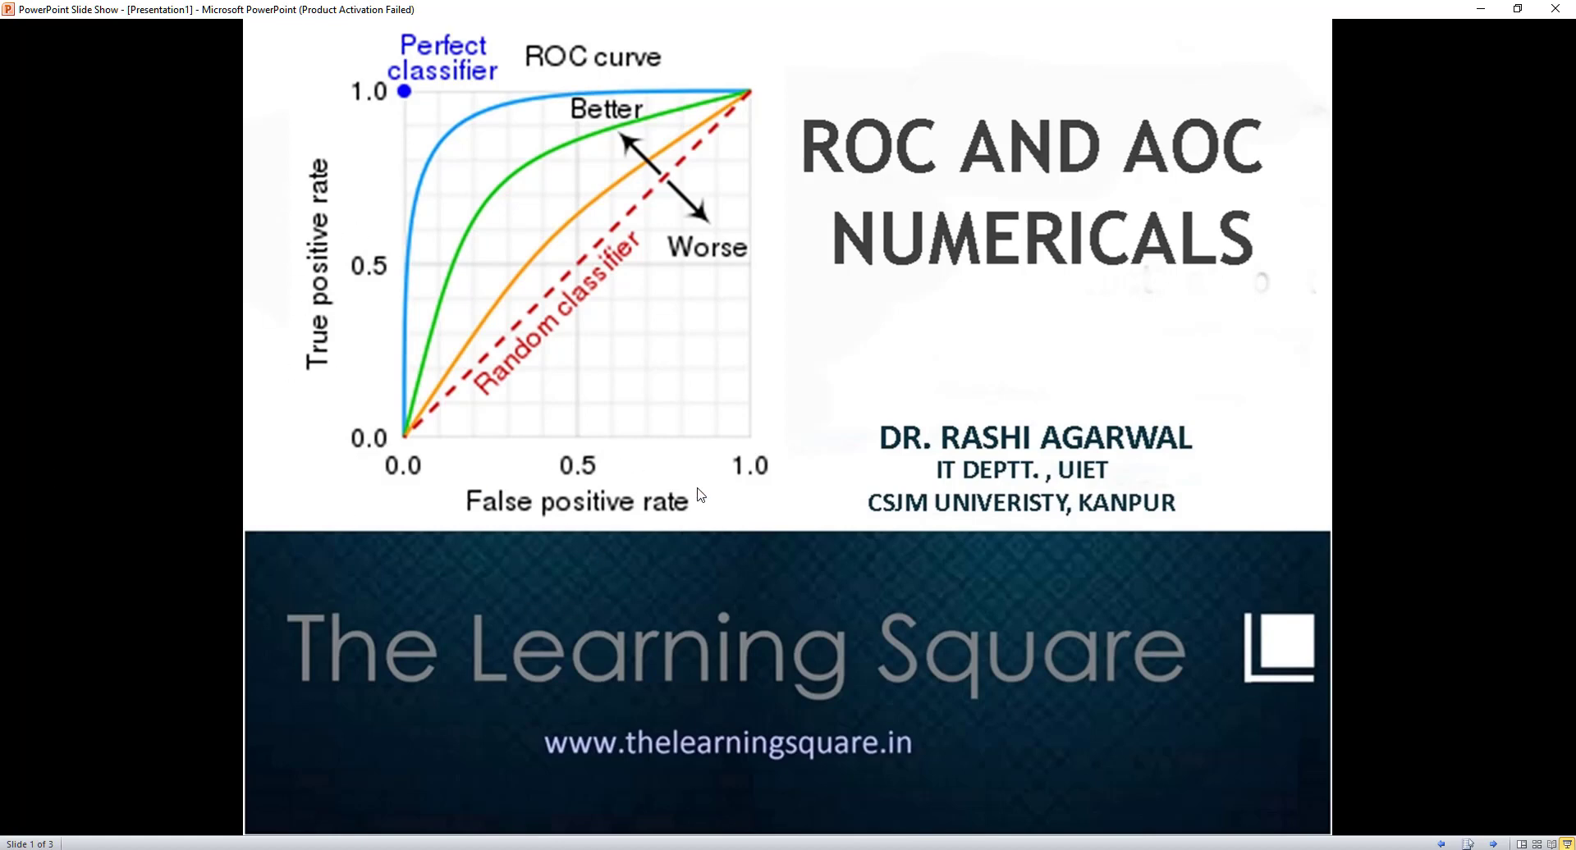
mouse_move(757, 168)
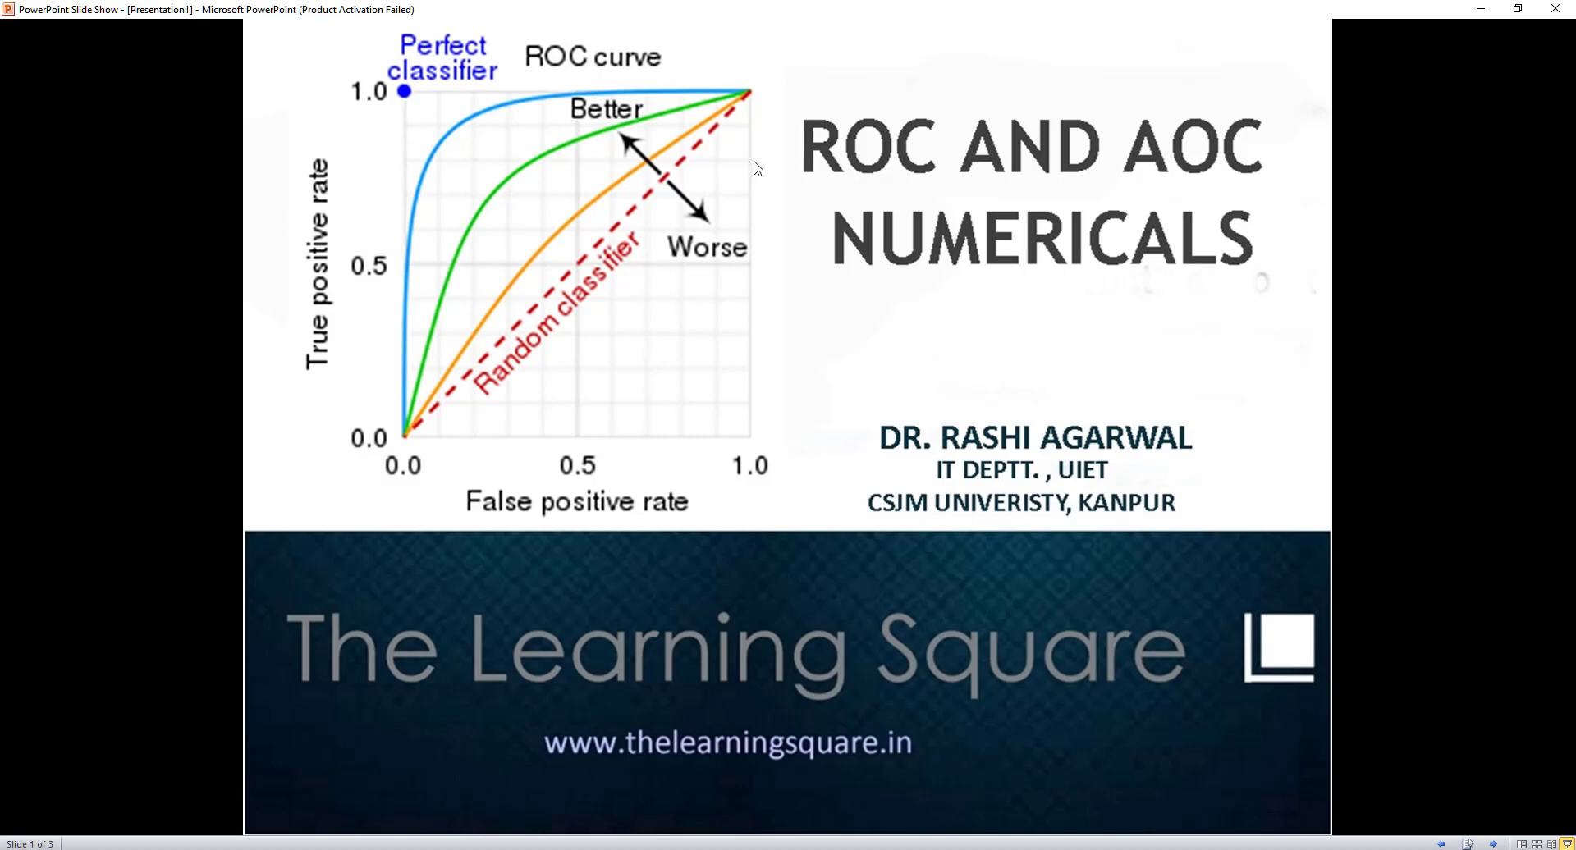
mouse_move(666, 202)
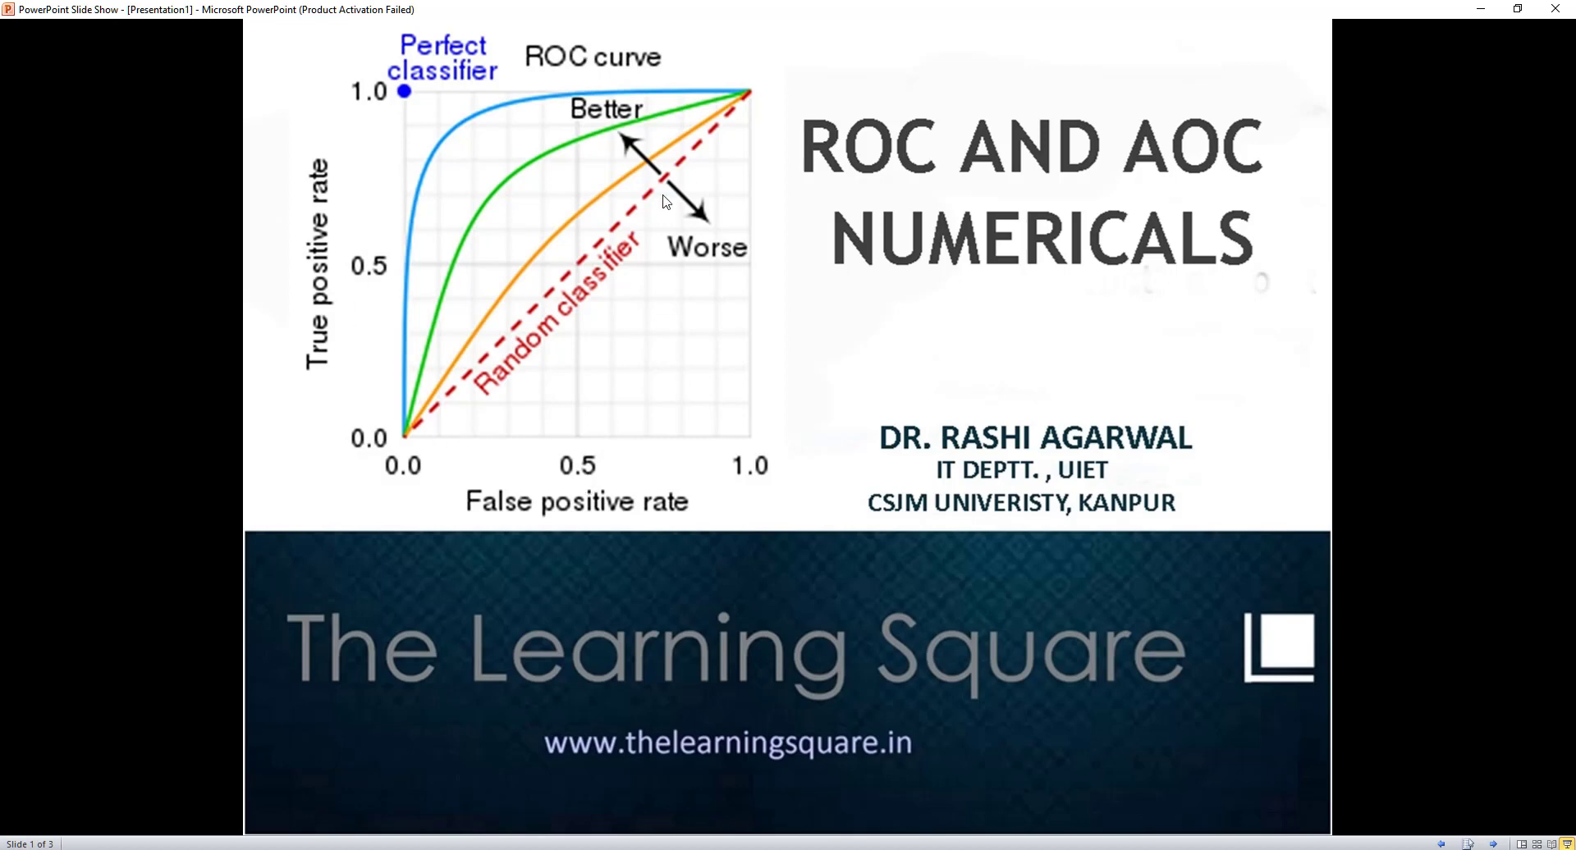
mouse_move(429, 288)
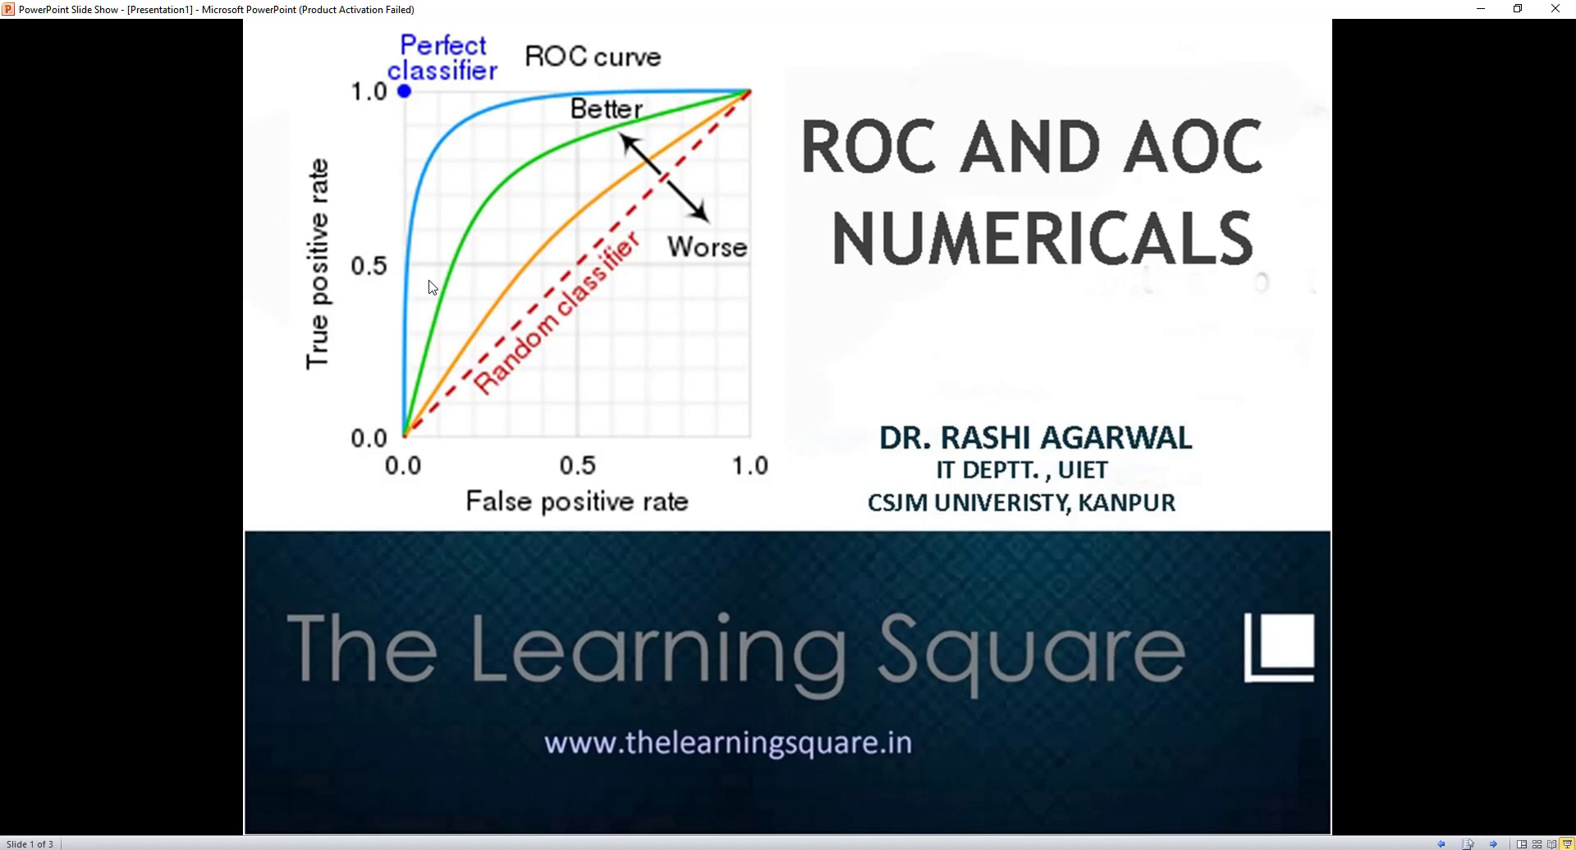
mouse_move(465, 259)
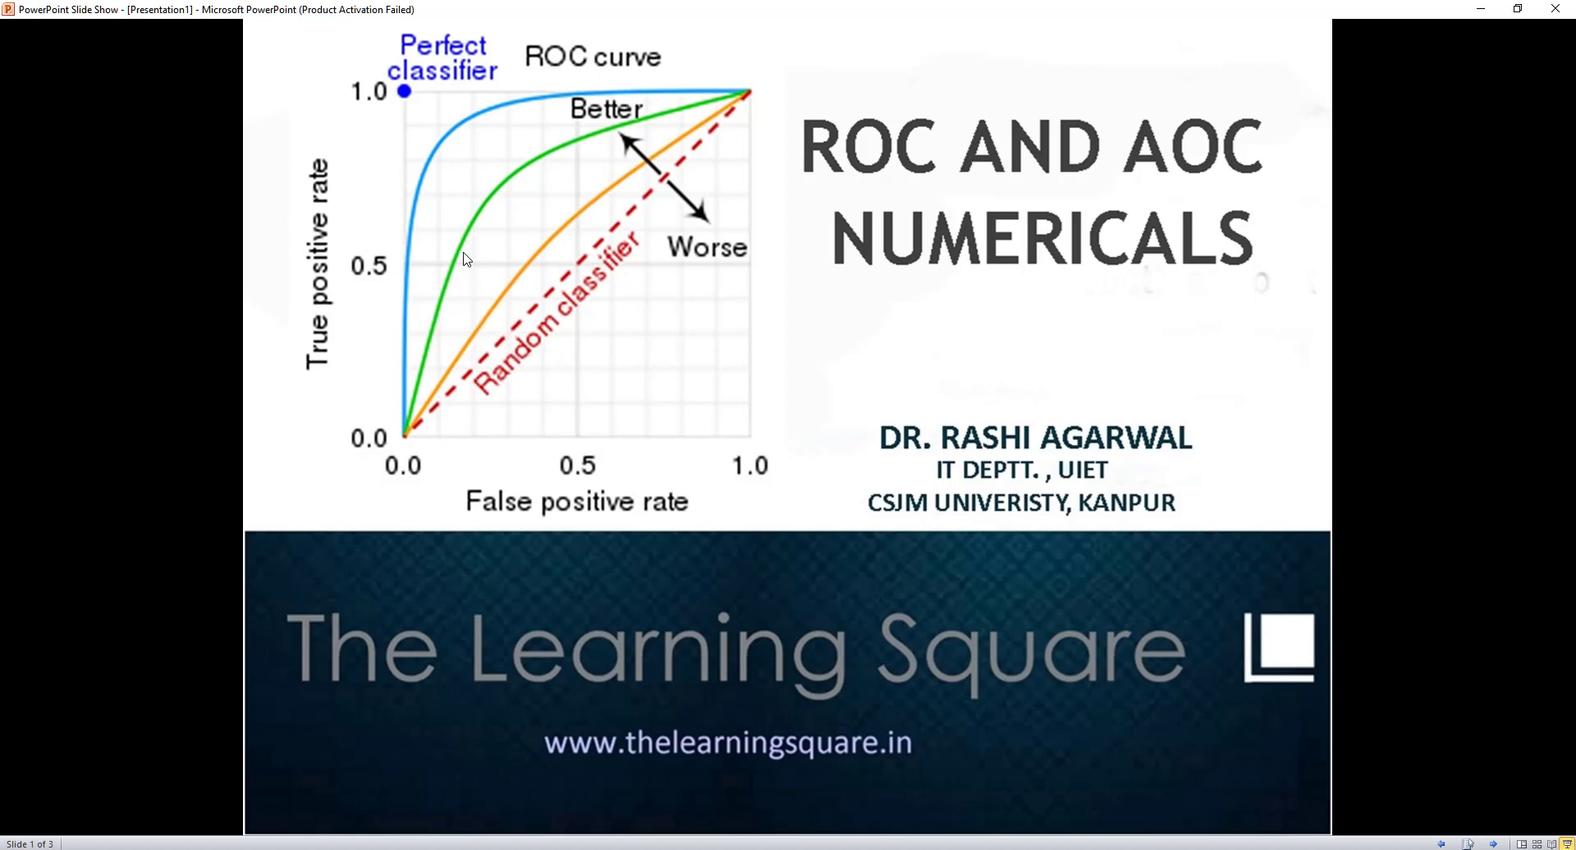
mouse_move(484, 282)
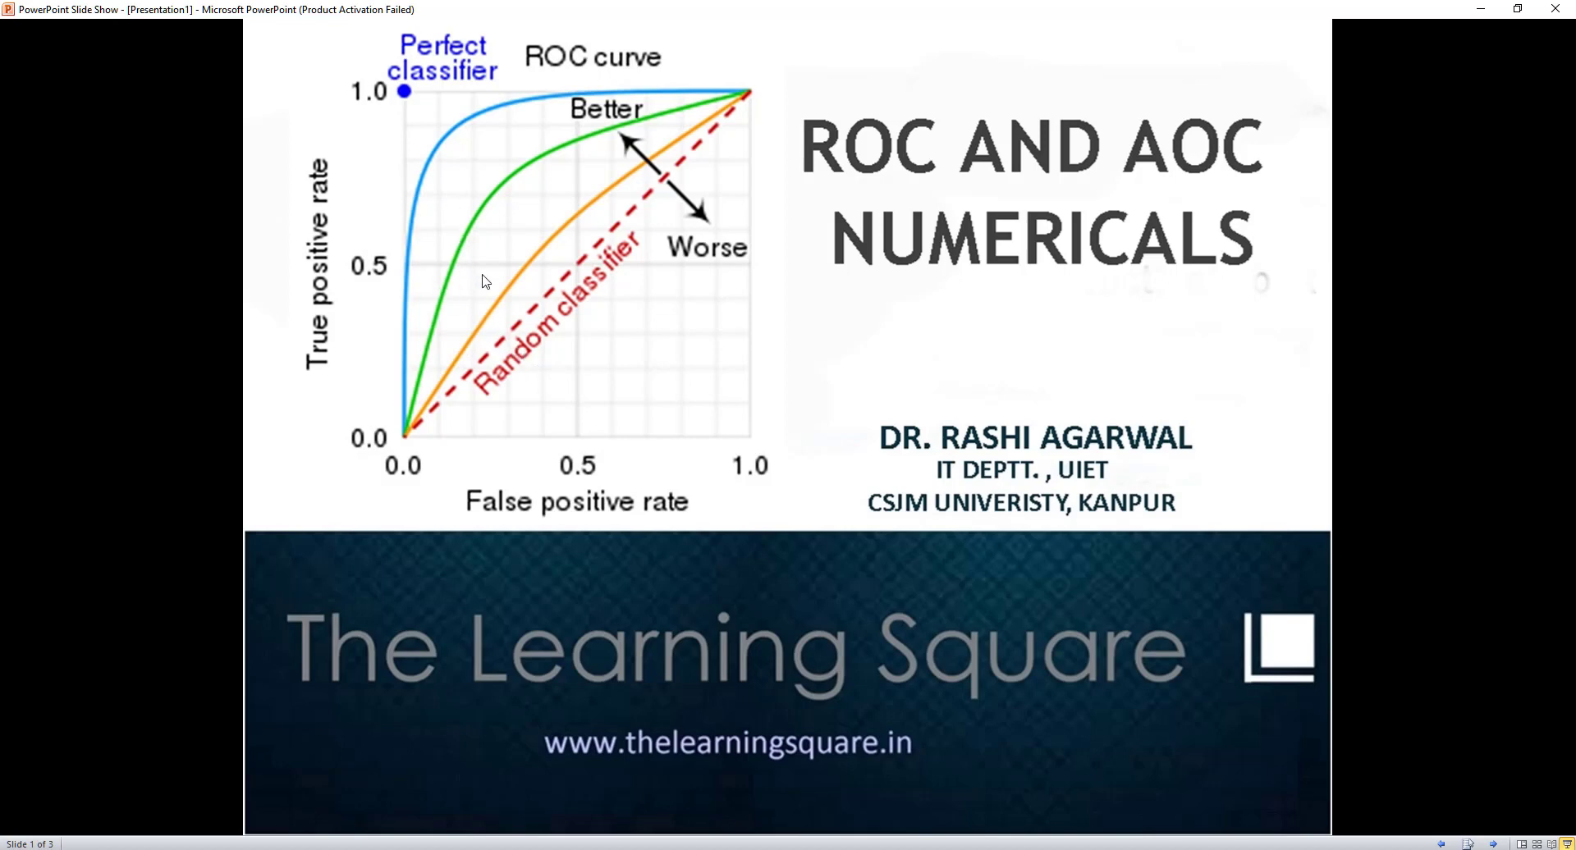
mouse_move(585, 159)
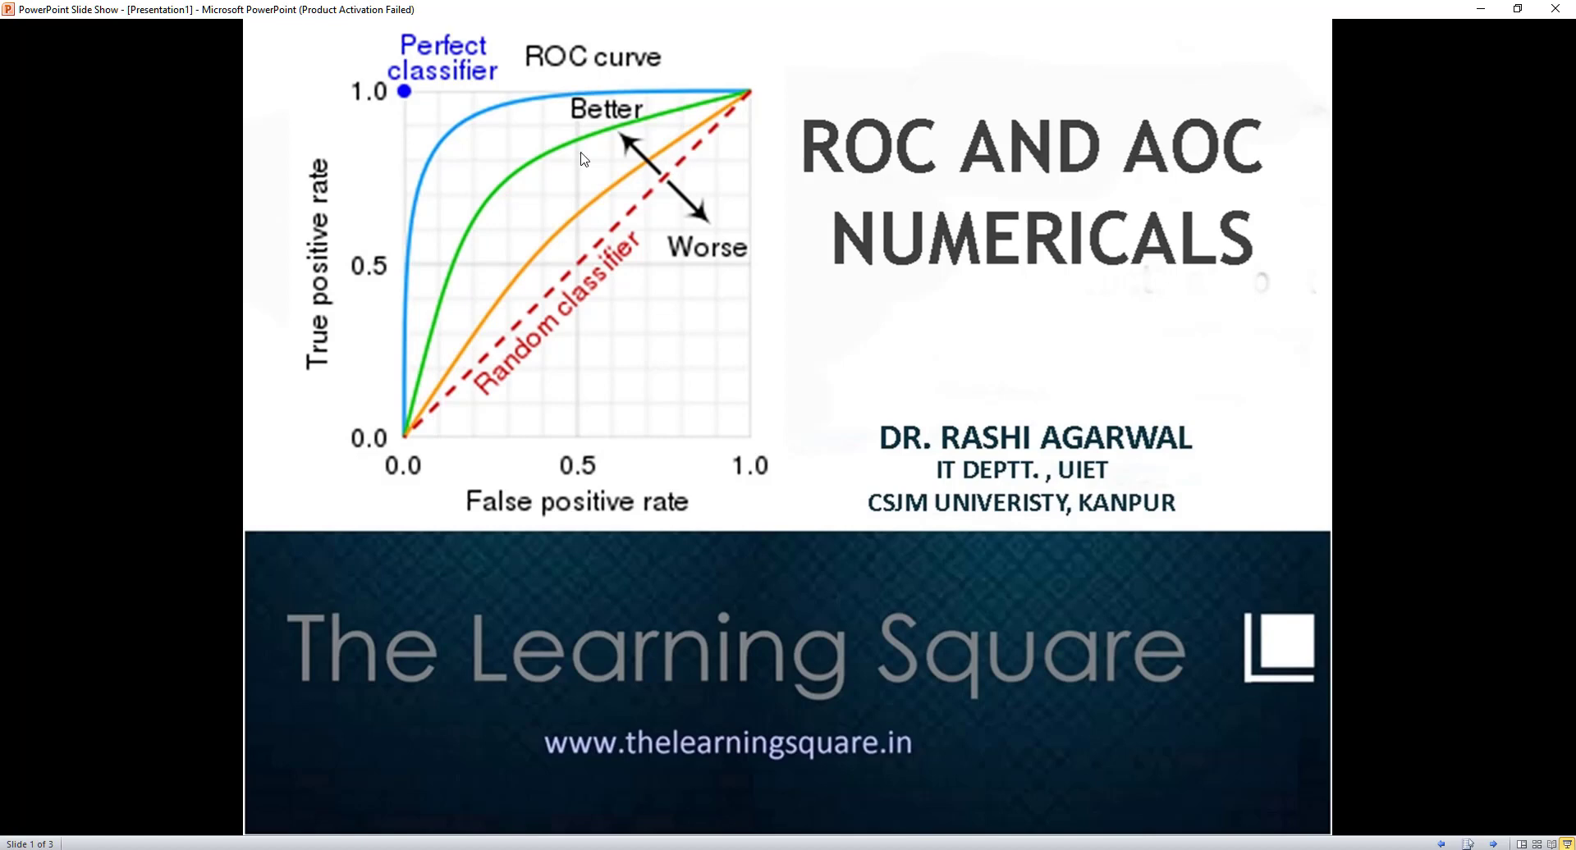
mouse_move(459, 201)
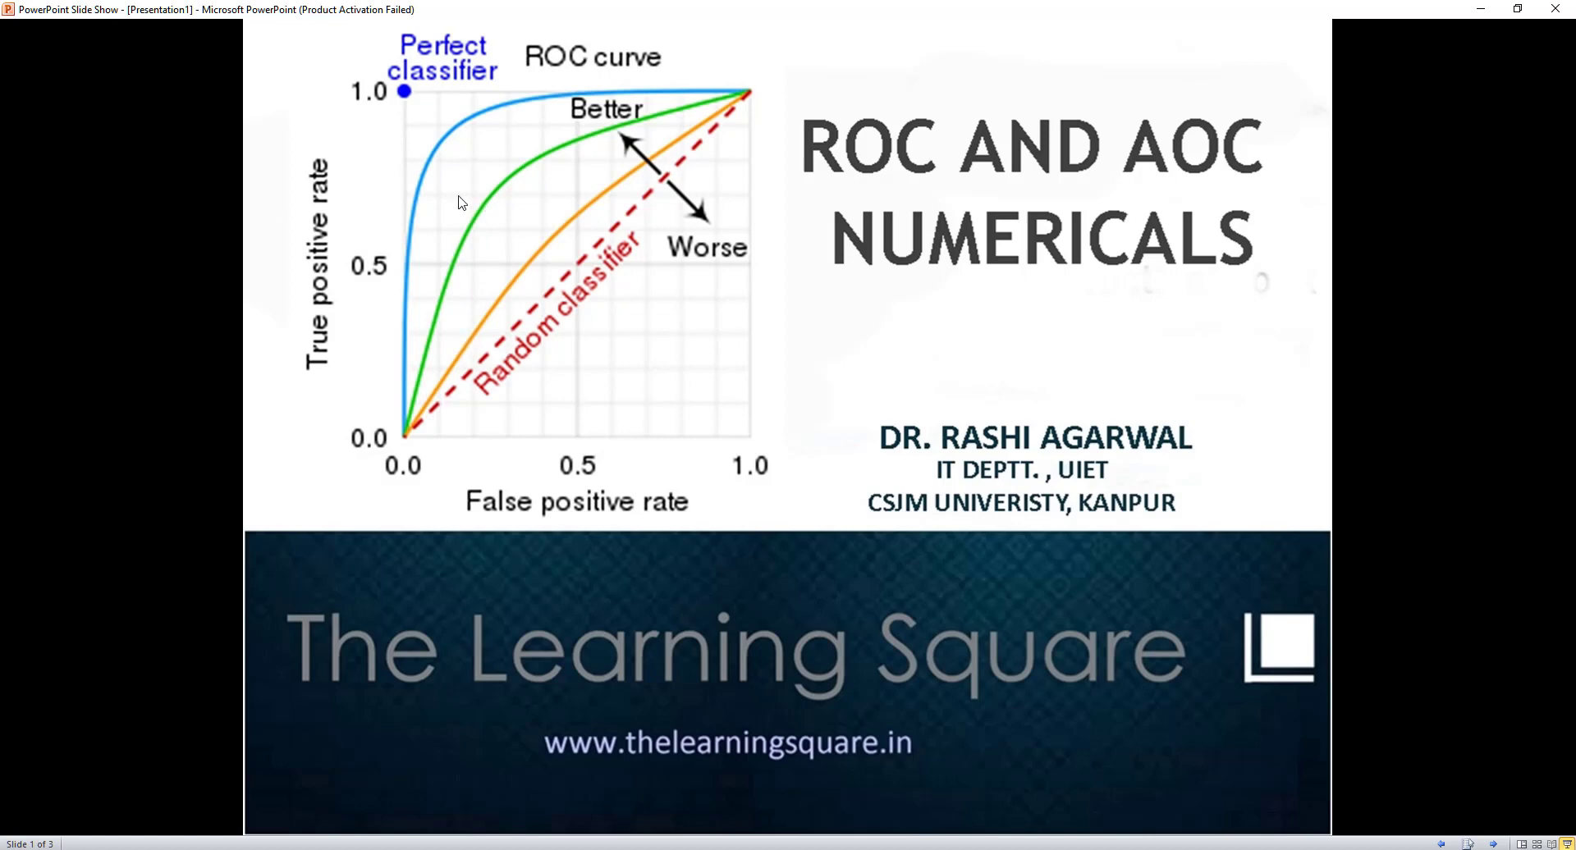
mouse_move(437, 410)
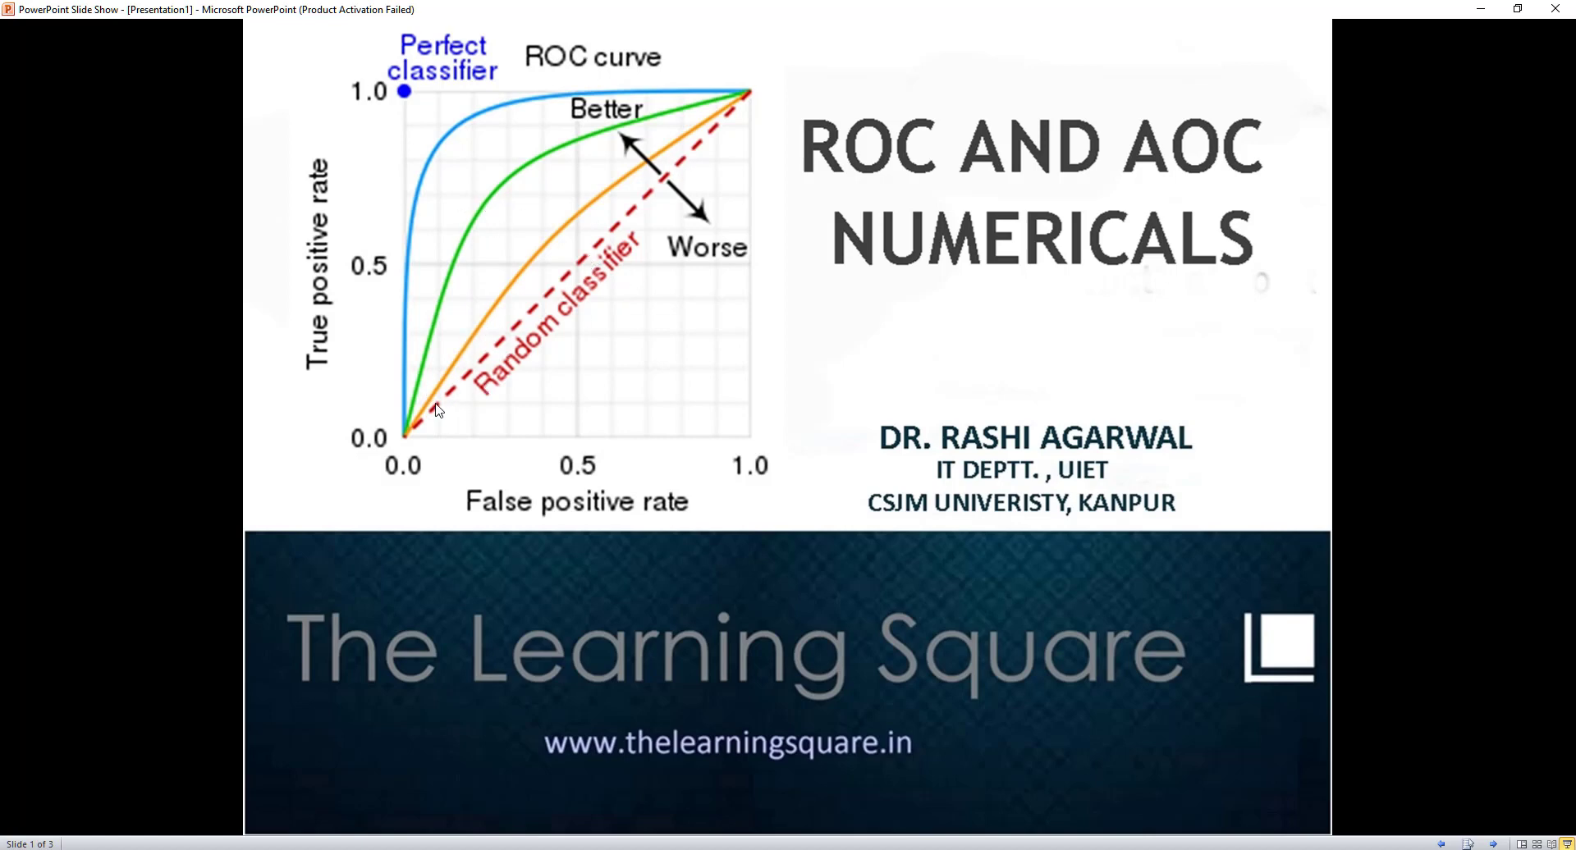
mouse_move(585, 102)
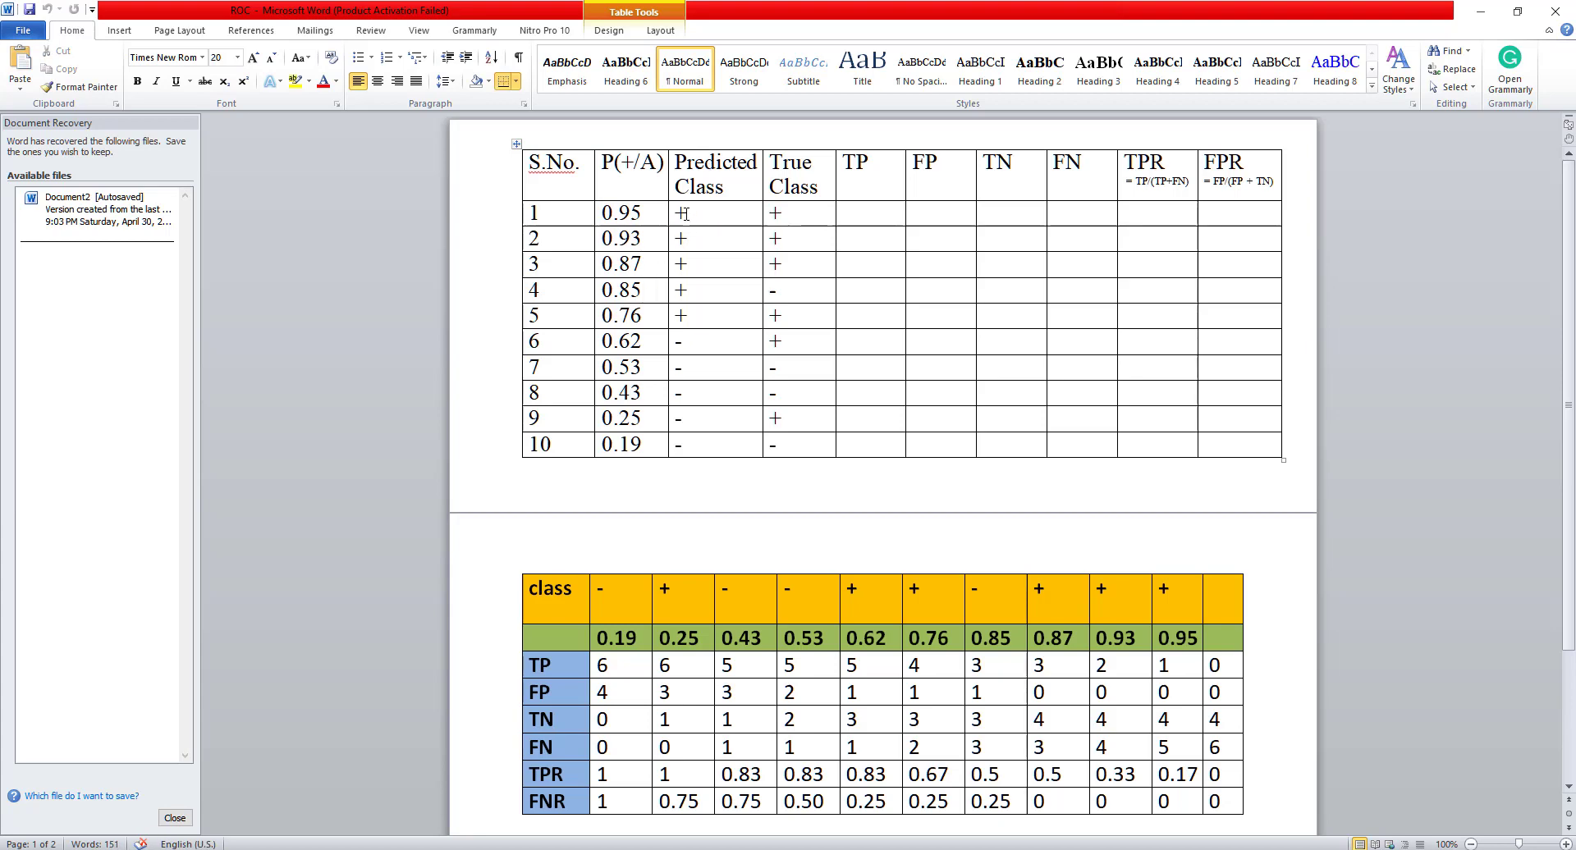
Step: In the ROC document, select the Predicted Class cells, highlighting the negative predictions in rows 6–10
left_click_drag(681, 212, 681, 418)
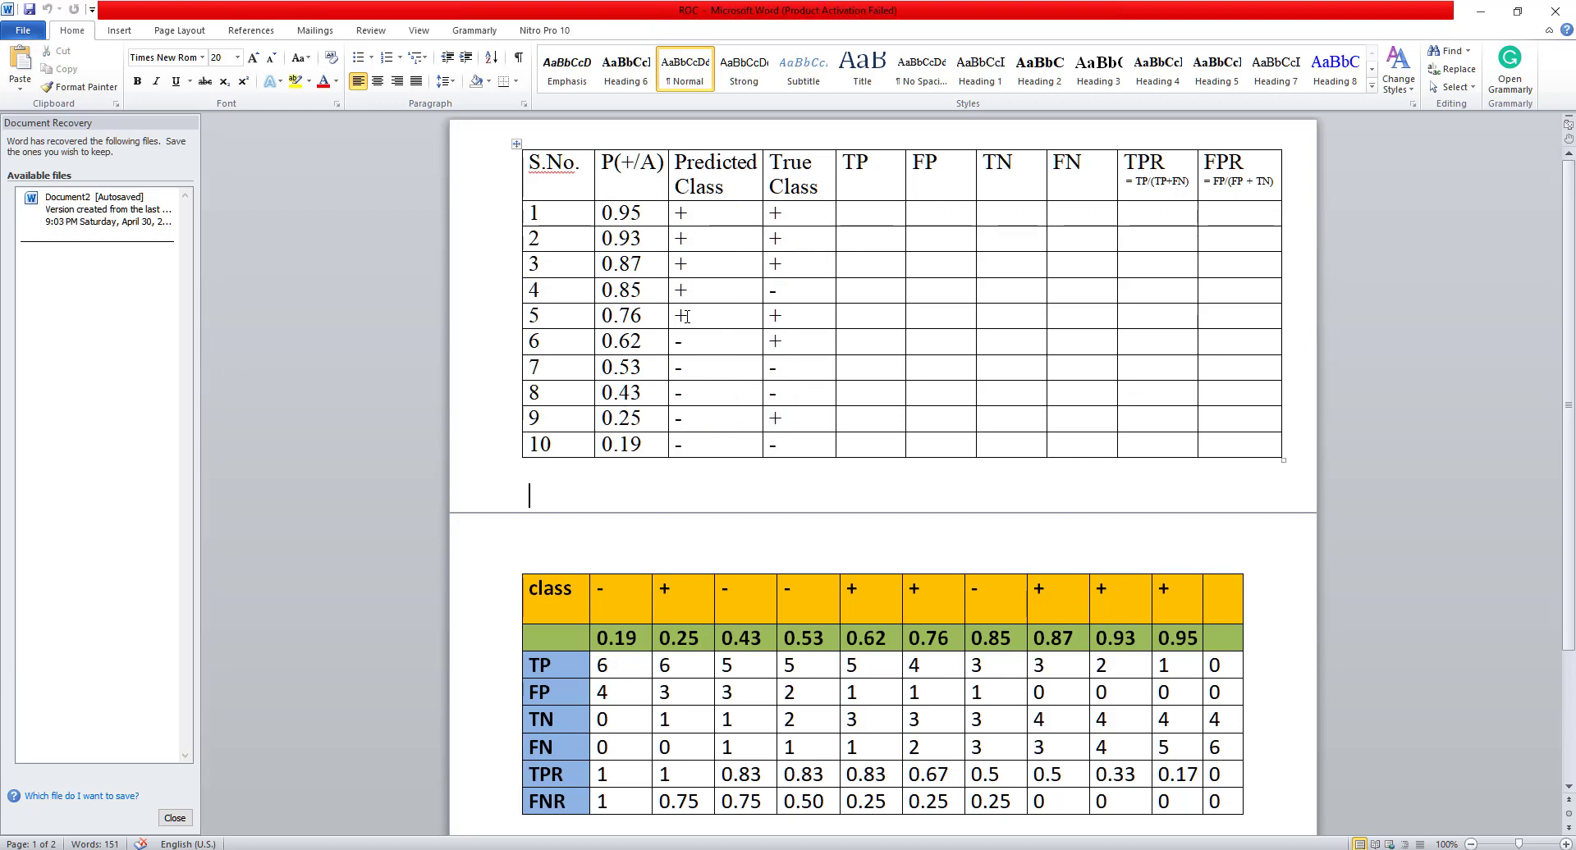
double_click(621, 314)
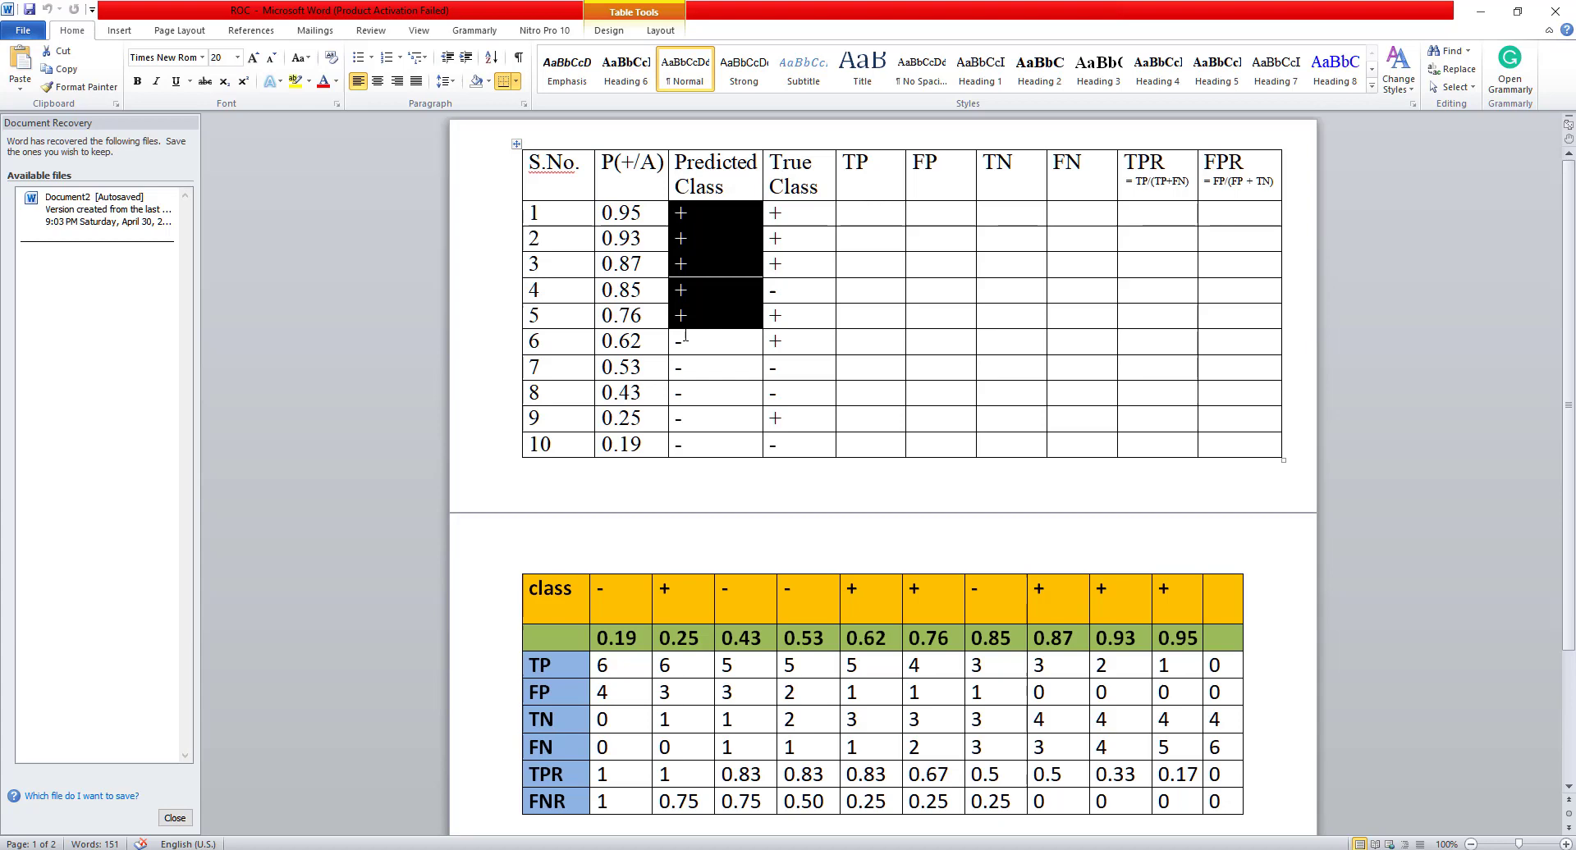
left_click_drag(713, 212, 714, 444)
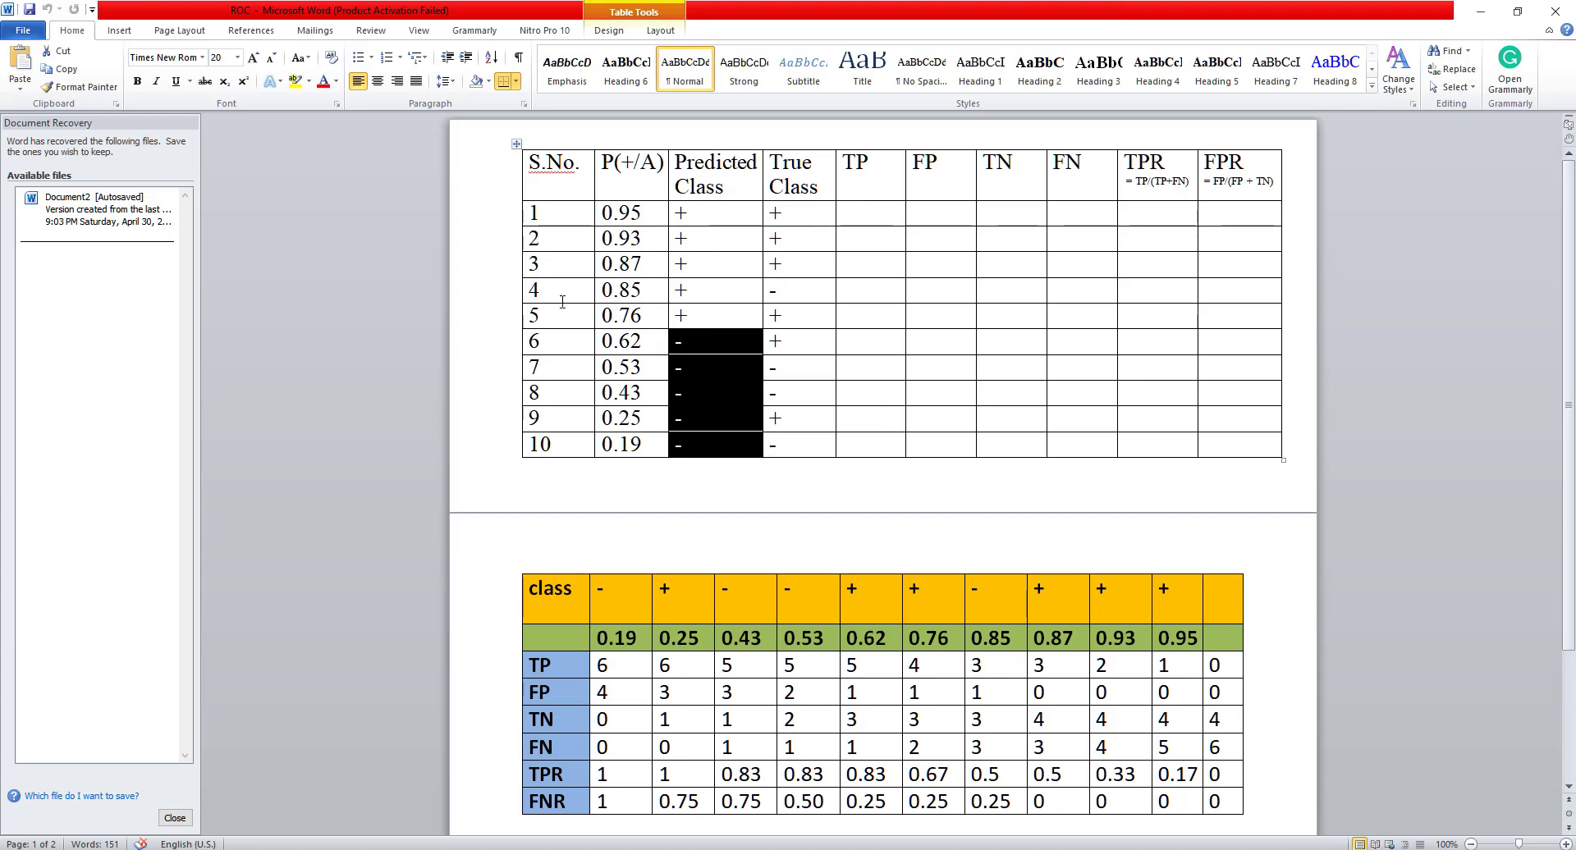
scroll("down", 3)
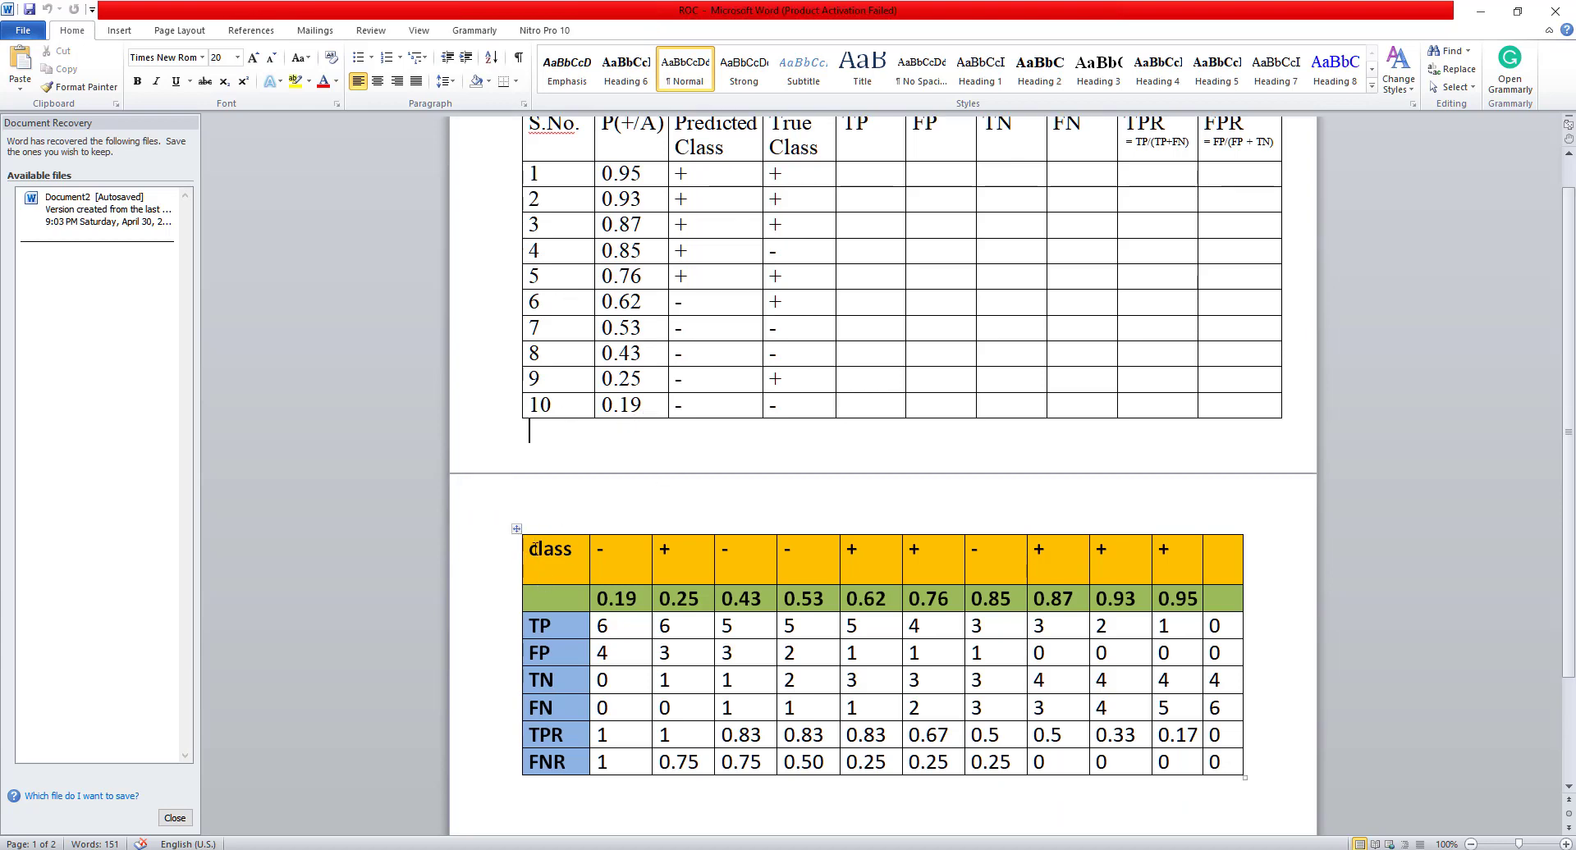
left_click(551, 549)
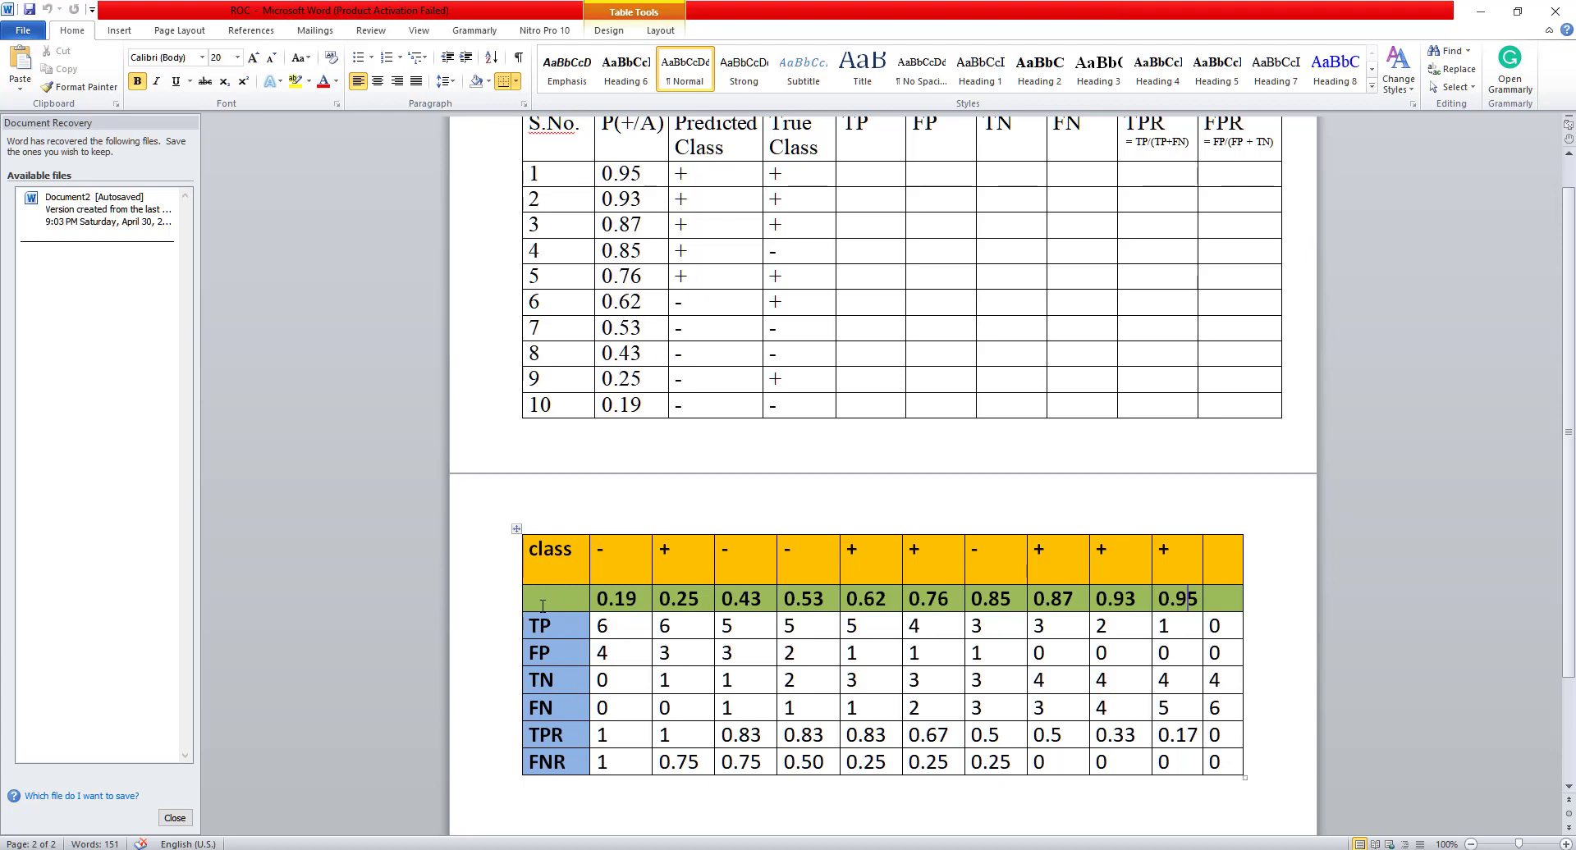
double_click(541, 653)
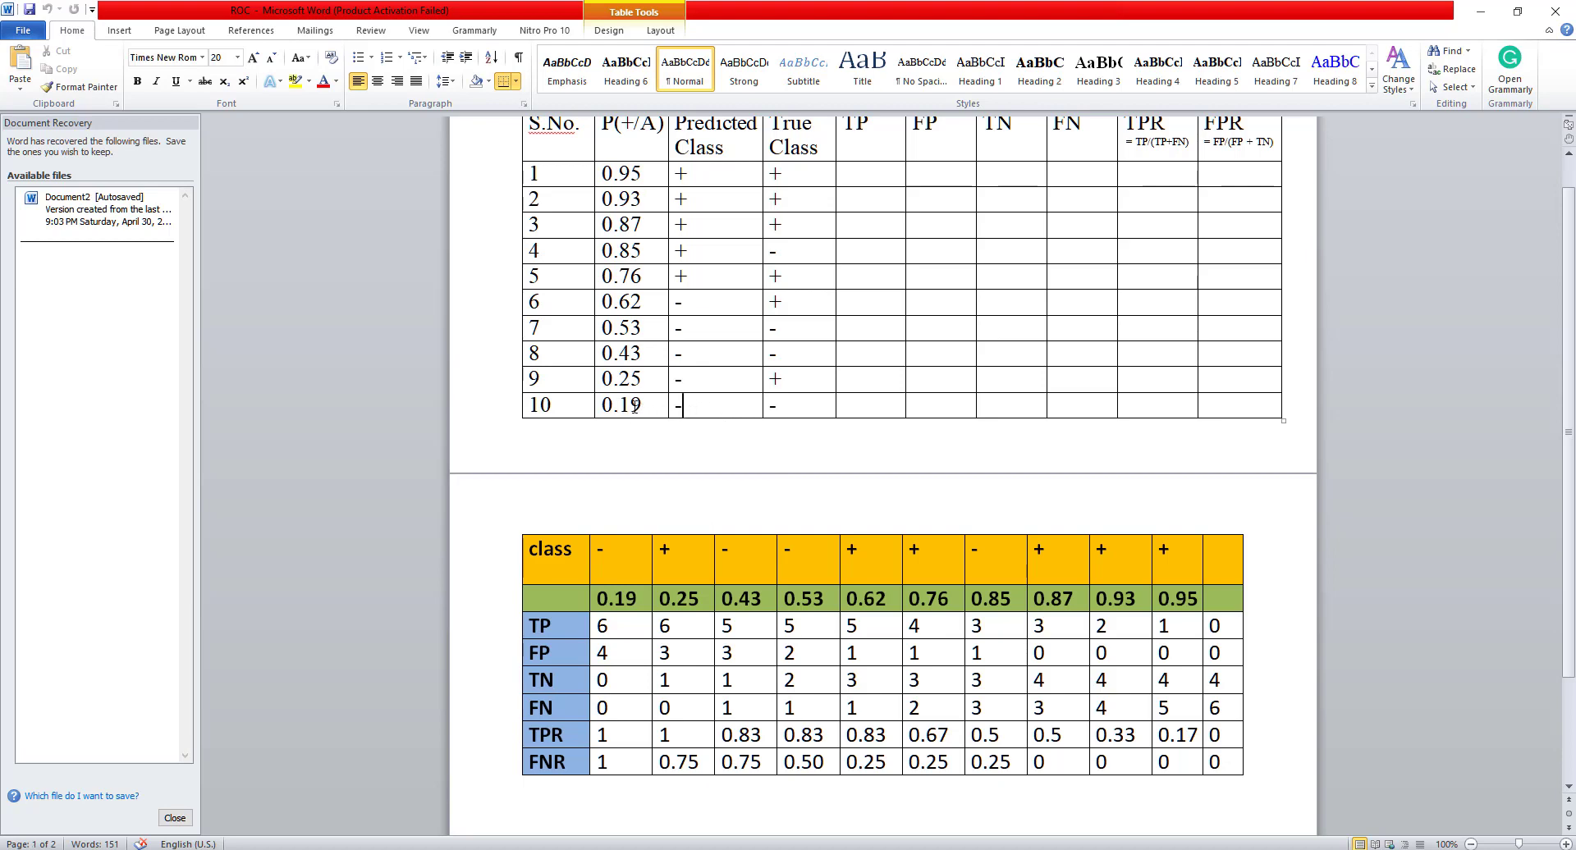
double_click(617, 404)
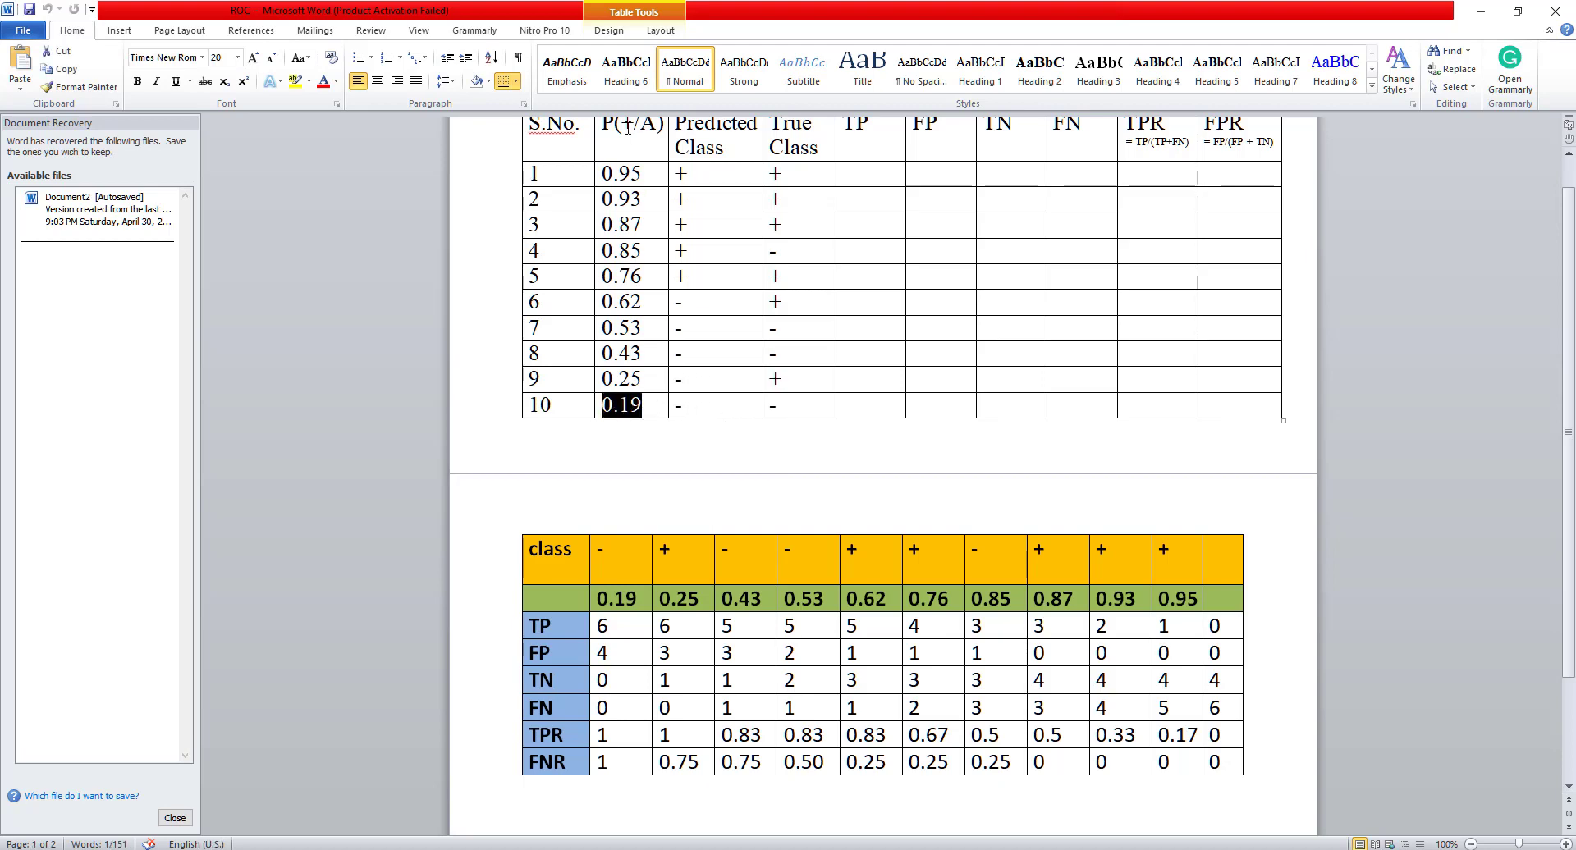
left_click(713, 173)
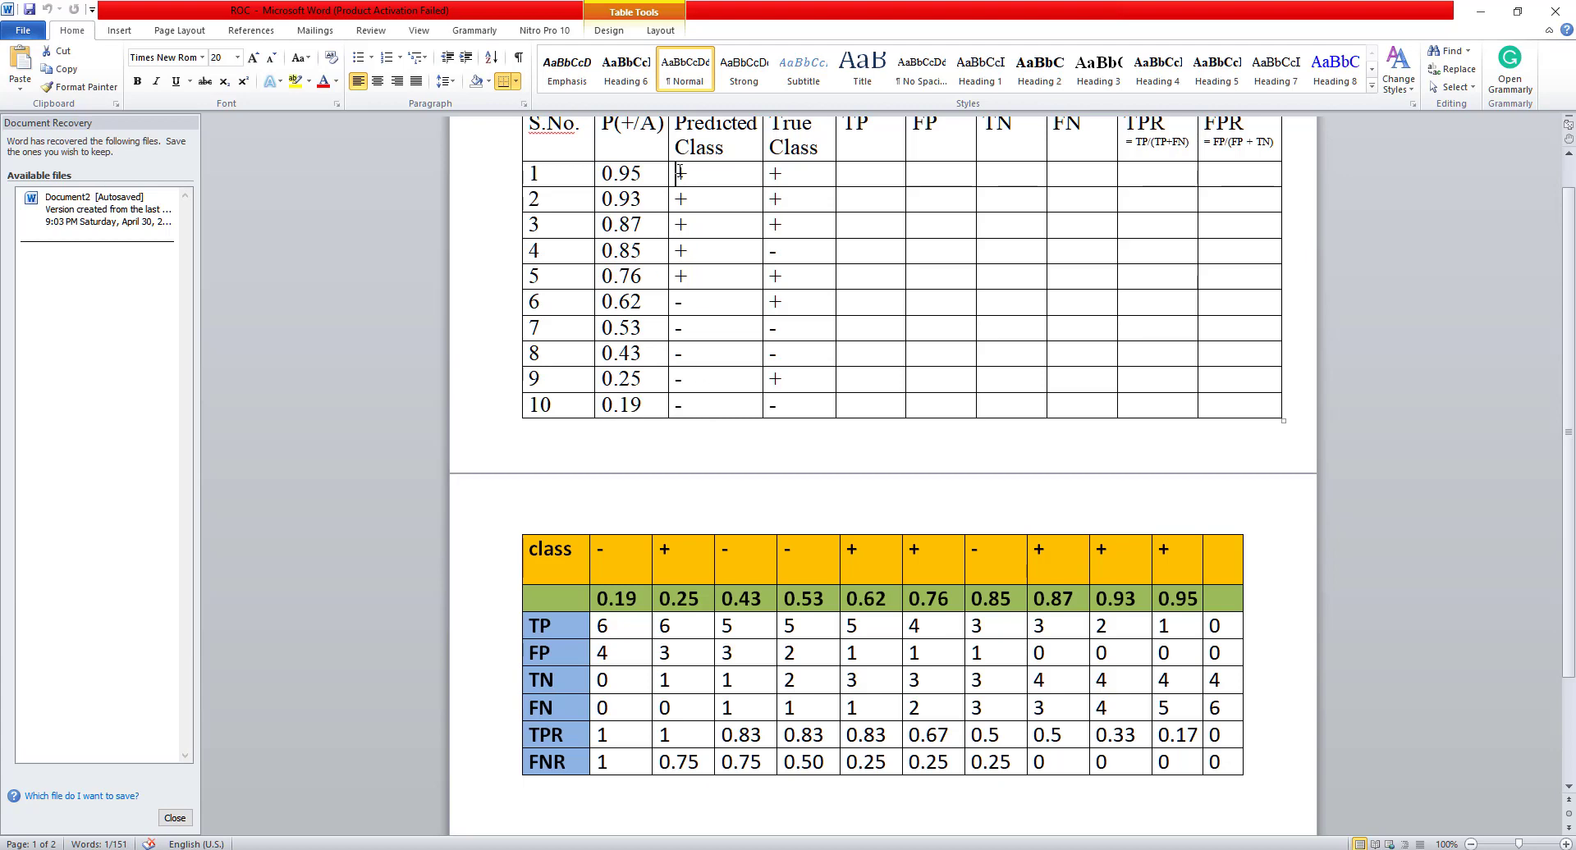
left_click_drag(716, 172, 716, 405)
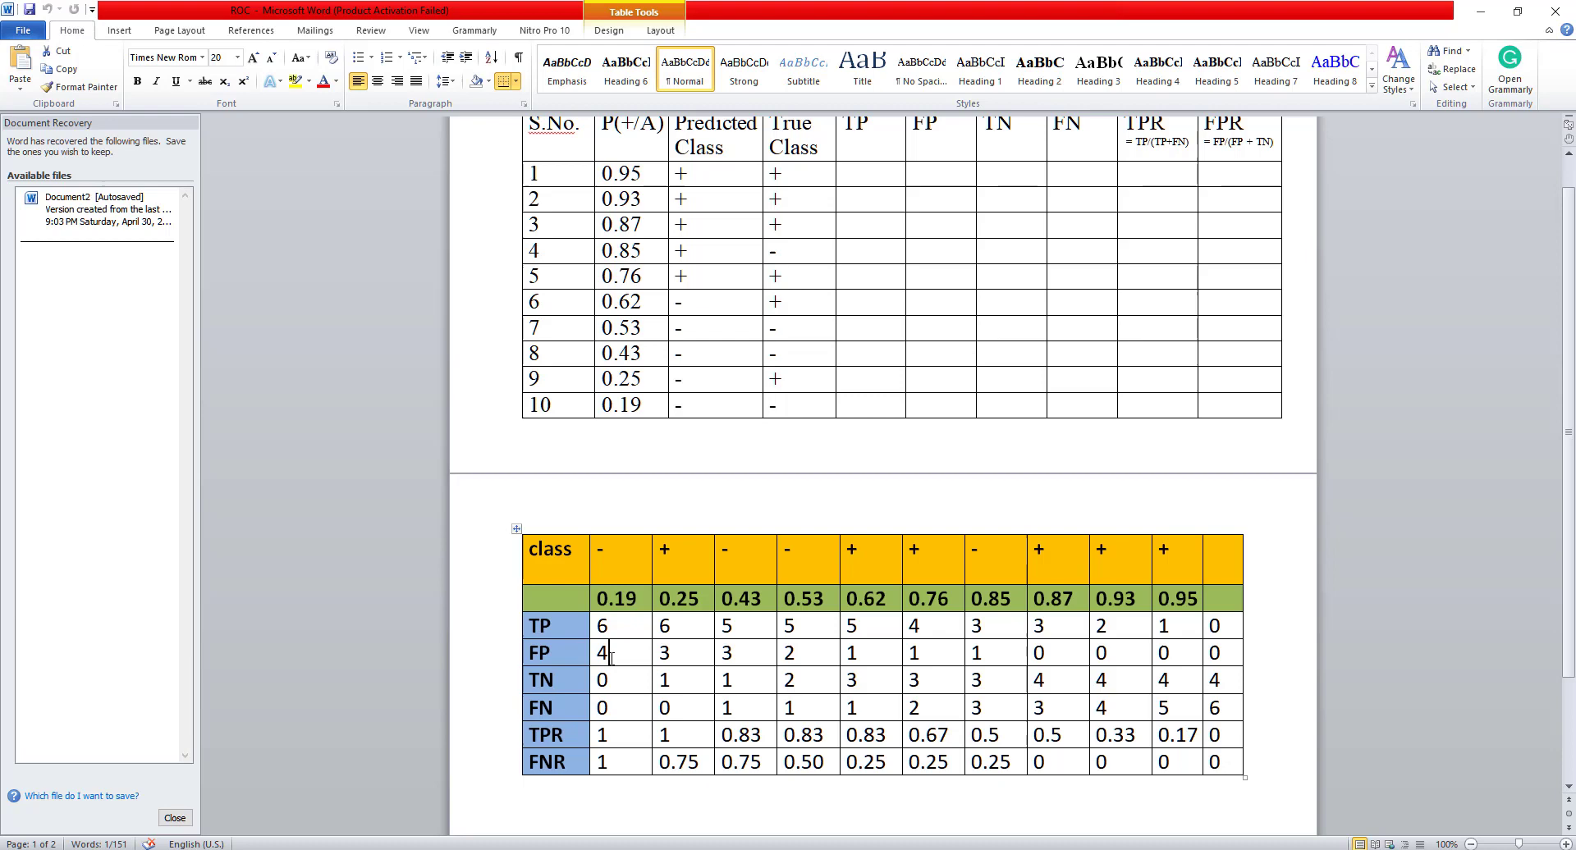
Step: Select the FNR label in the threshold table's last row, then highlight row 7's predicted and true class
double_click(602, 652)
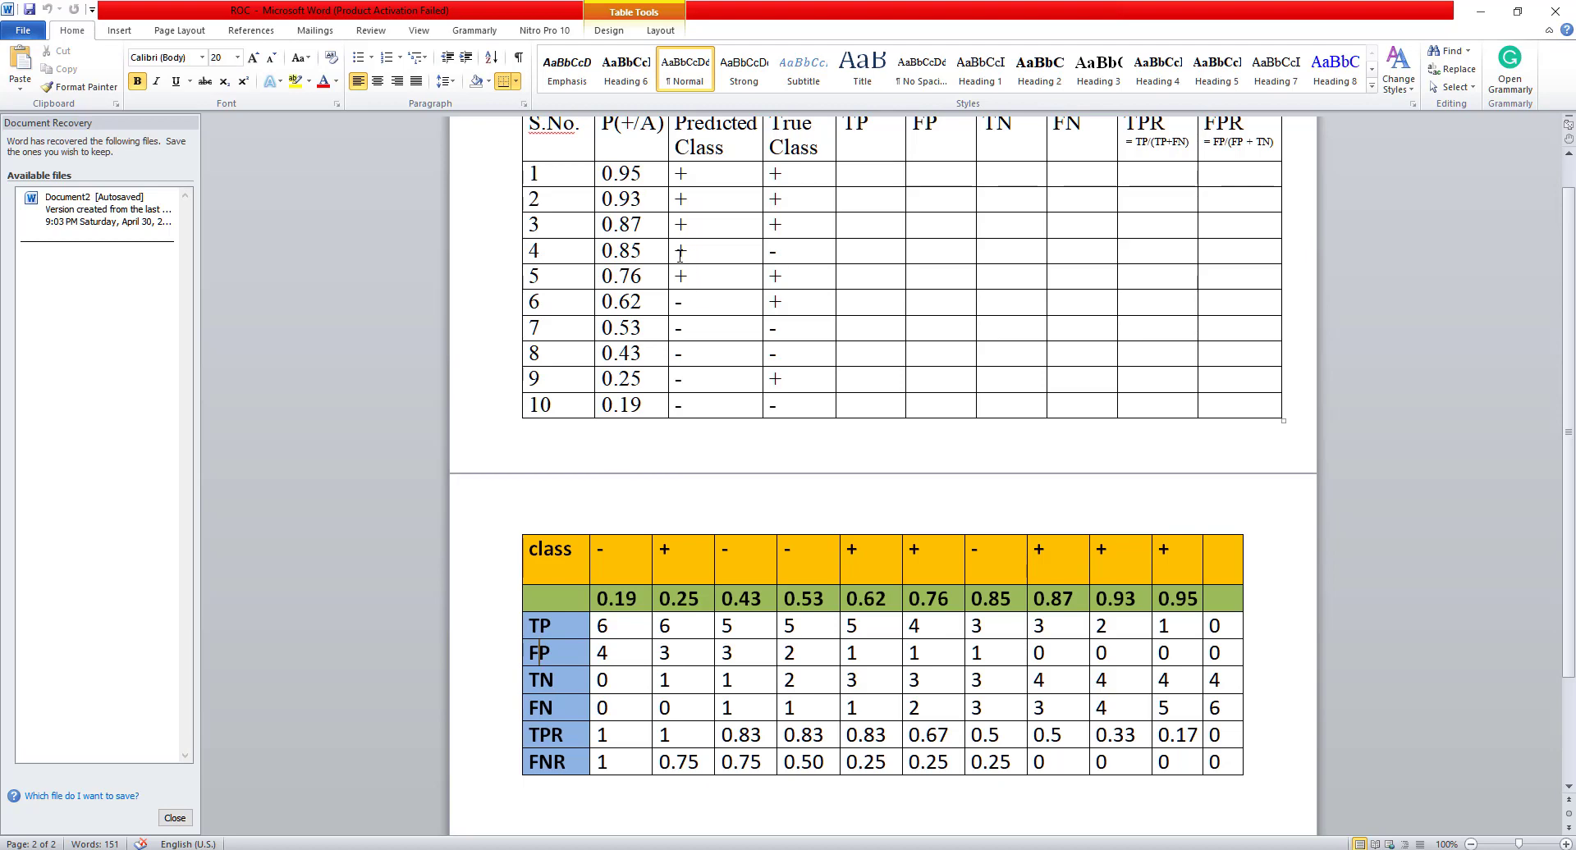
left_click_drag(681, 250, 824, 251)
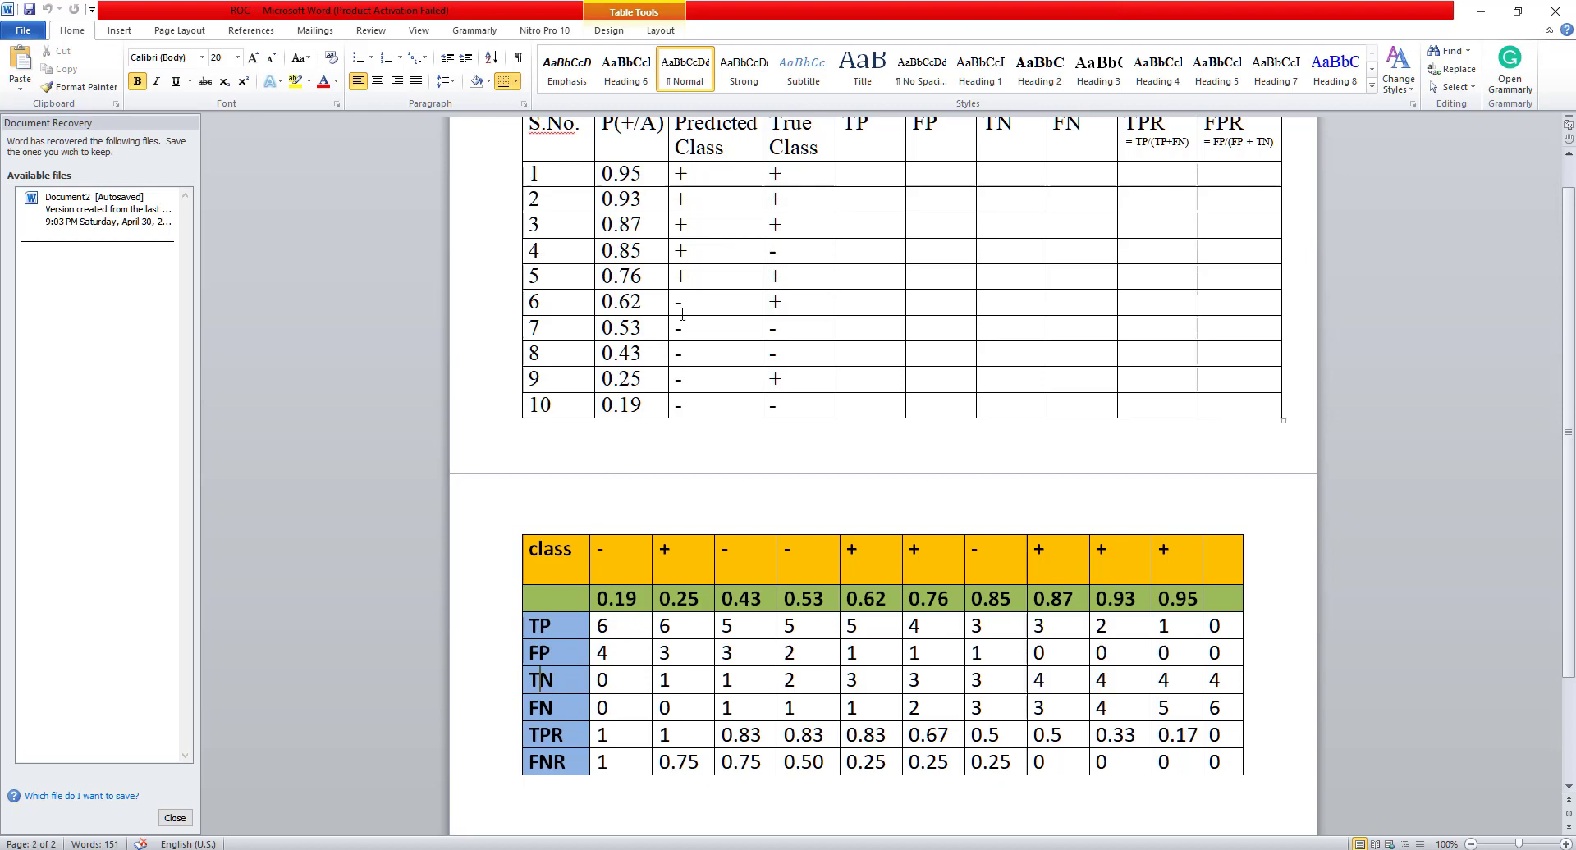
left_click_drag(684, 328, 793, 327)
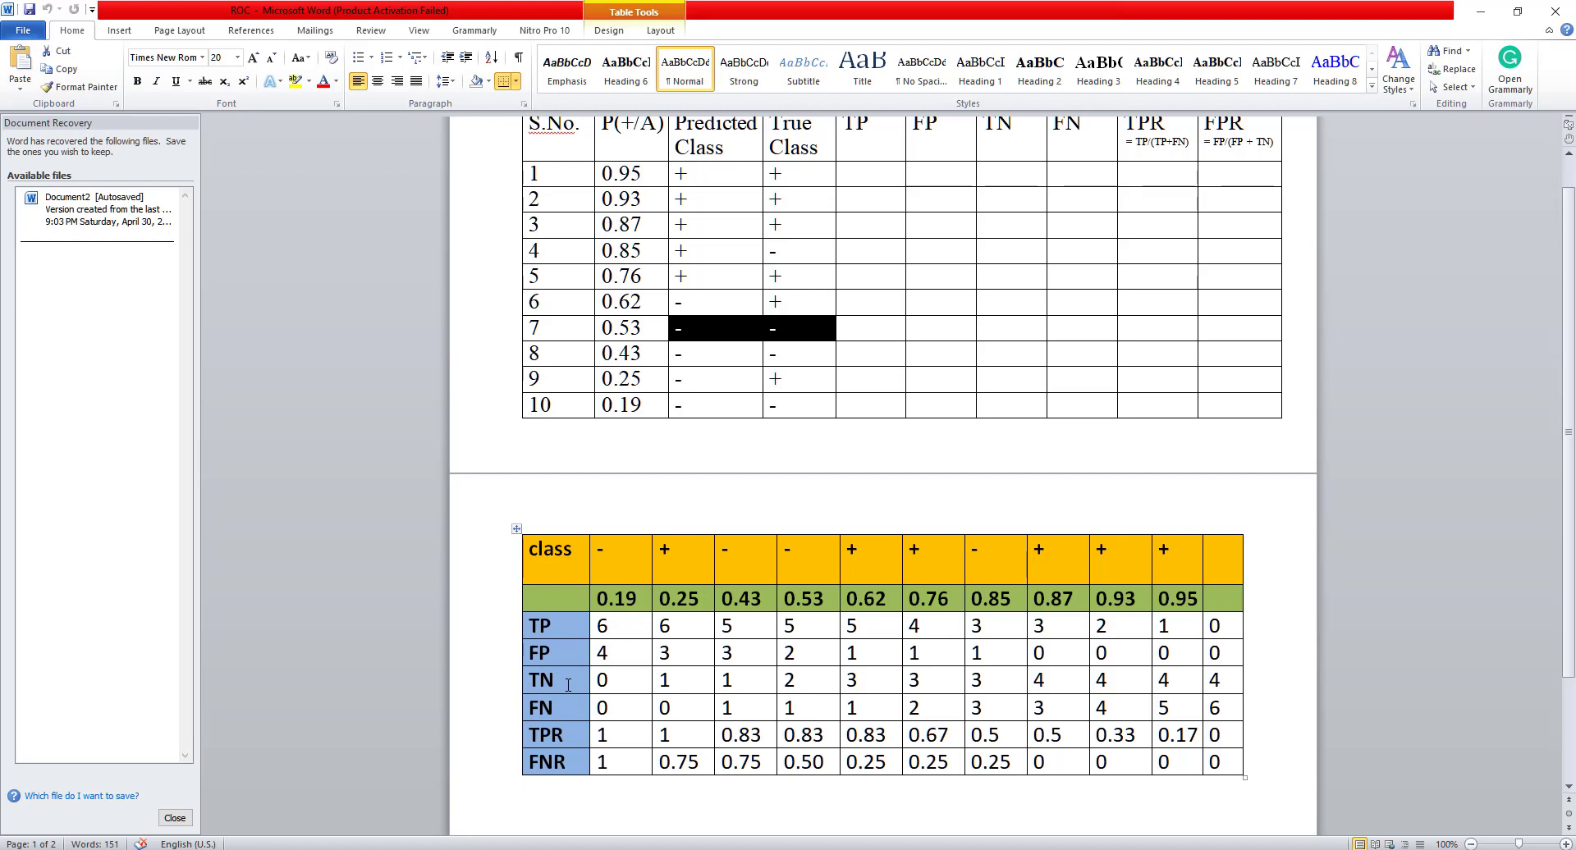
mouse_move(644, 624)
type("P")
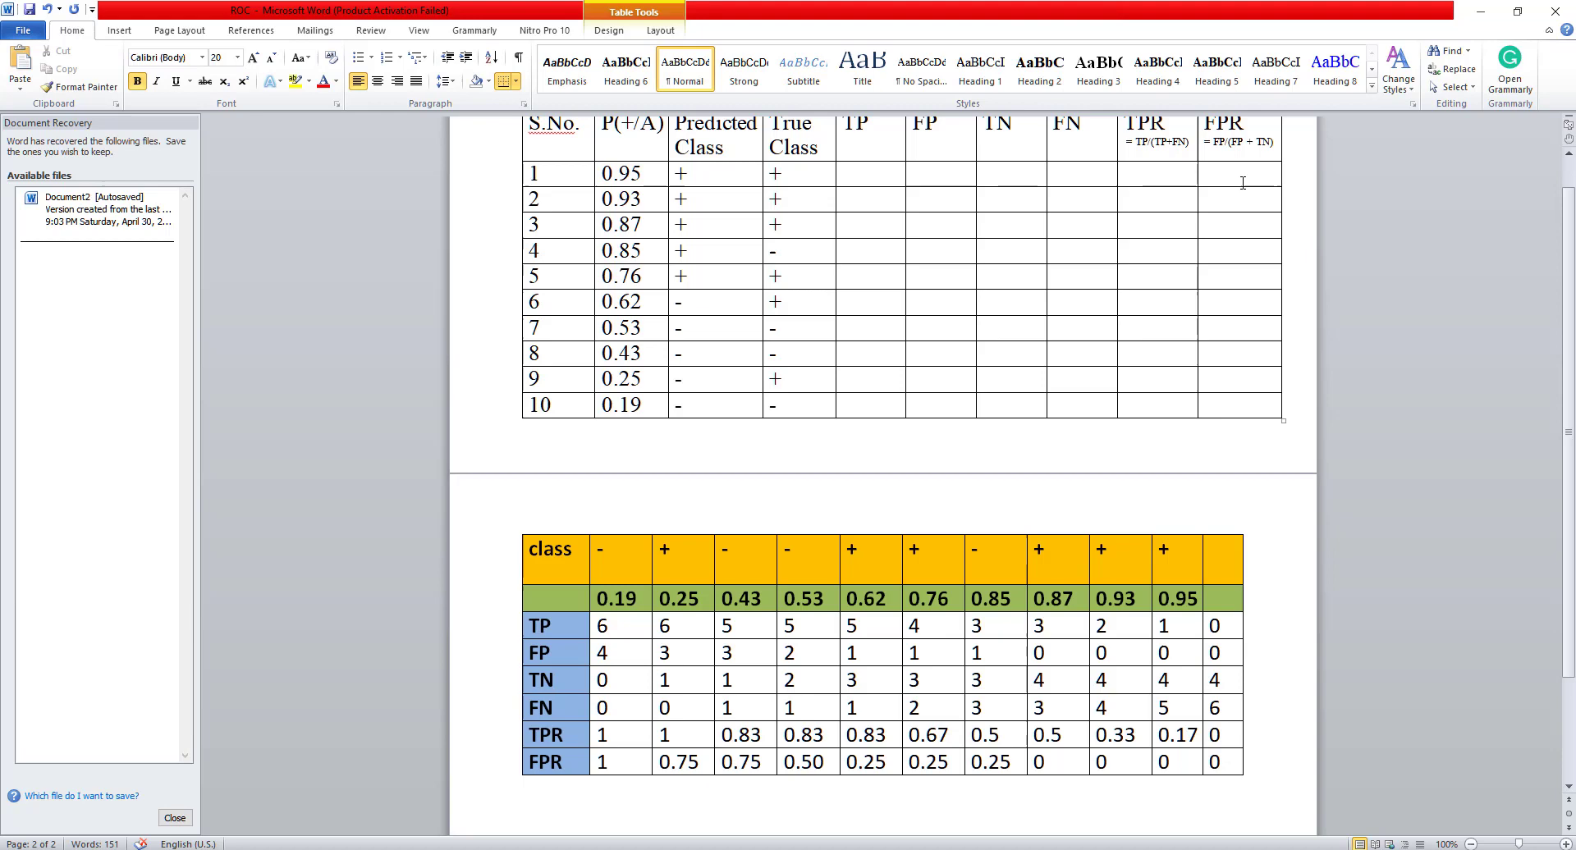
double_click(1227, 142)
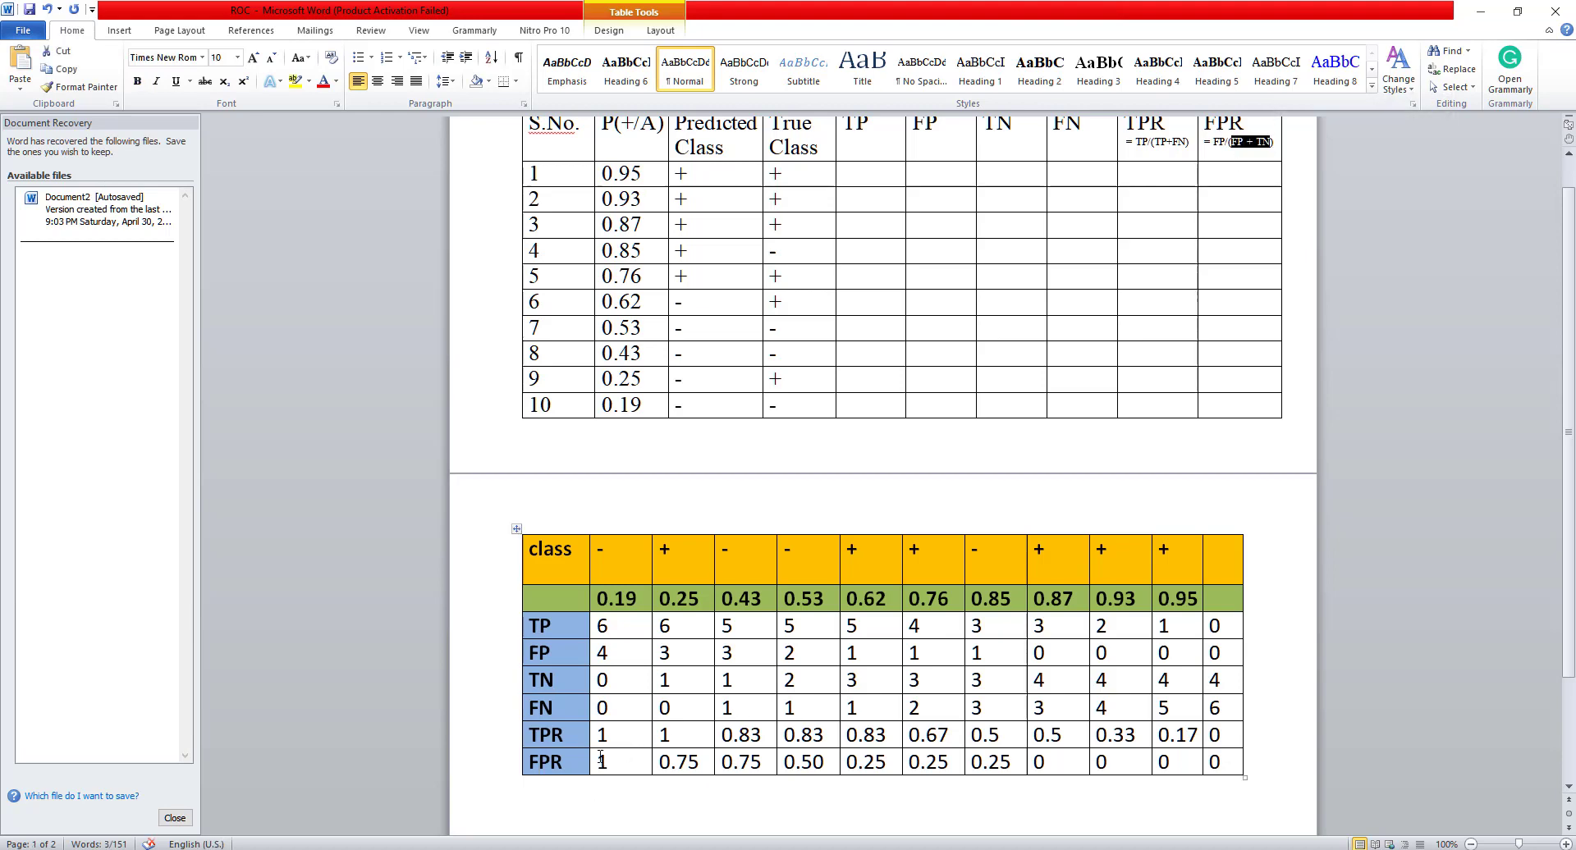
double_click(545, 761)
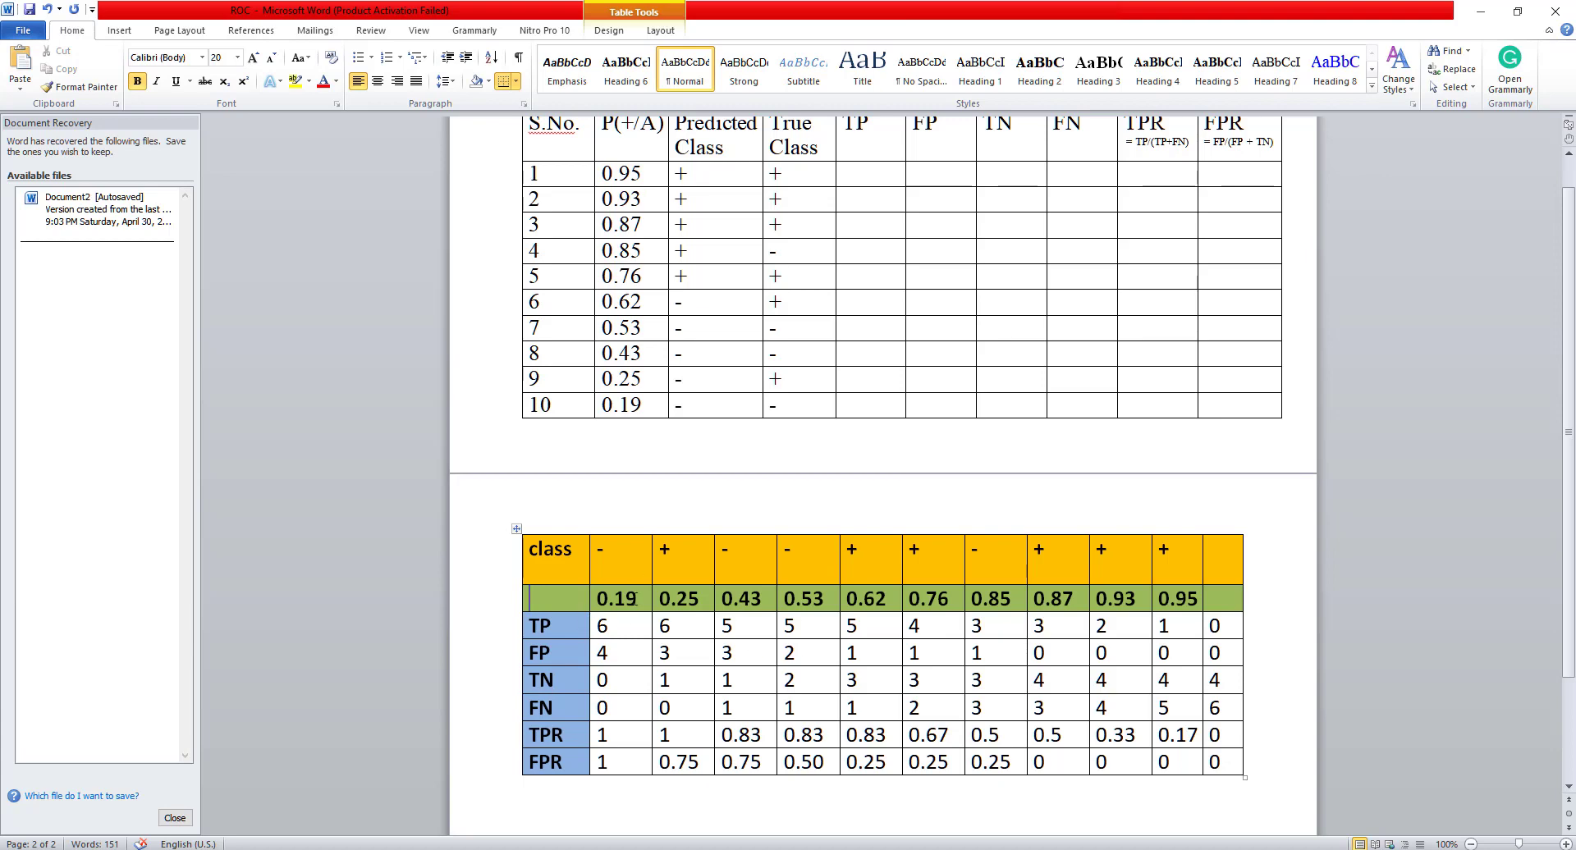
double_click(617, 598)
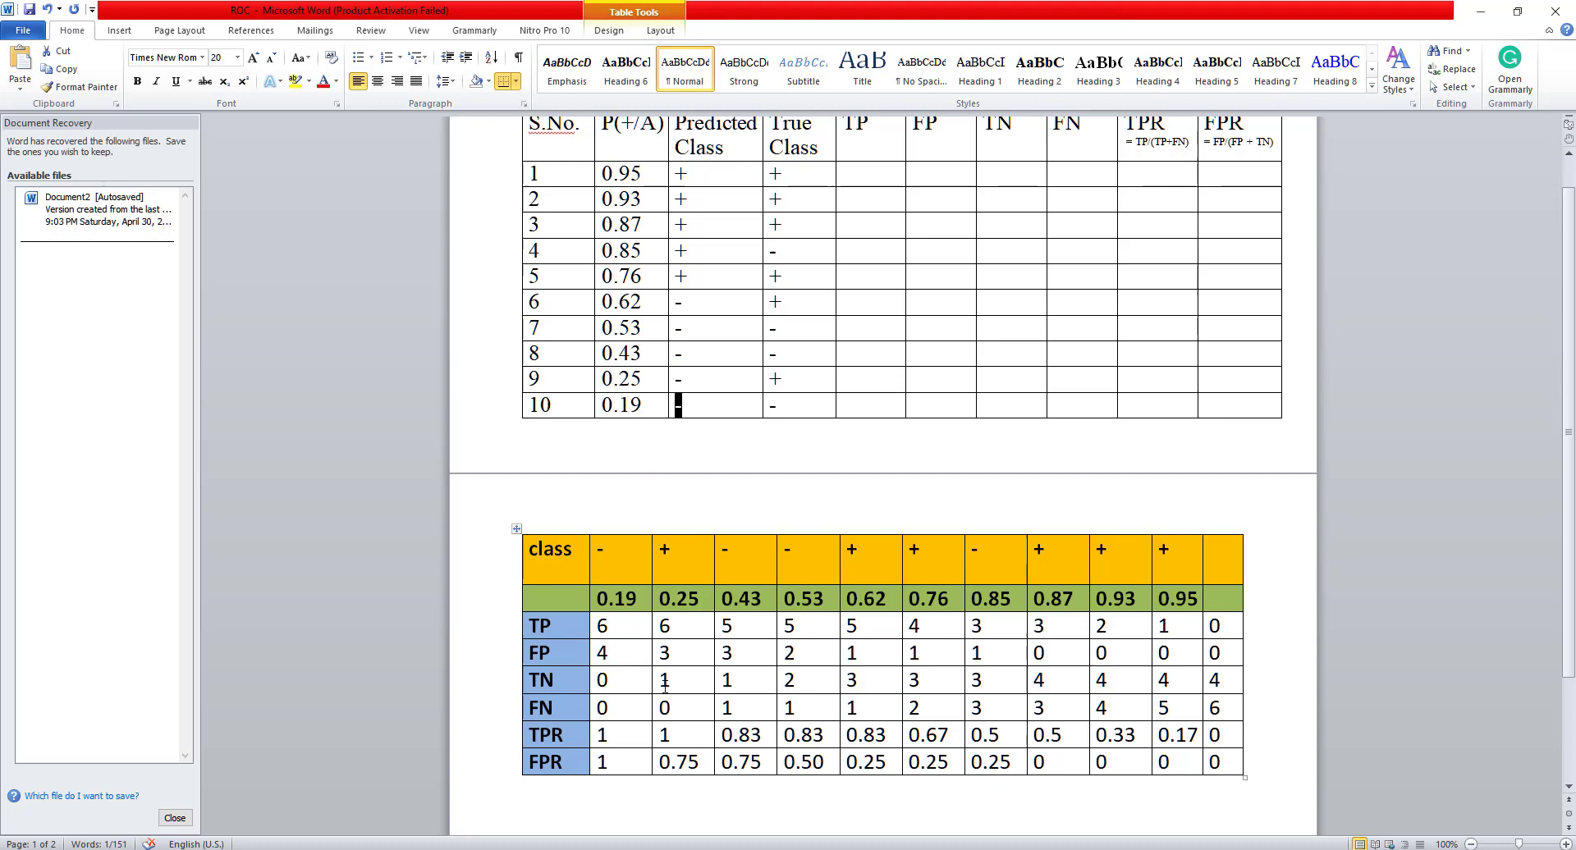
mouse_move(664, 610)
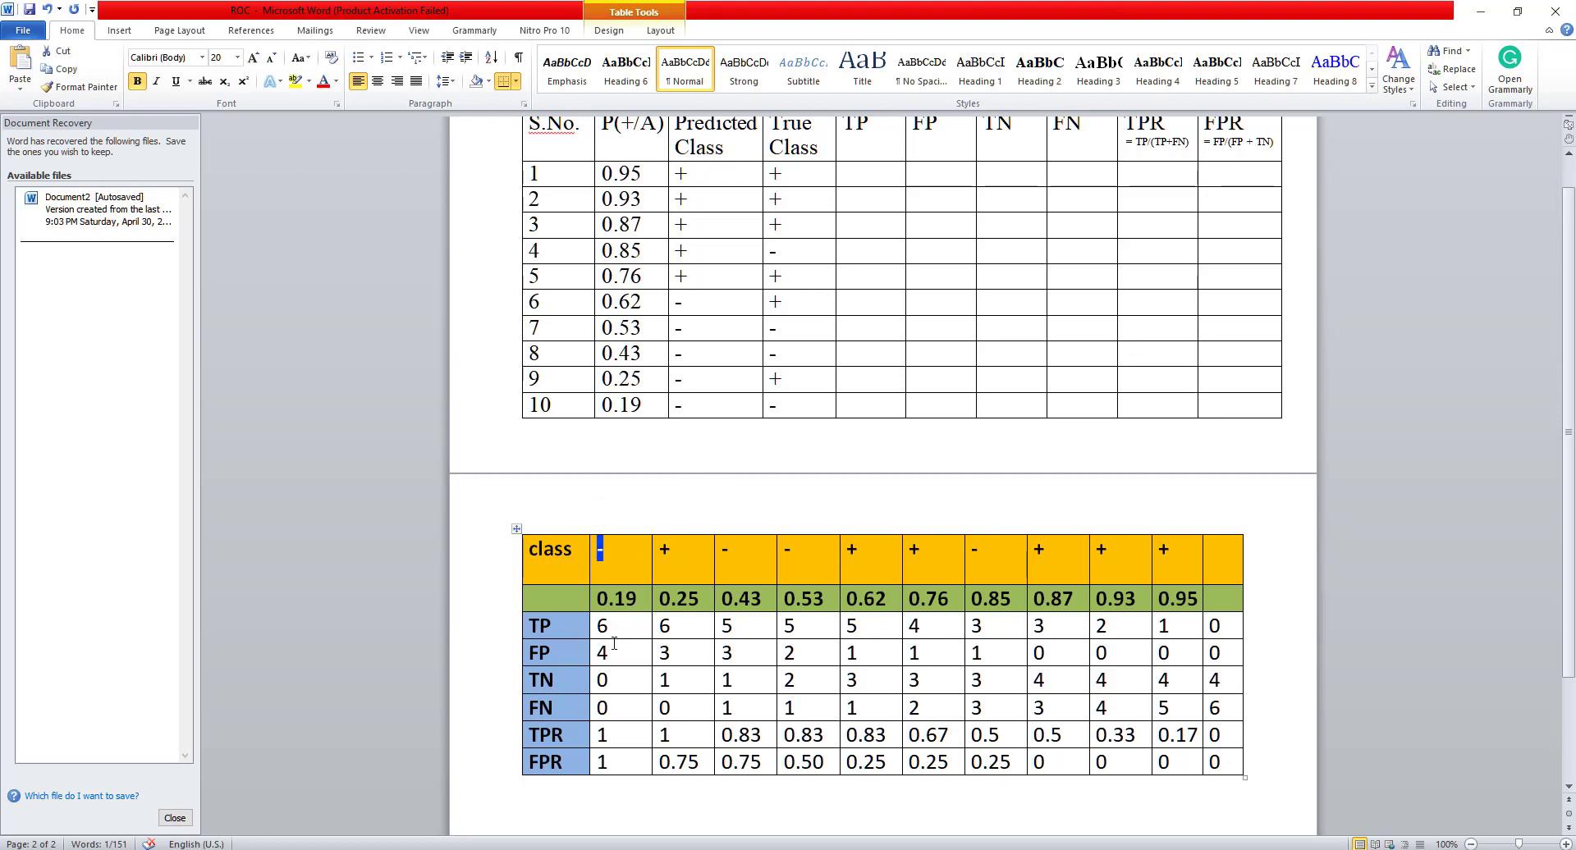
left_click(601, 625)
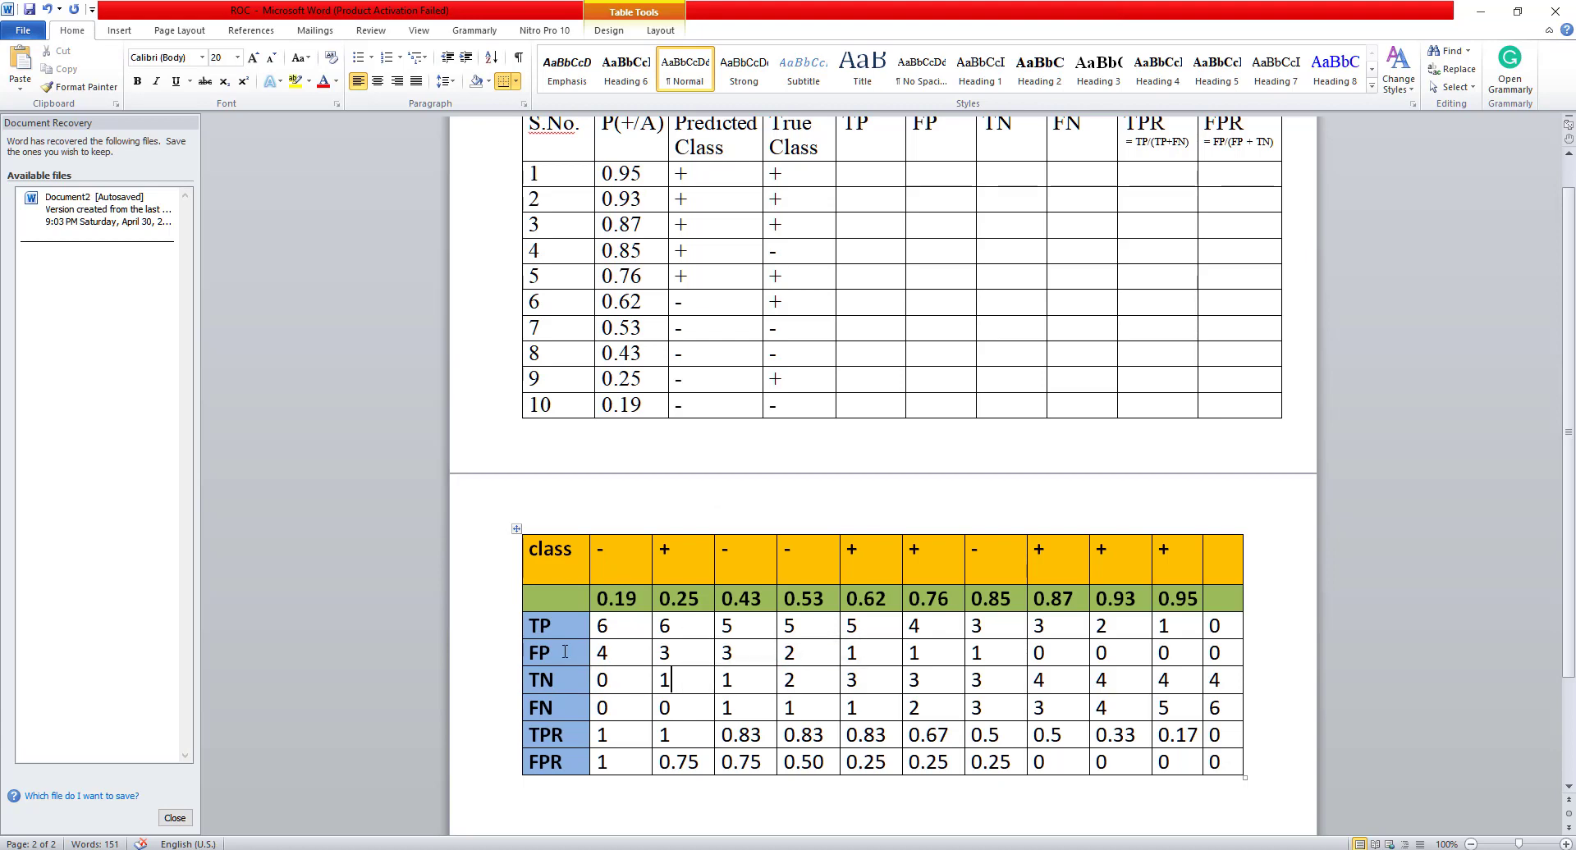
left_click_drag(601, 652, 664, 652)
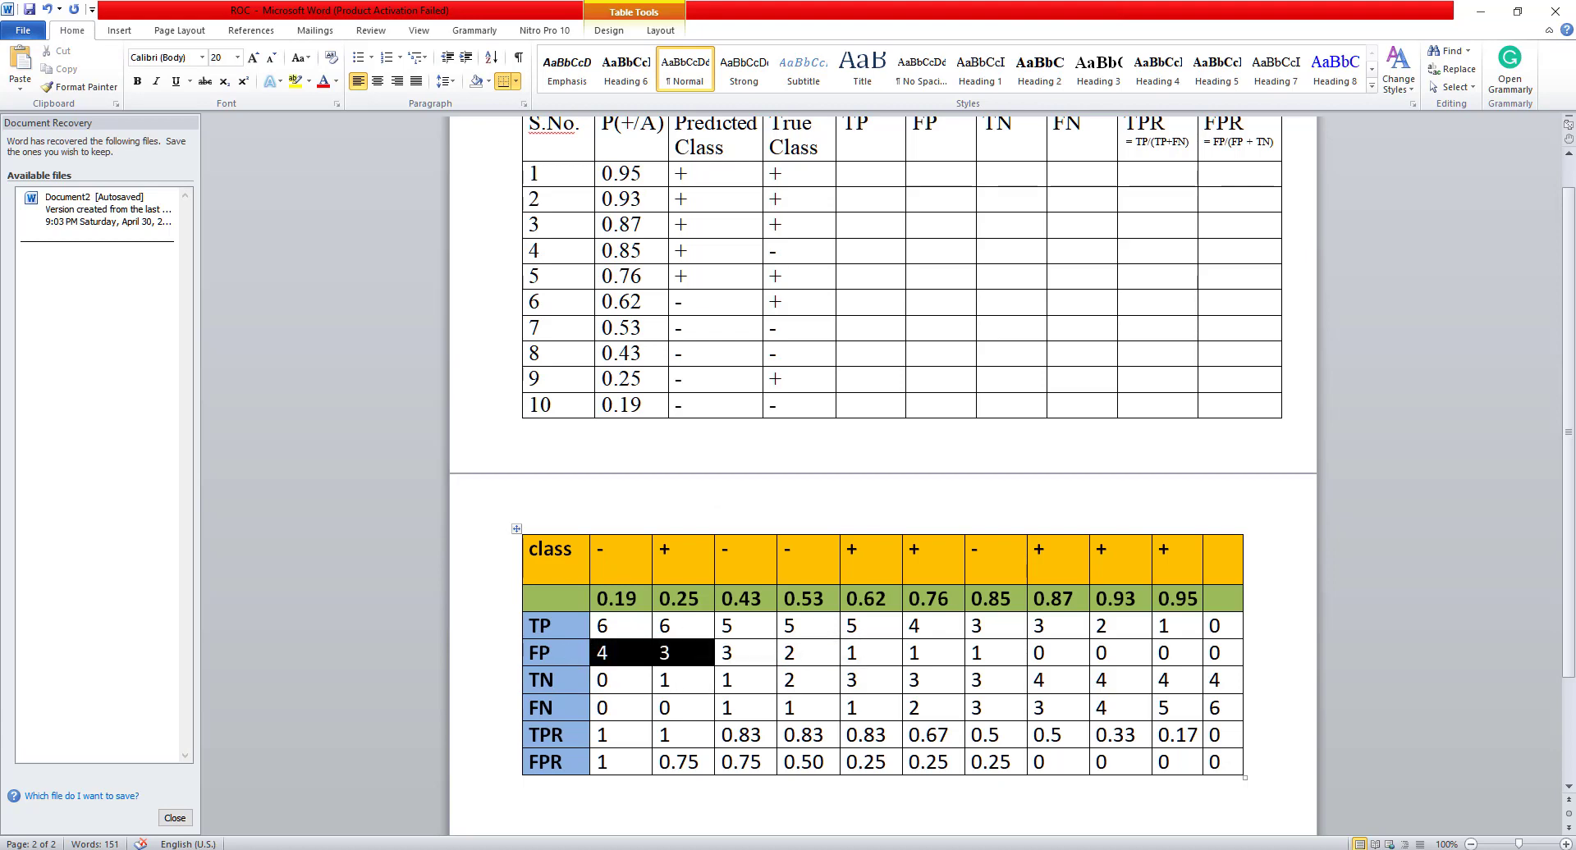
left_click(664, 624)
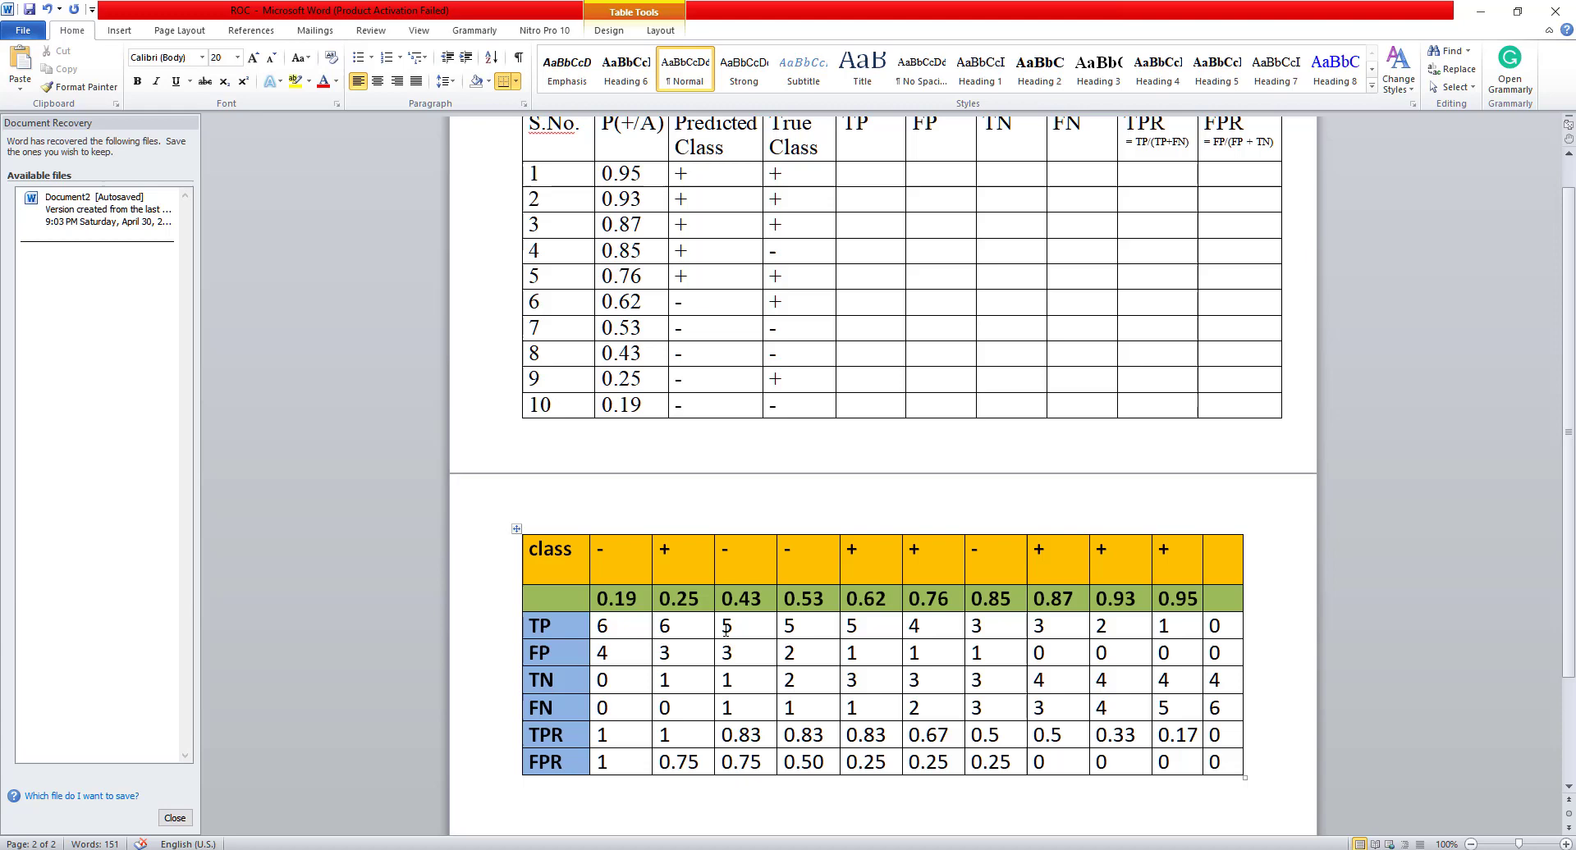
double_click(740, 599)
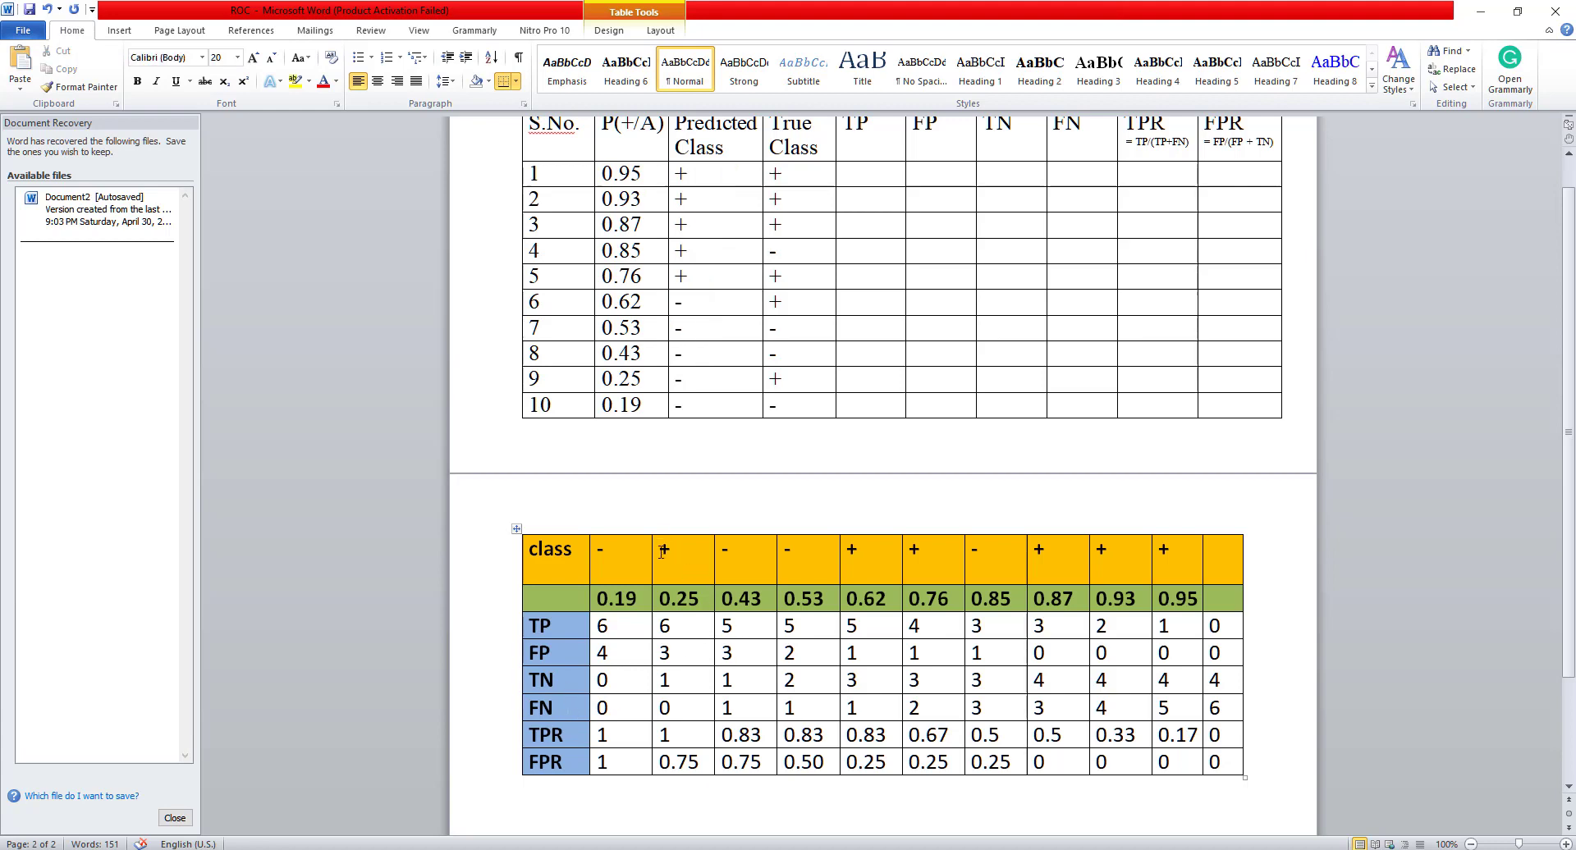
double_click(663, 550)
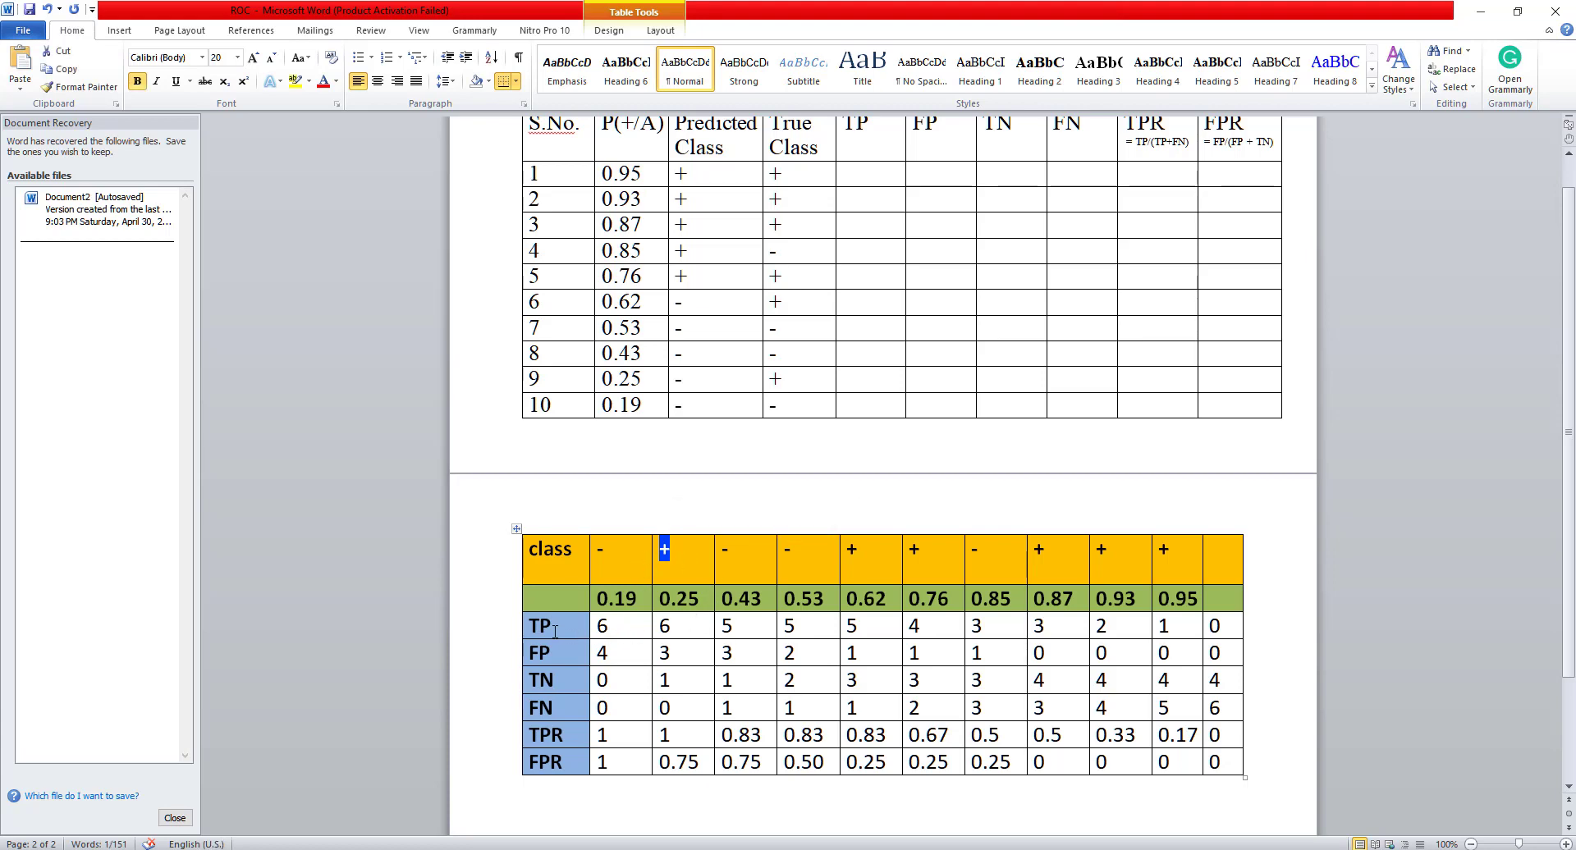
left_click(666, 626)
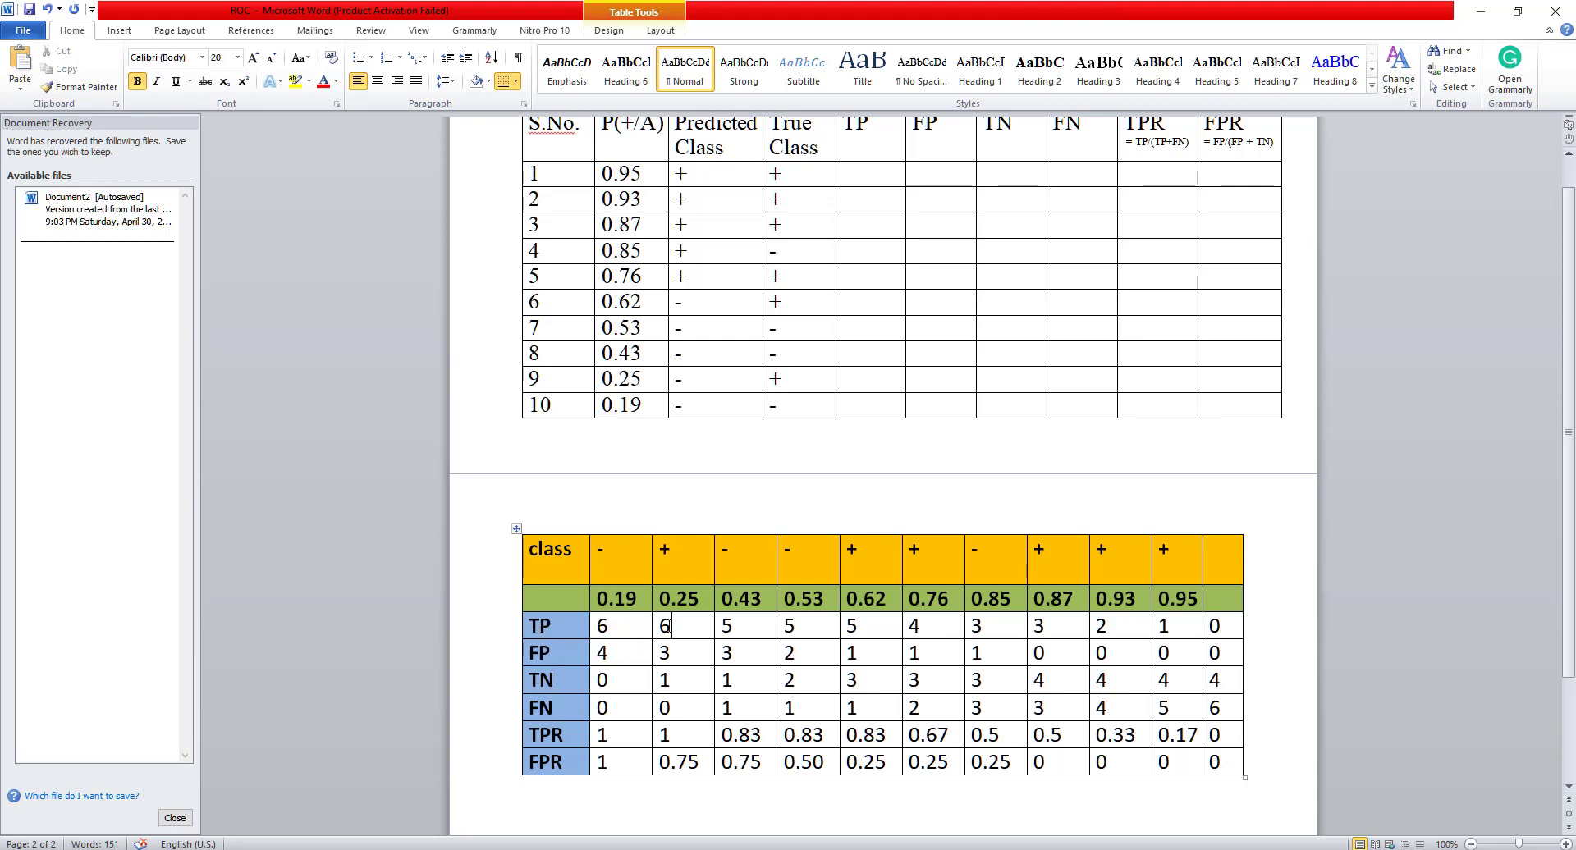
double_click(664, 625)
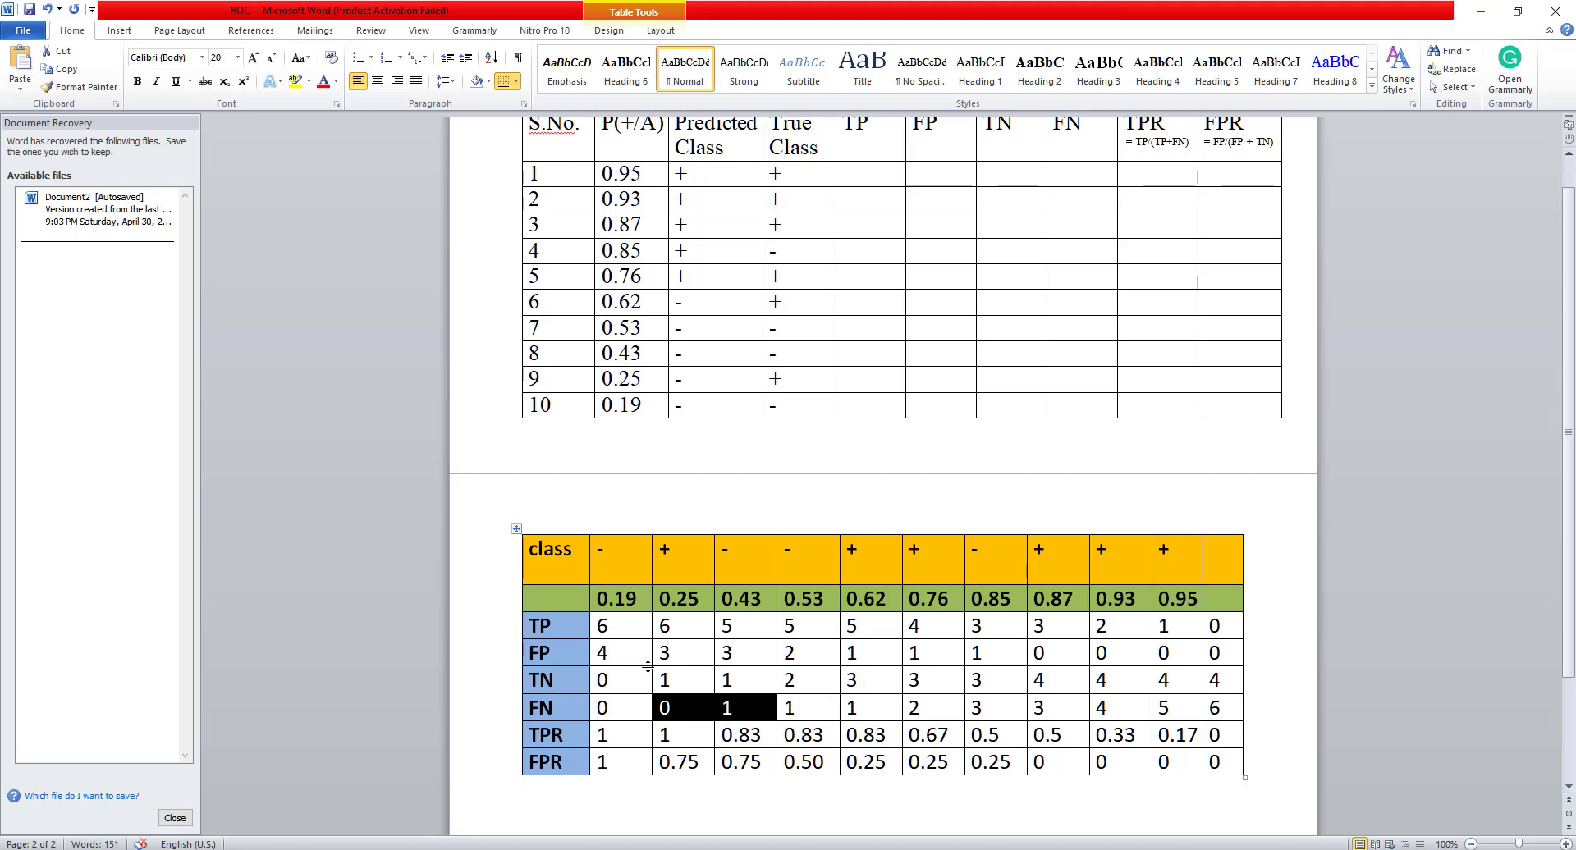
left_click_drag(664, 707, 727, 653)
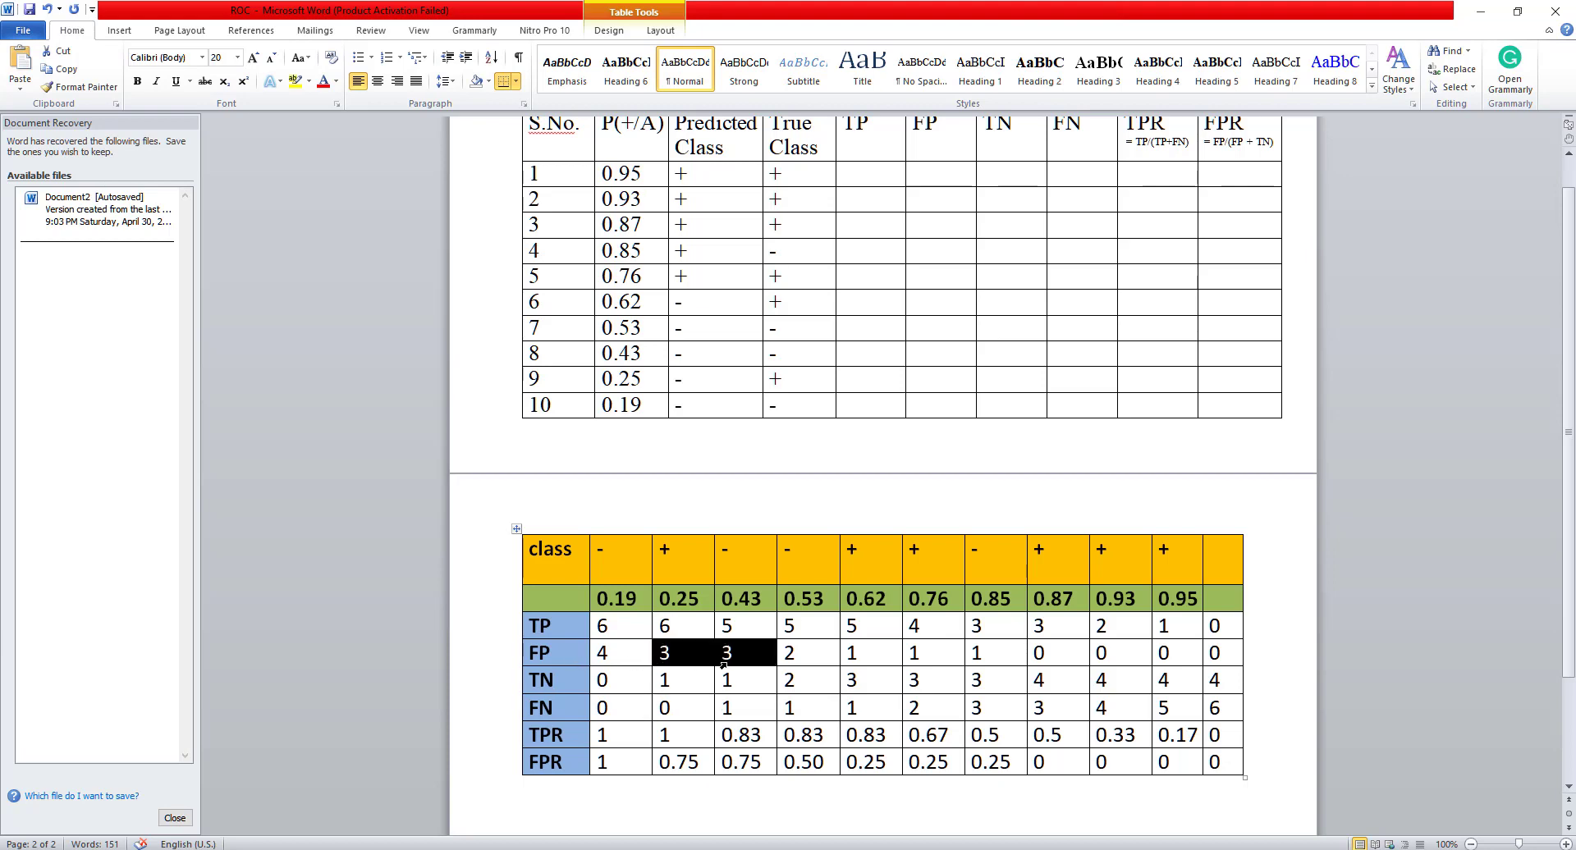
left_click(788, 680)
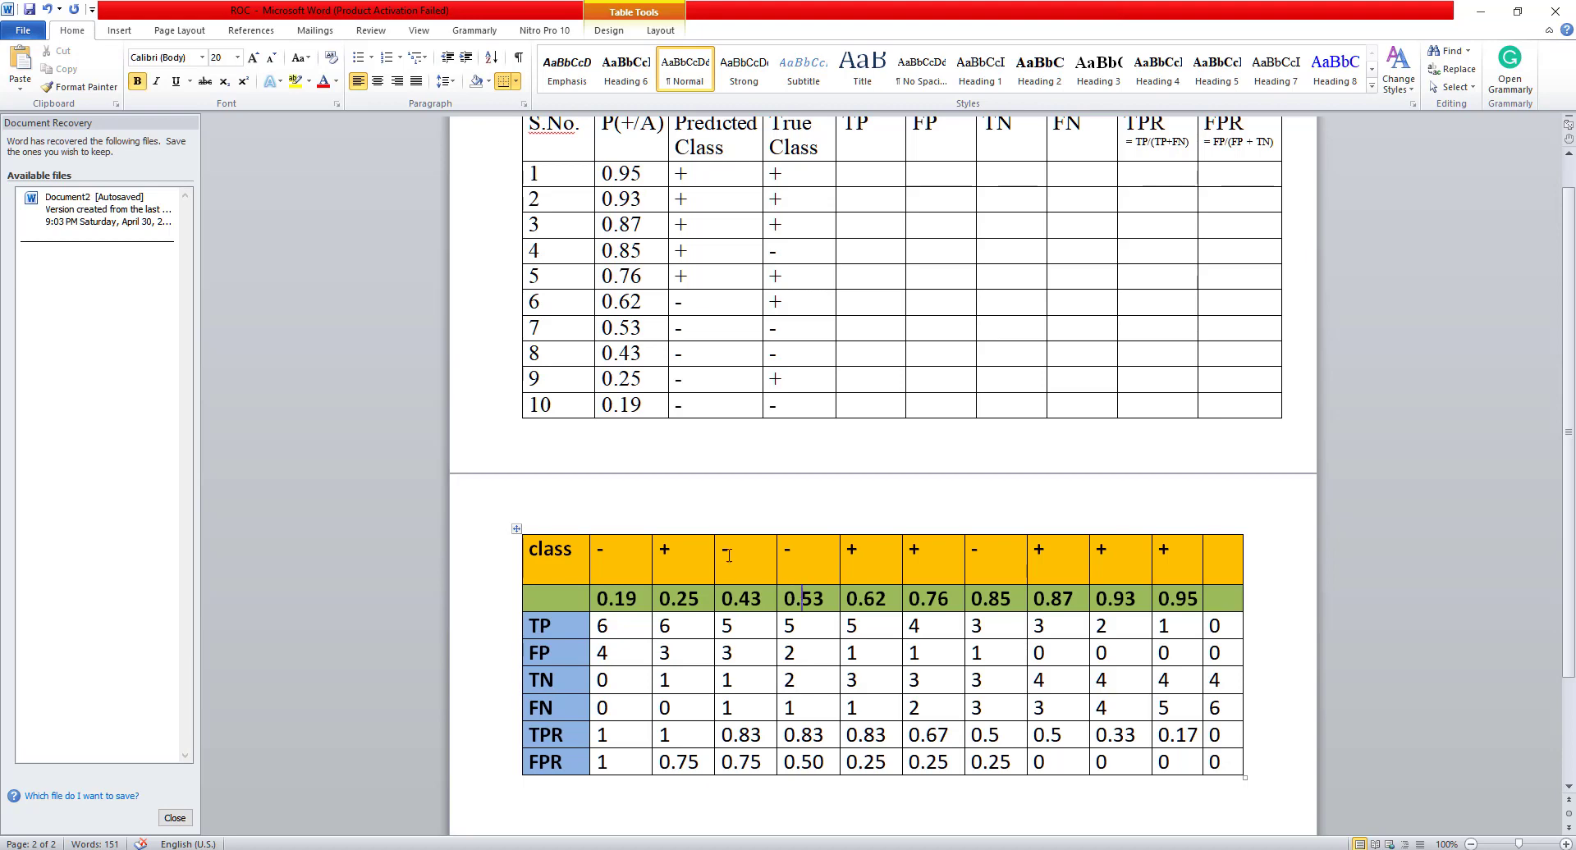
double_click(724, 550)
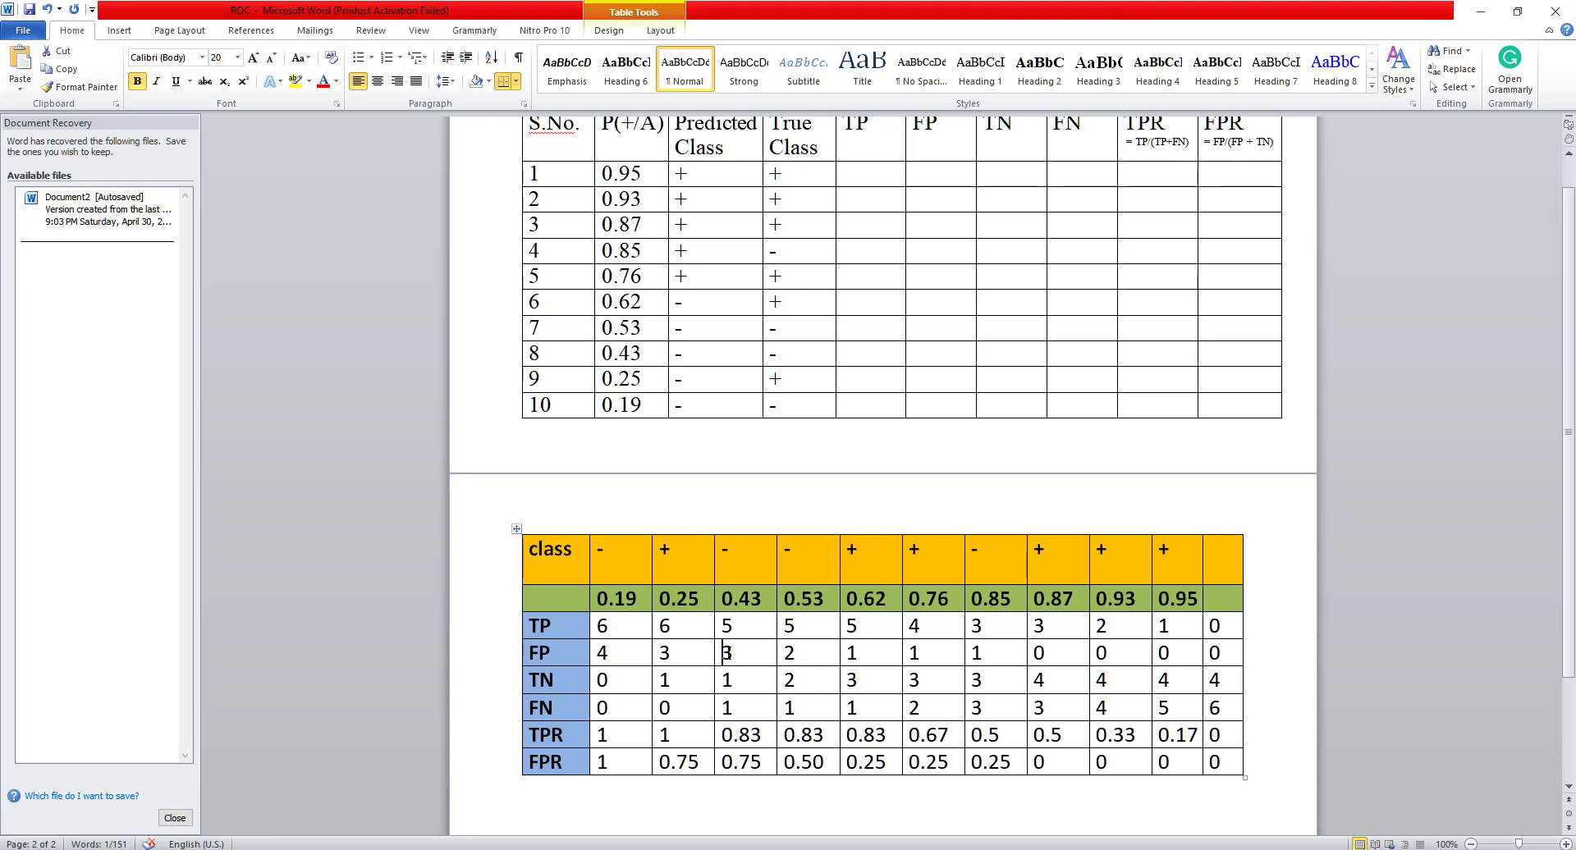
left_click_drag(724, 653, 804, 653)
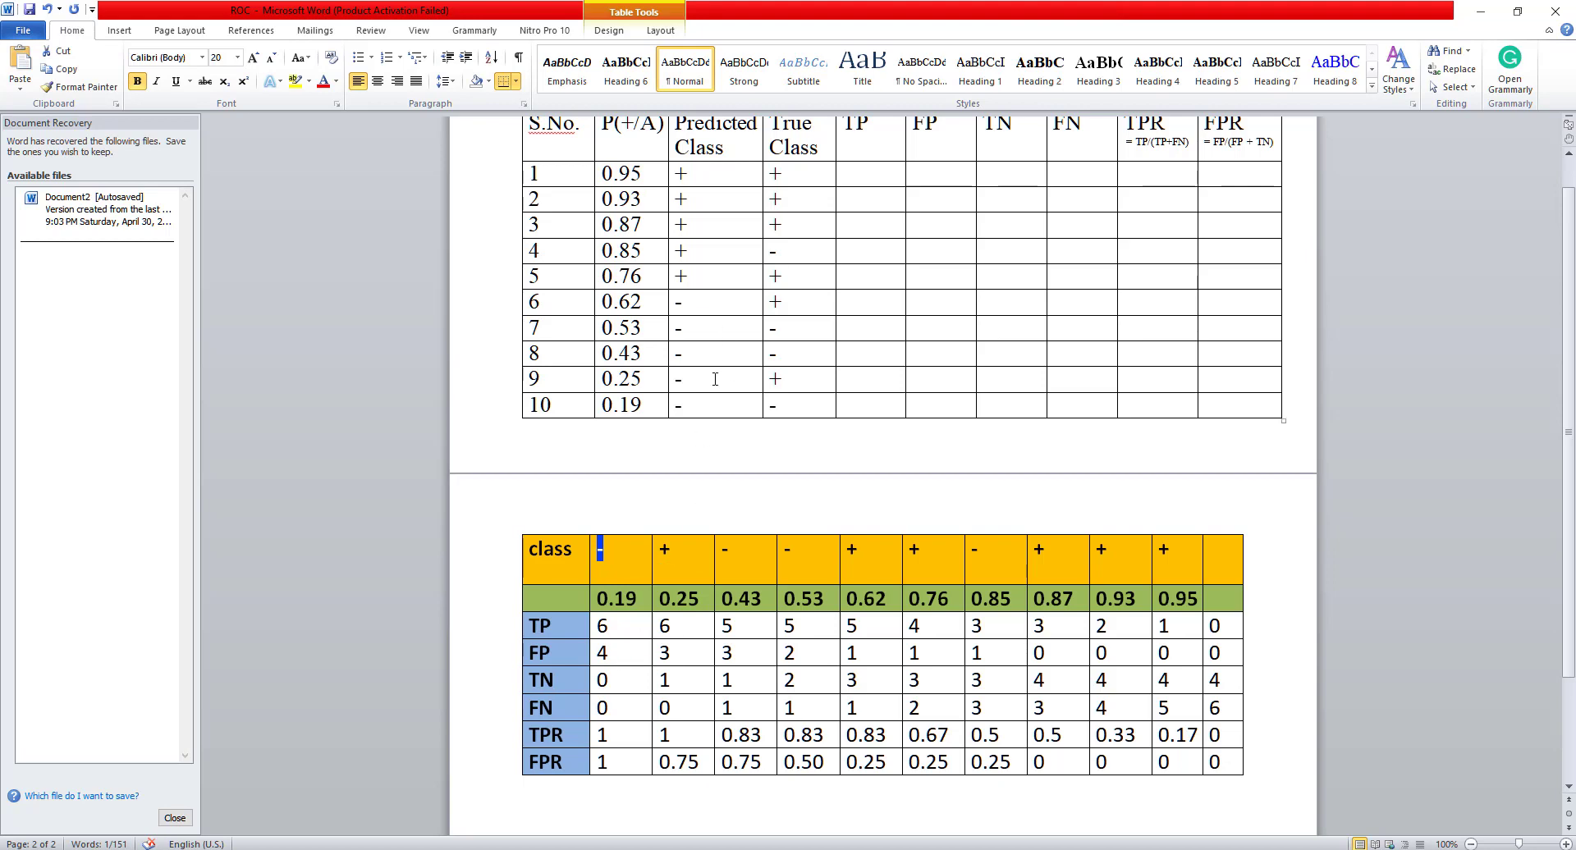
left_click_drag(680, 174, 680, 379)
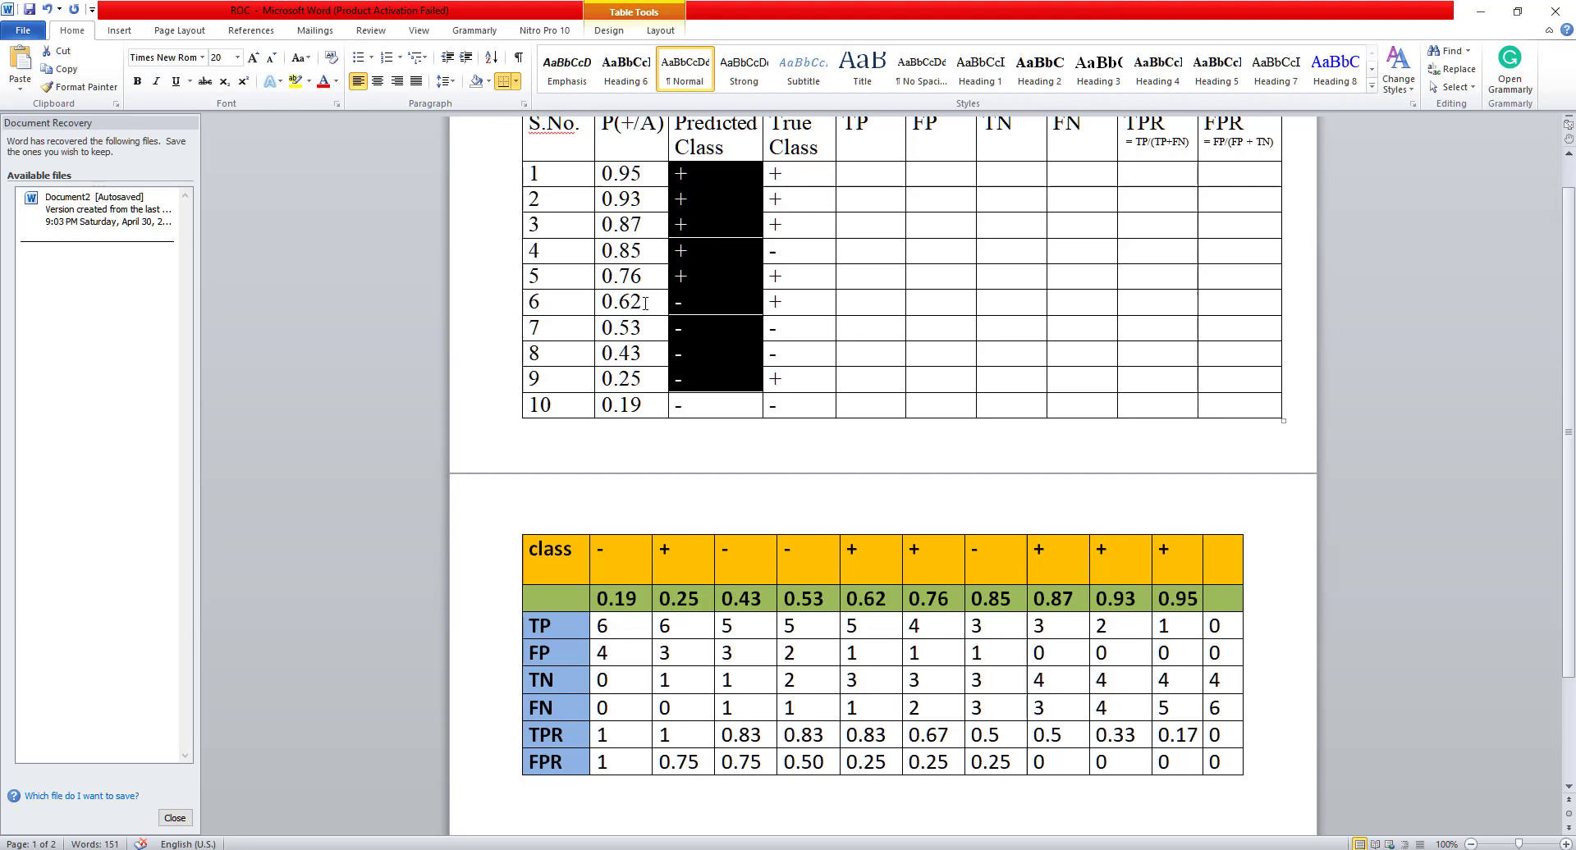
mouse_move(555, 654)
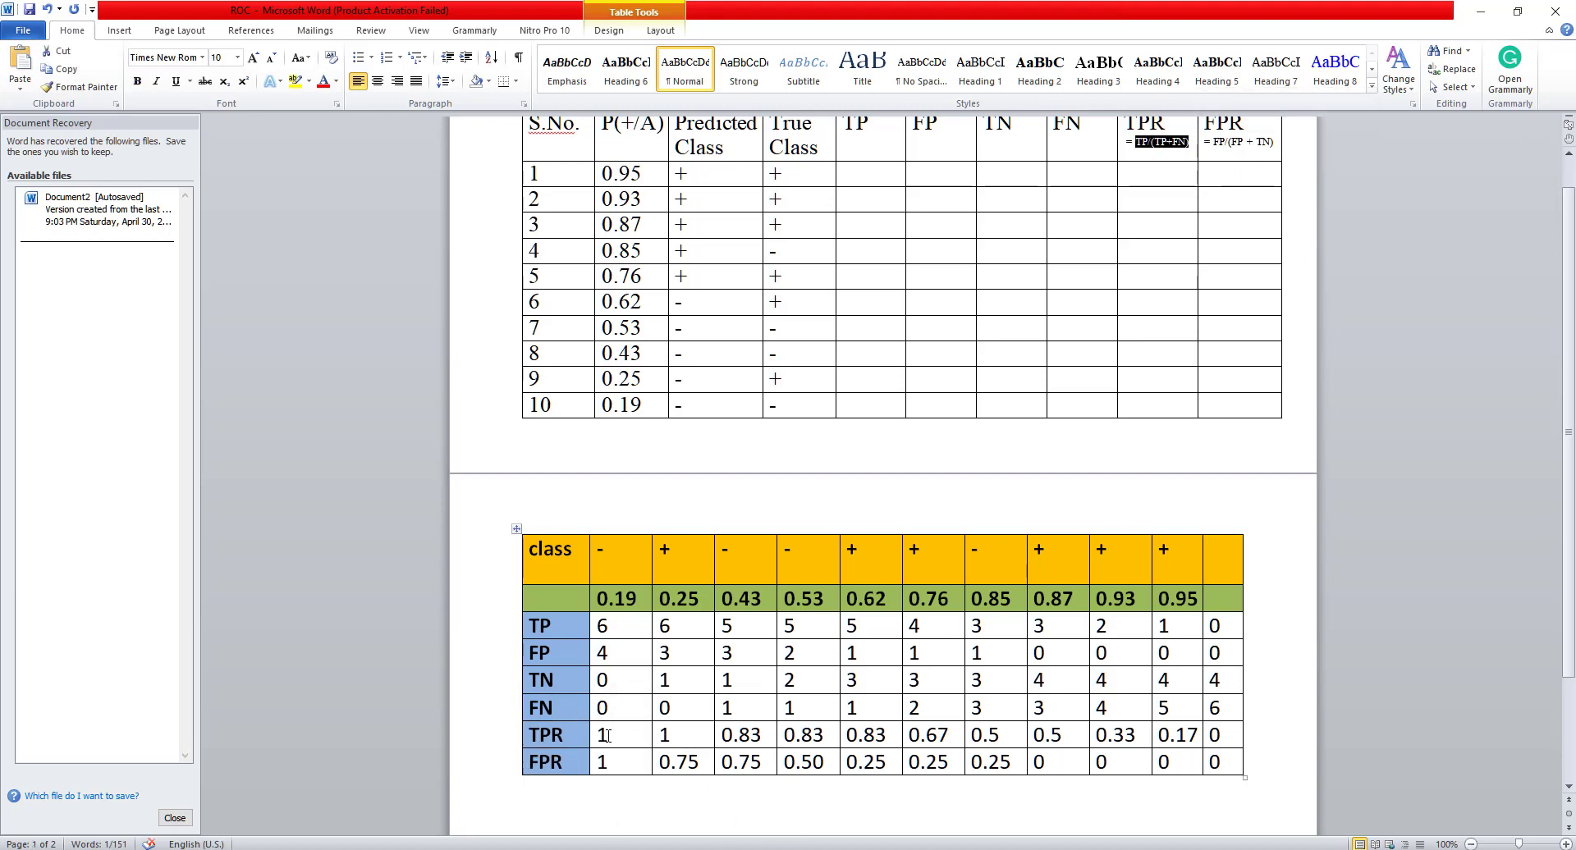
left_click(529, 492)
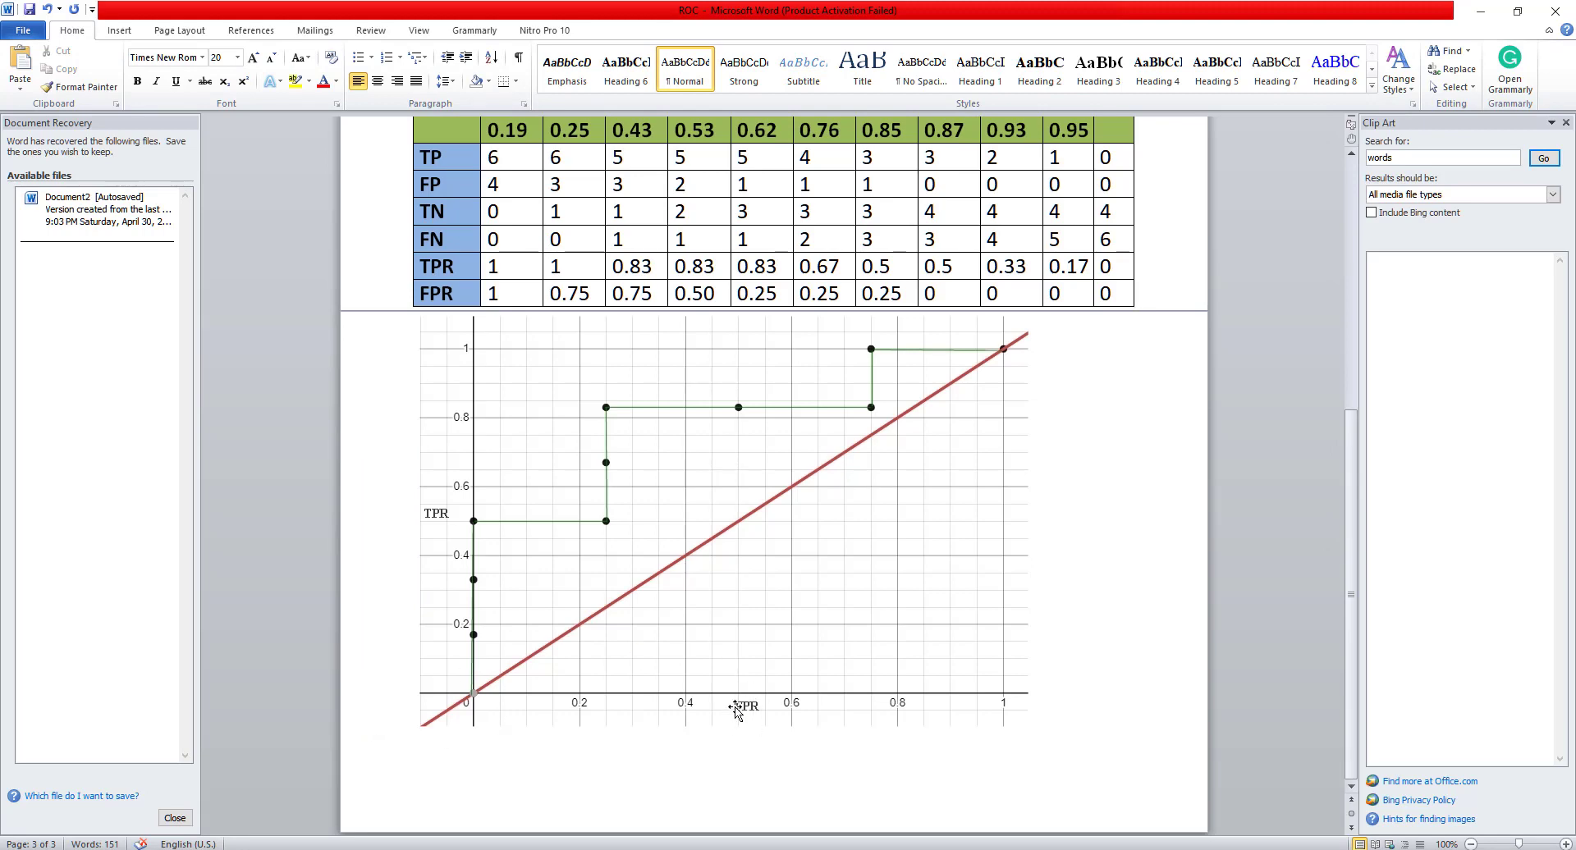
mouse_move(430, 507)
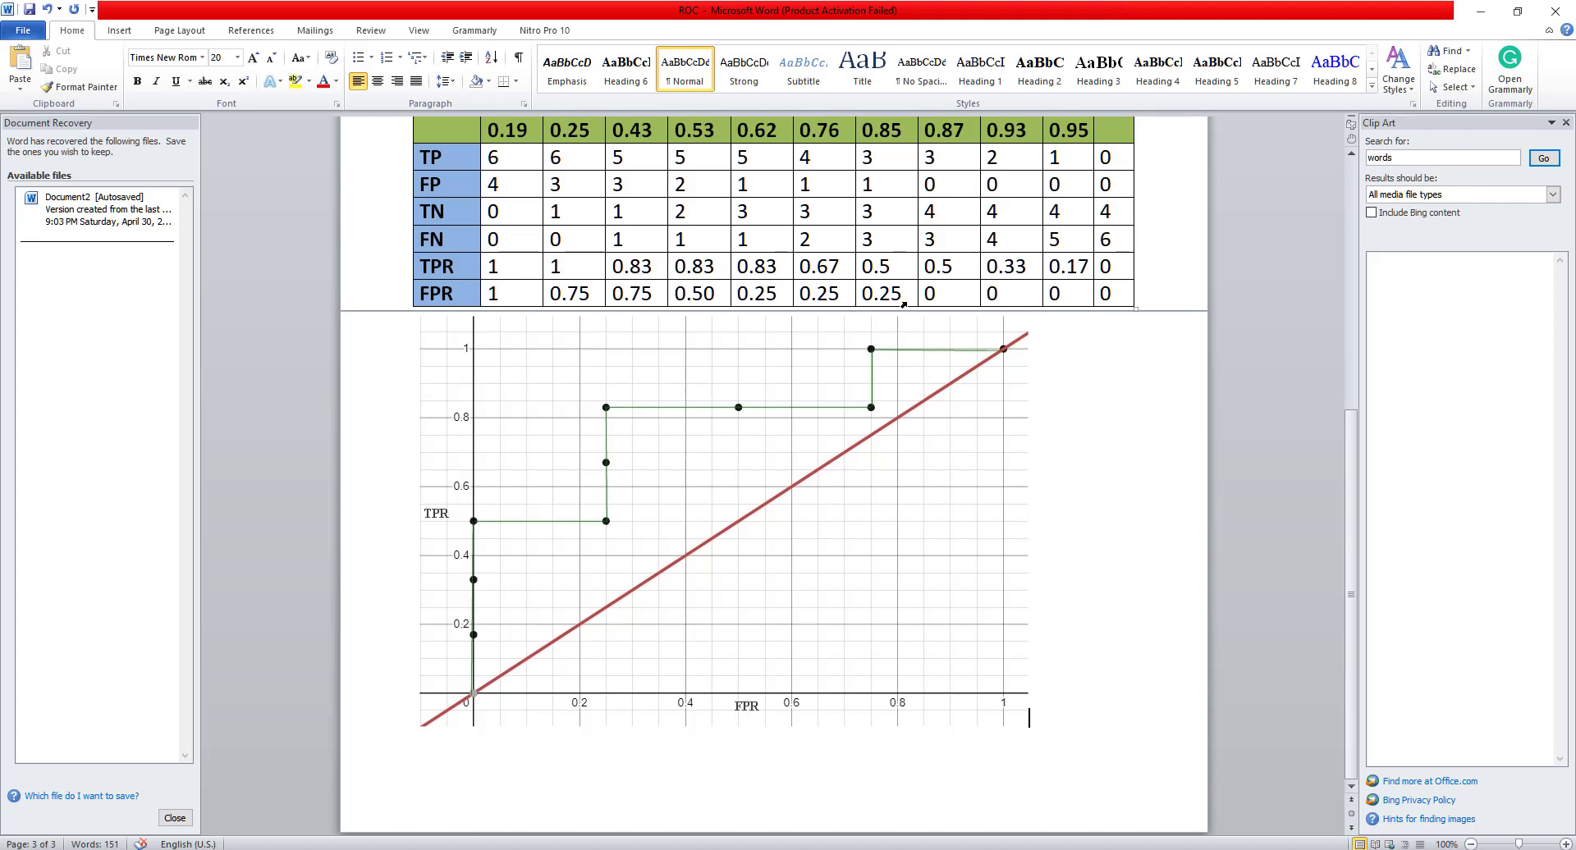
mouse_move(999, 349)
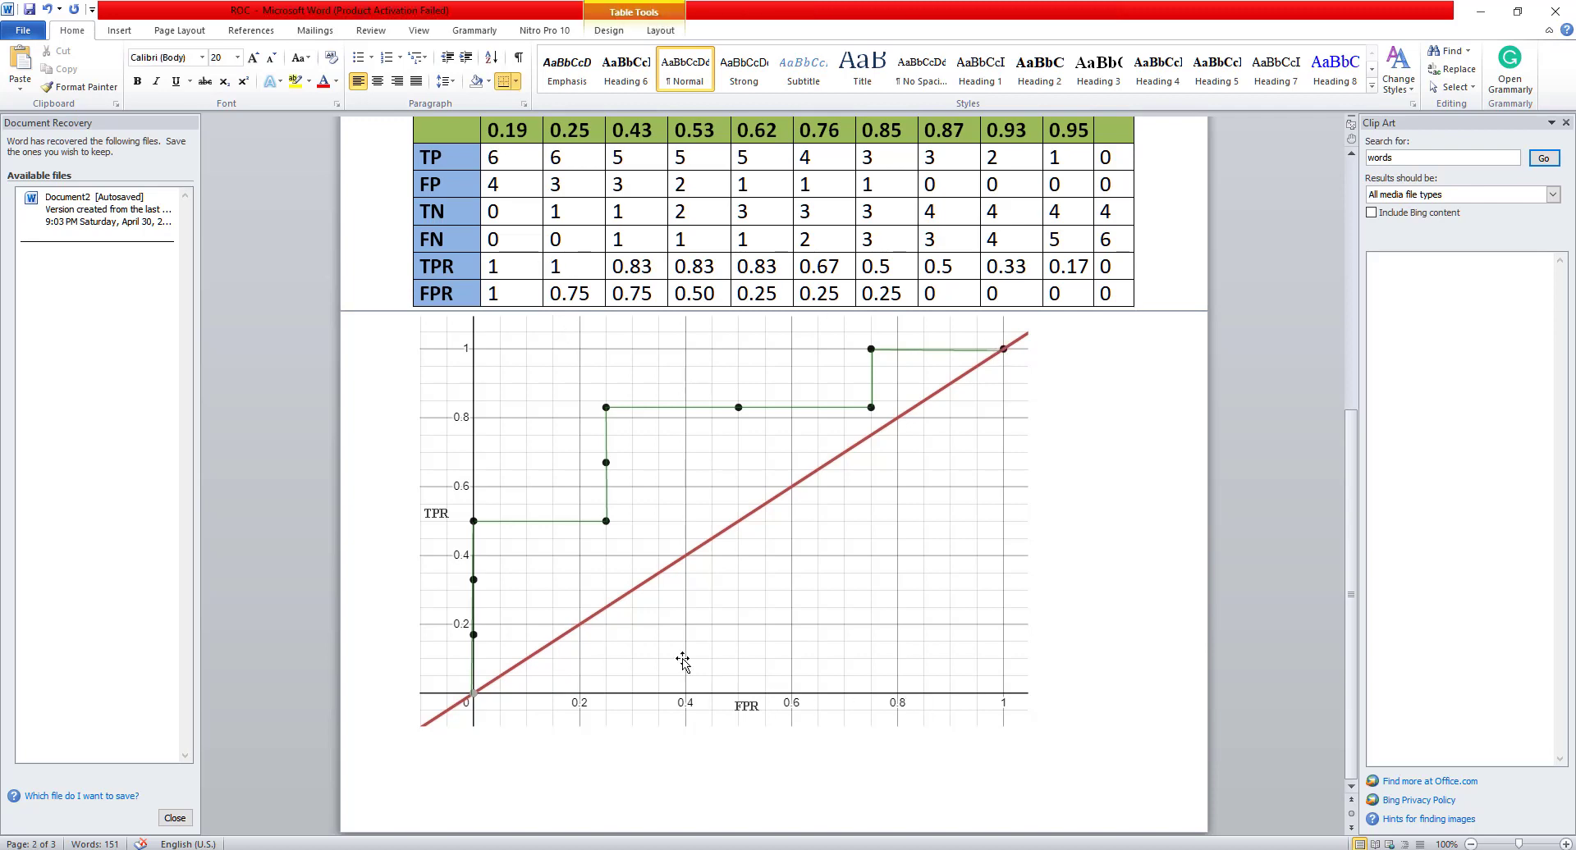
mouse_move(834, 711)
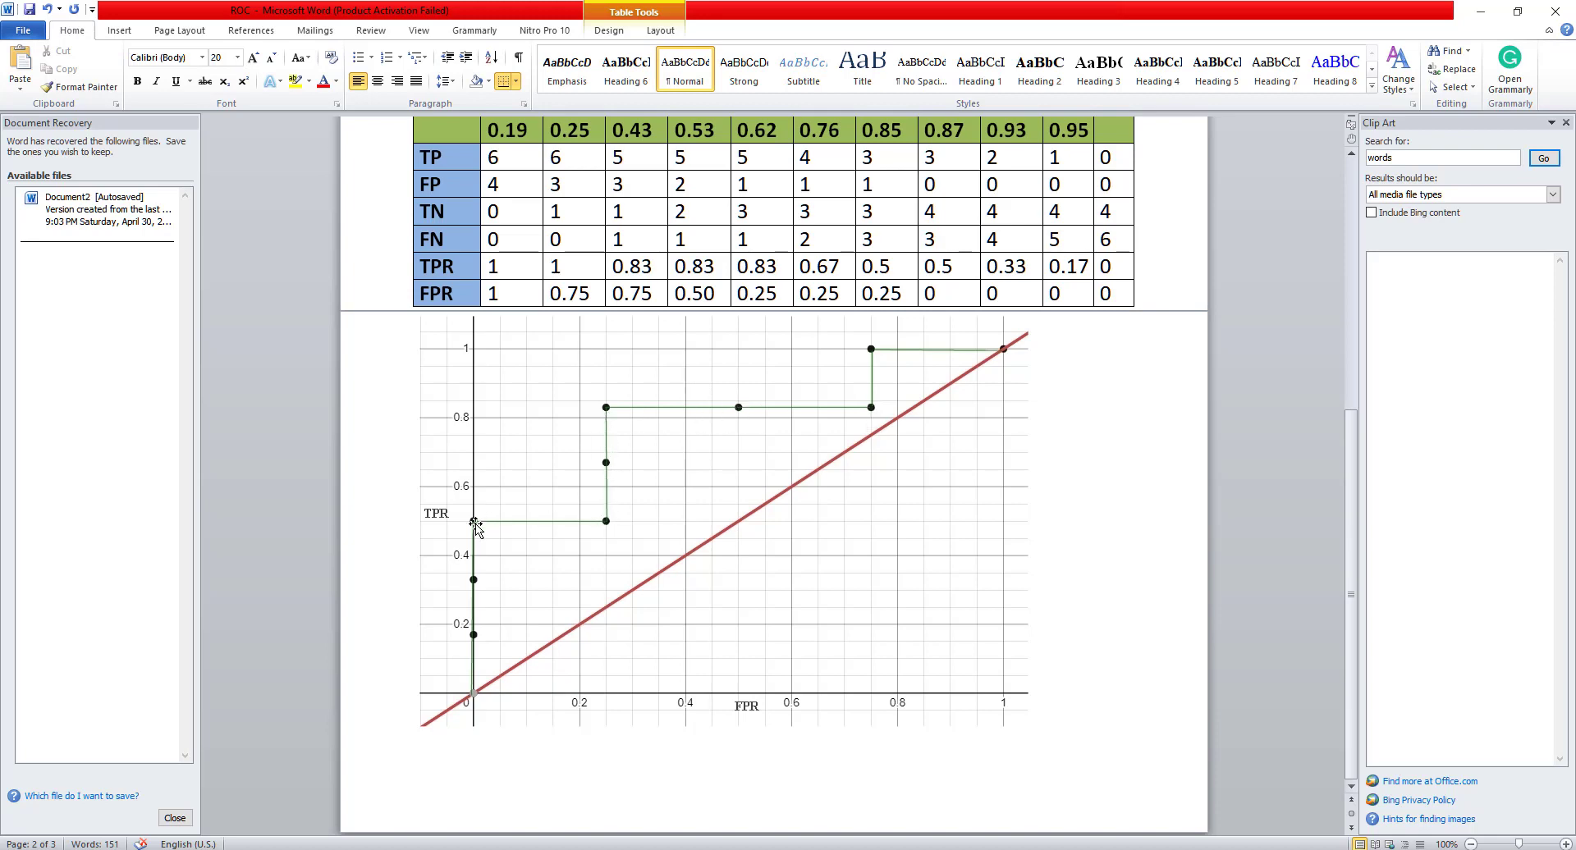
mouse_move(664, 407)
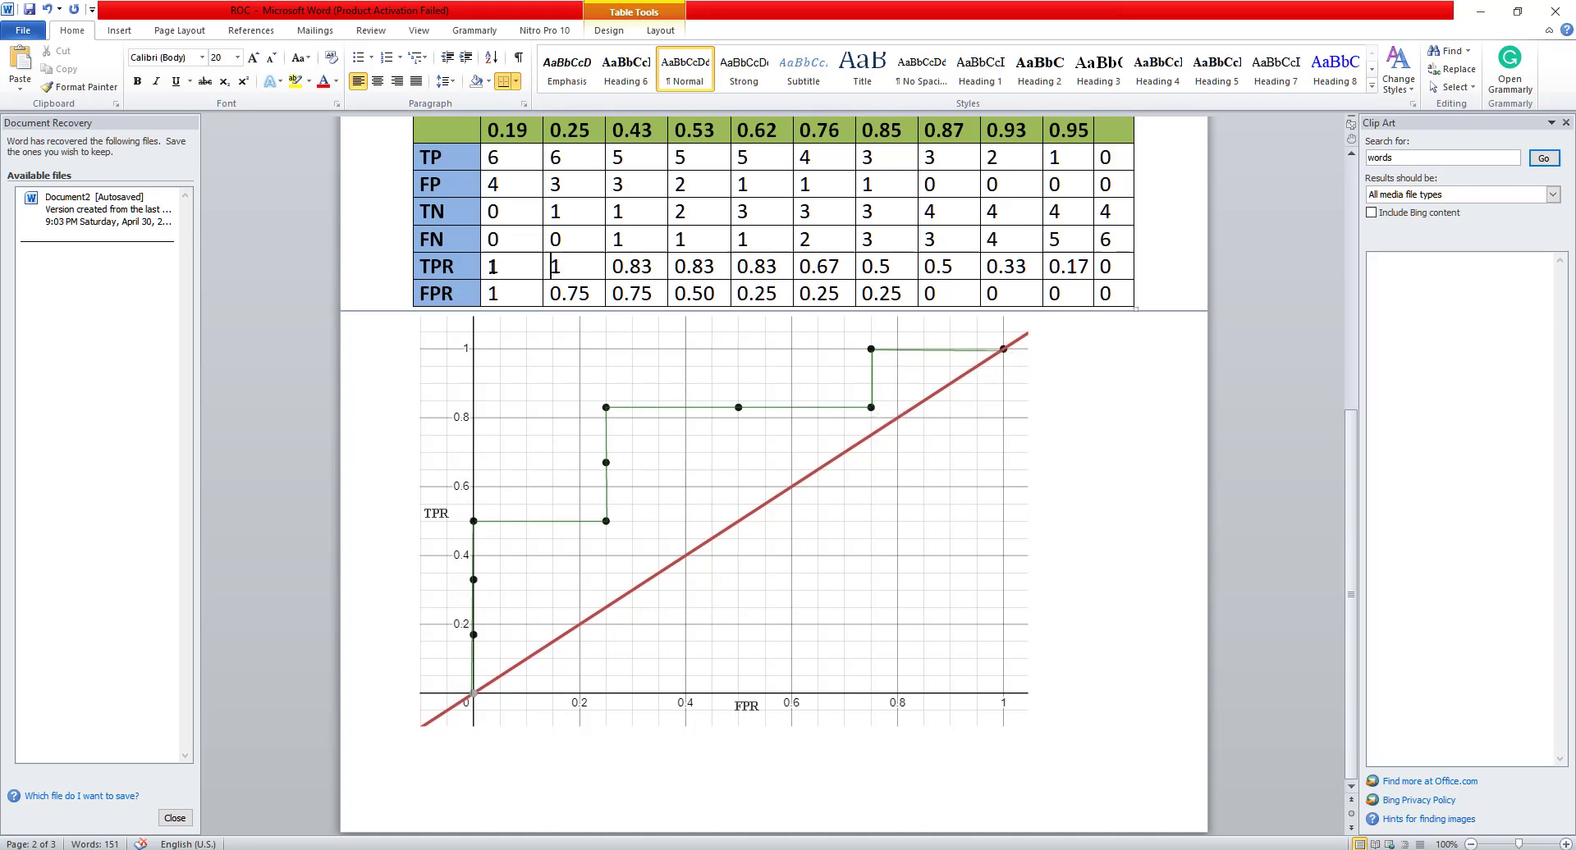
mouse_move(473, 573)
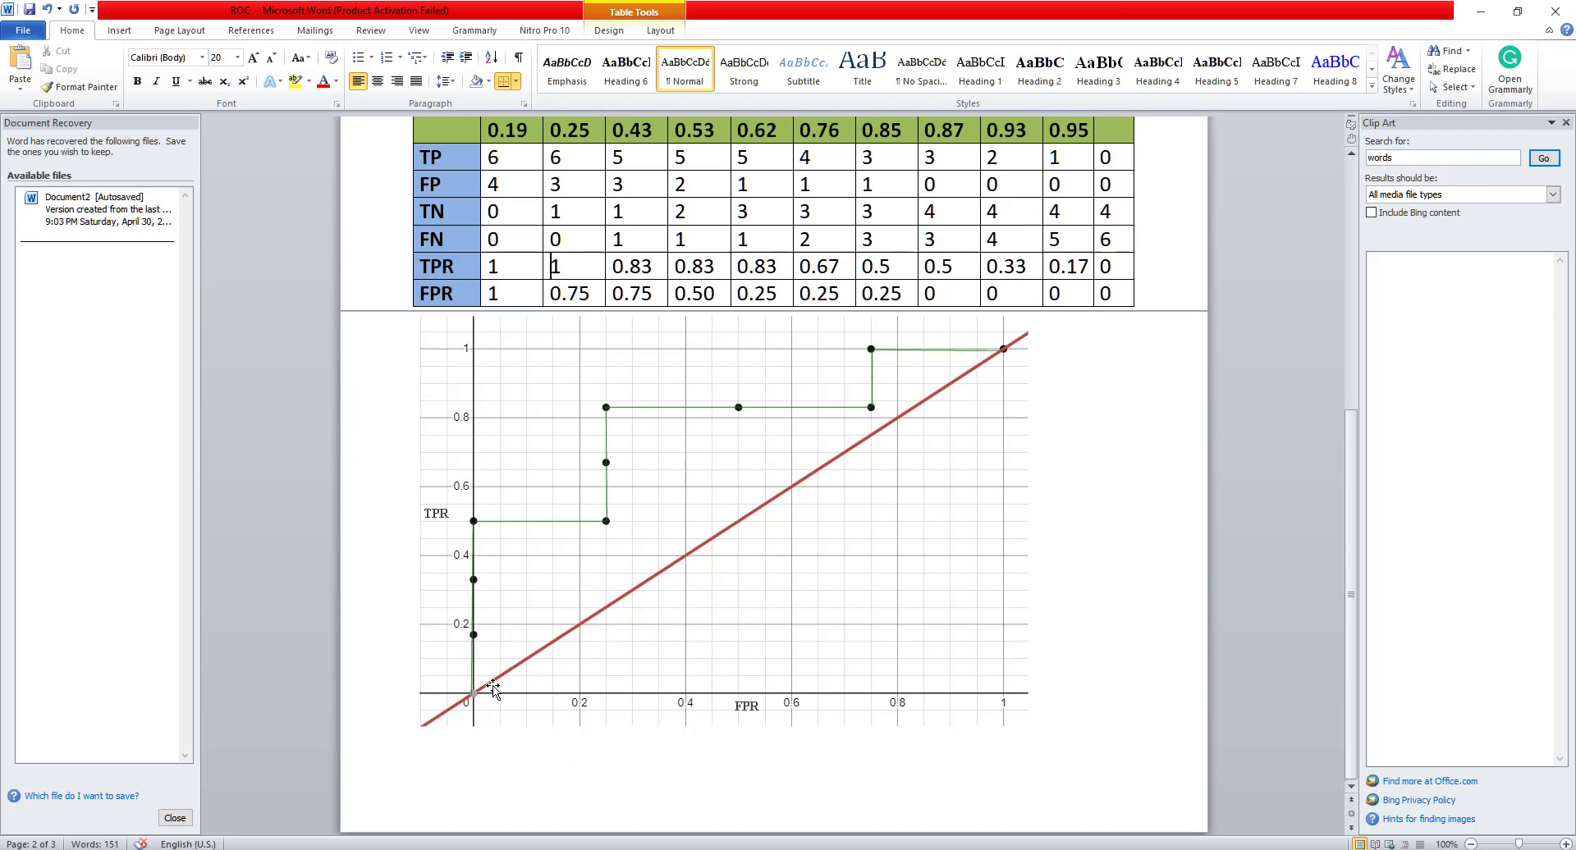
mouse_move(432, 673)
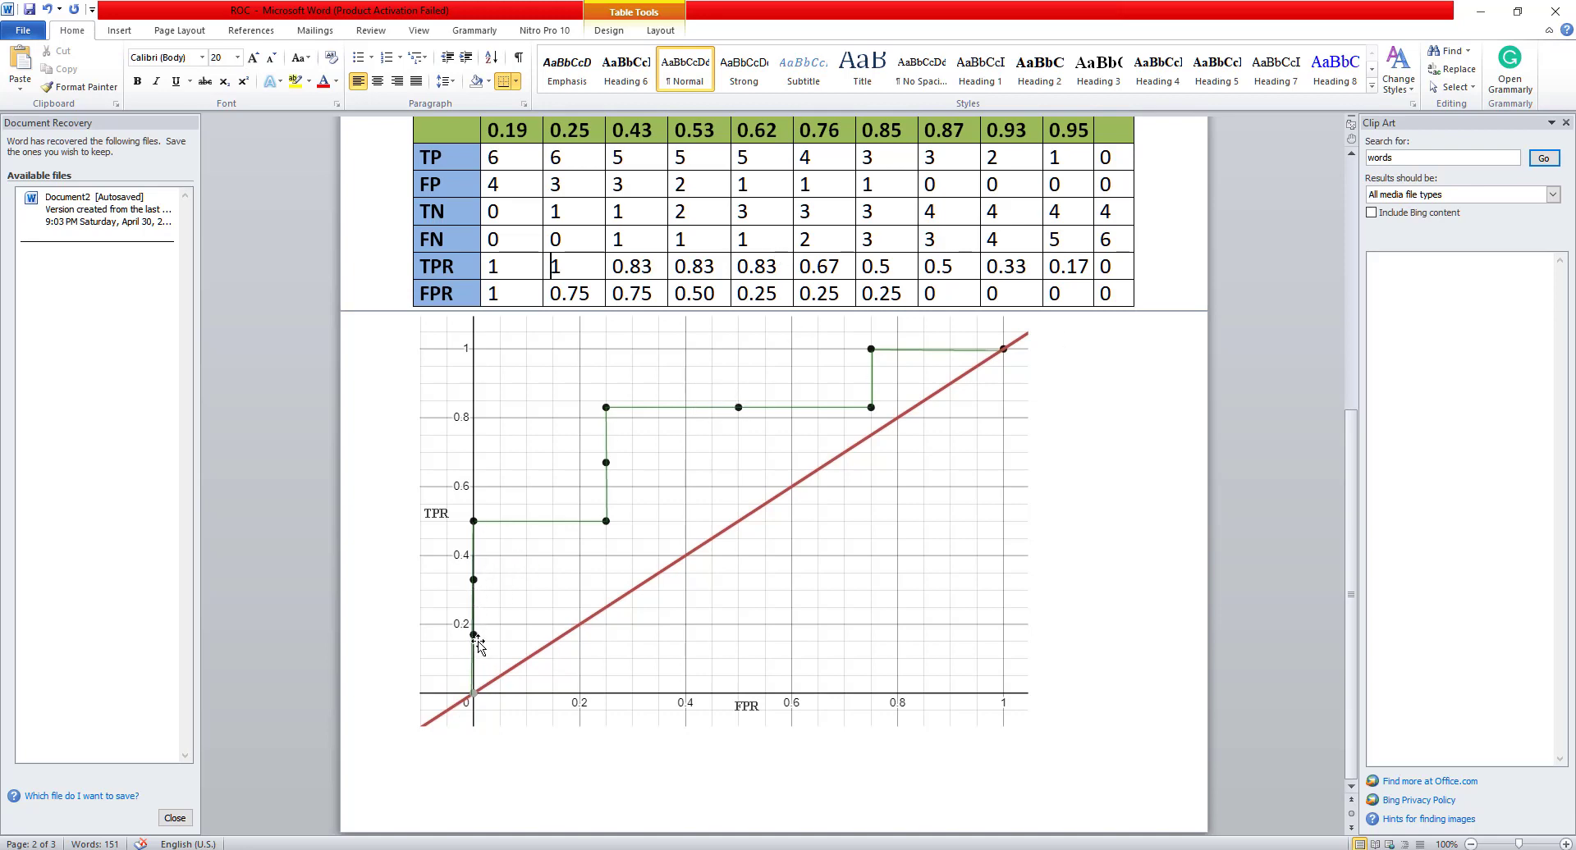
mouse_move(657, 349)
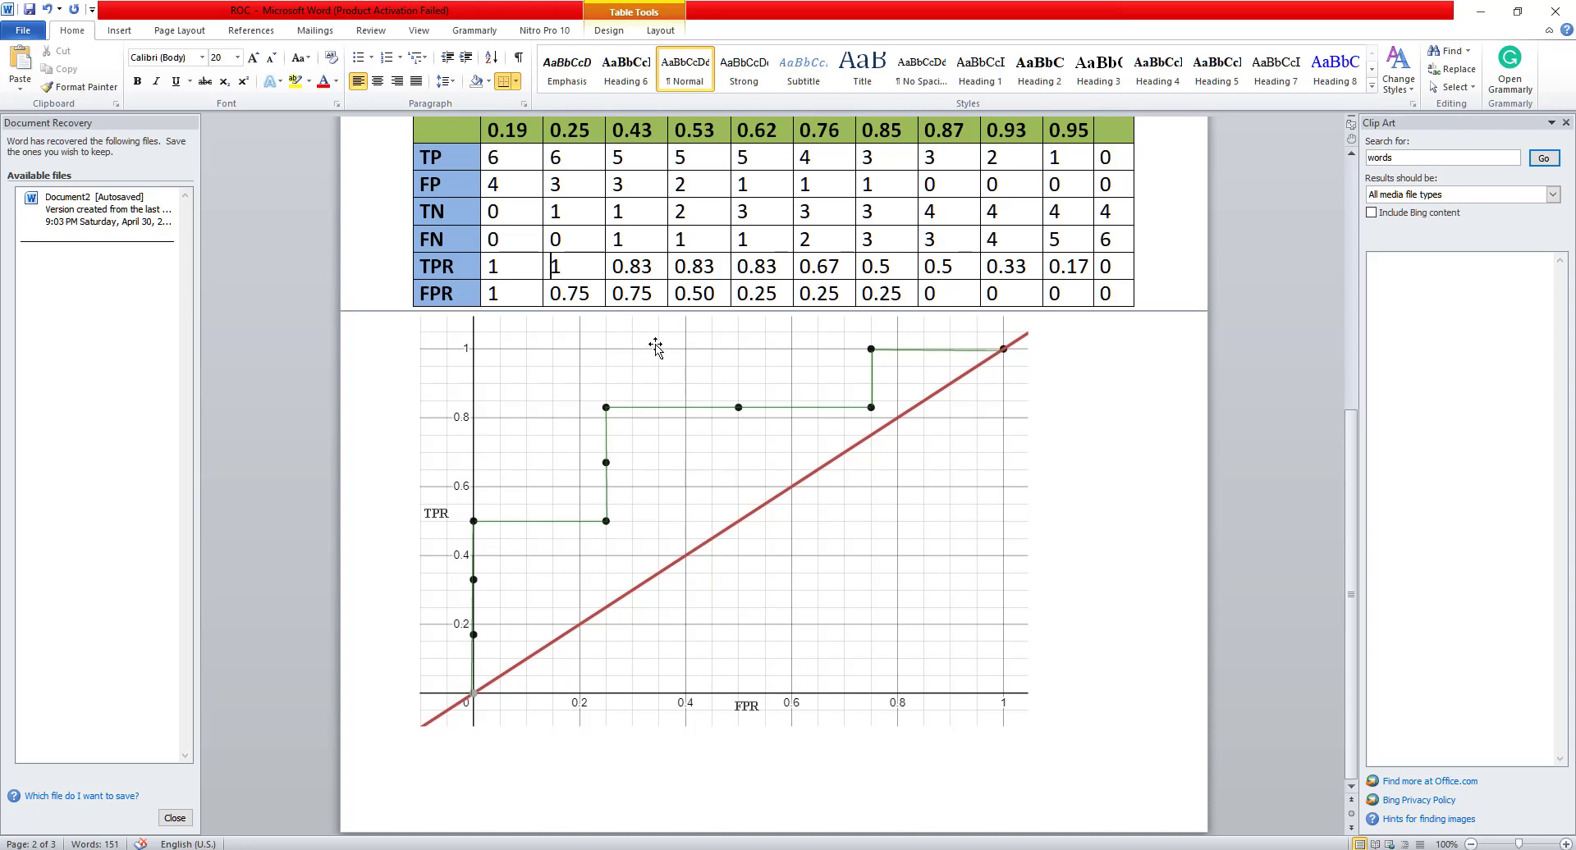
mouse_move(684, 540)
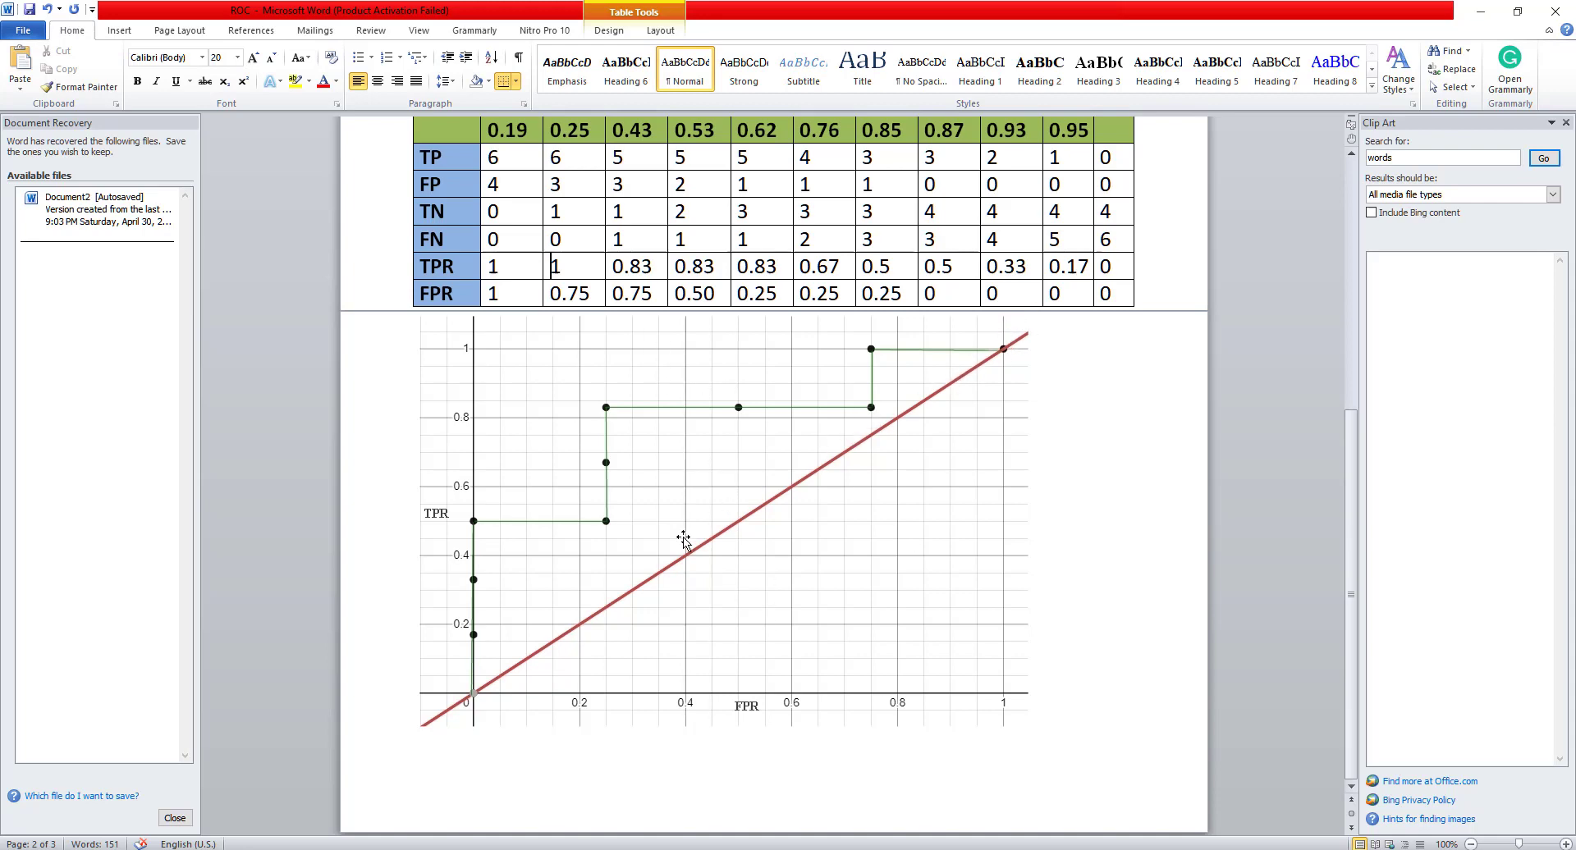
mouse_move(560, 708)
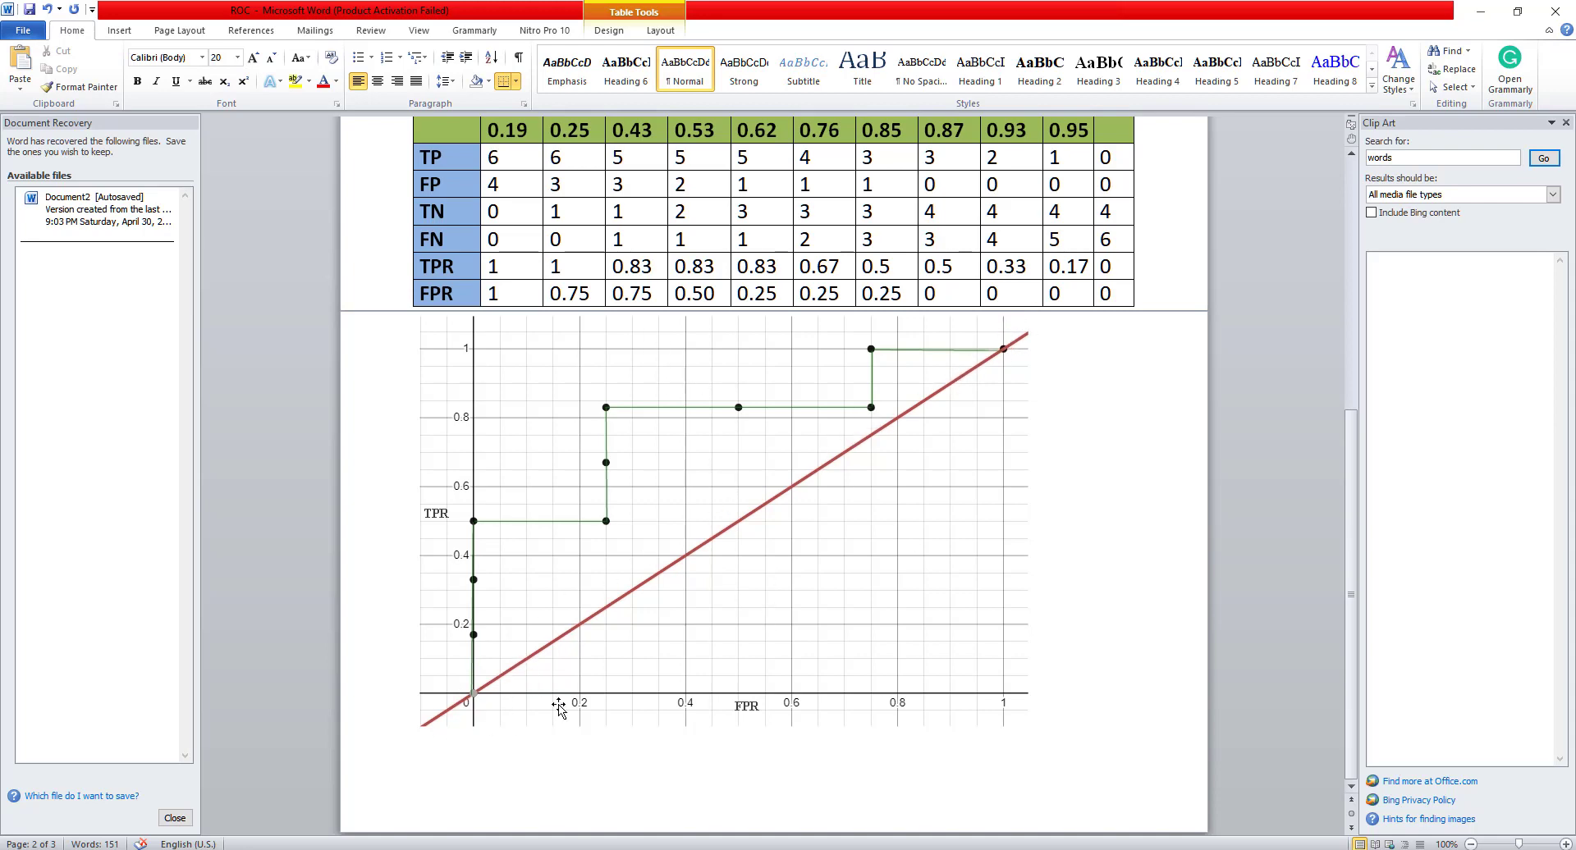
mouse_move(1002, 397)
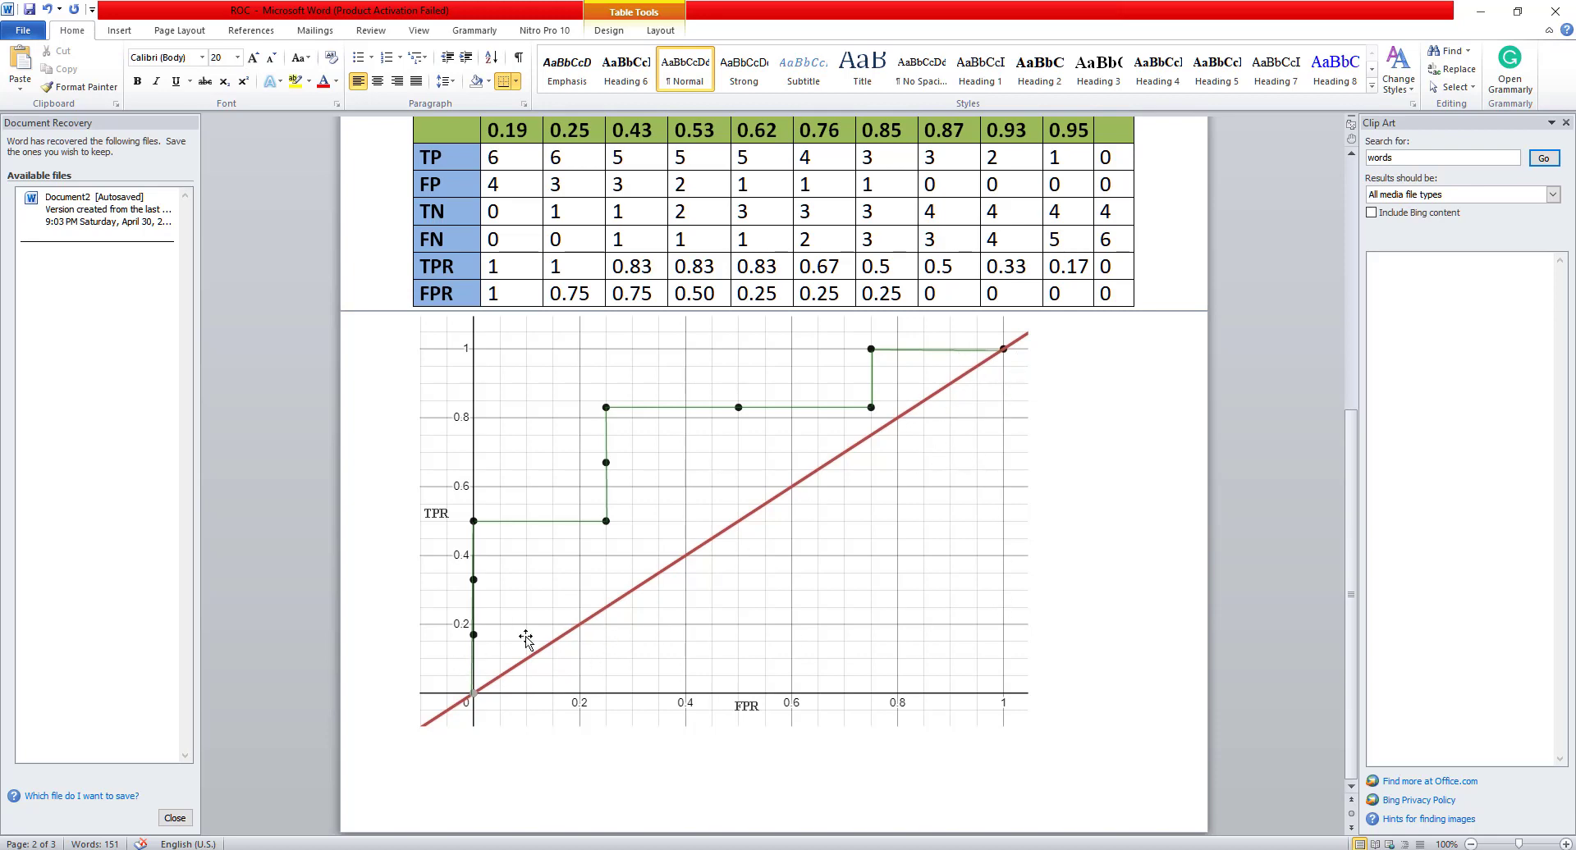
mouse_move(495, 553)
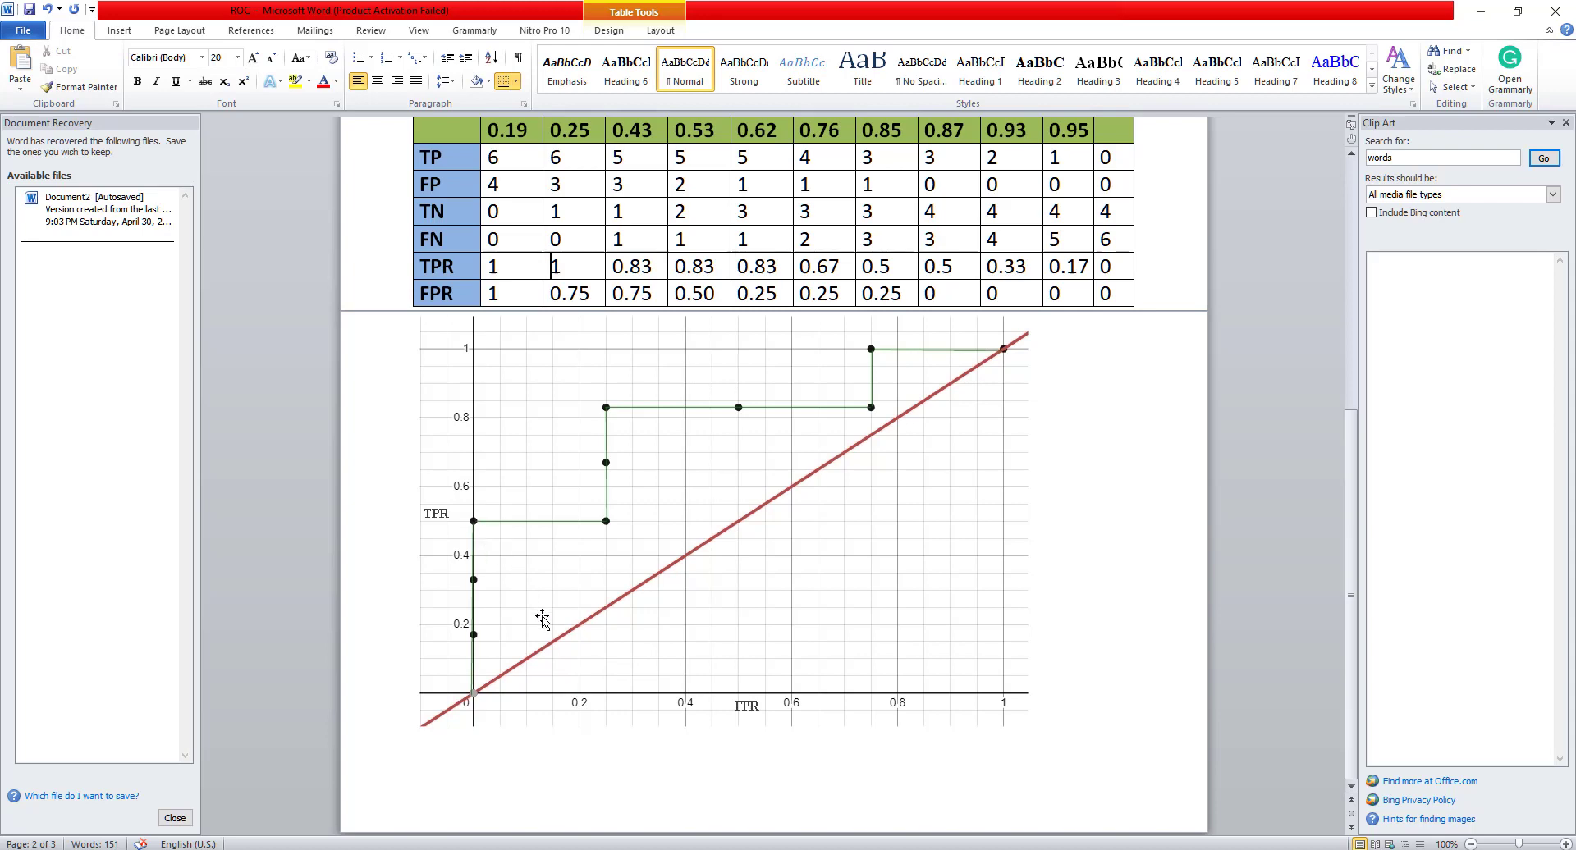
mouse_move(508, 520)
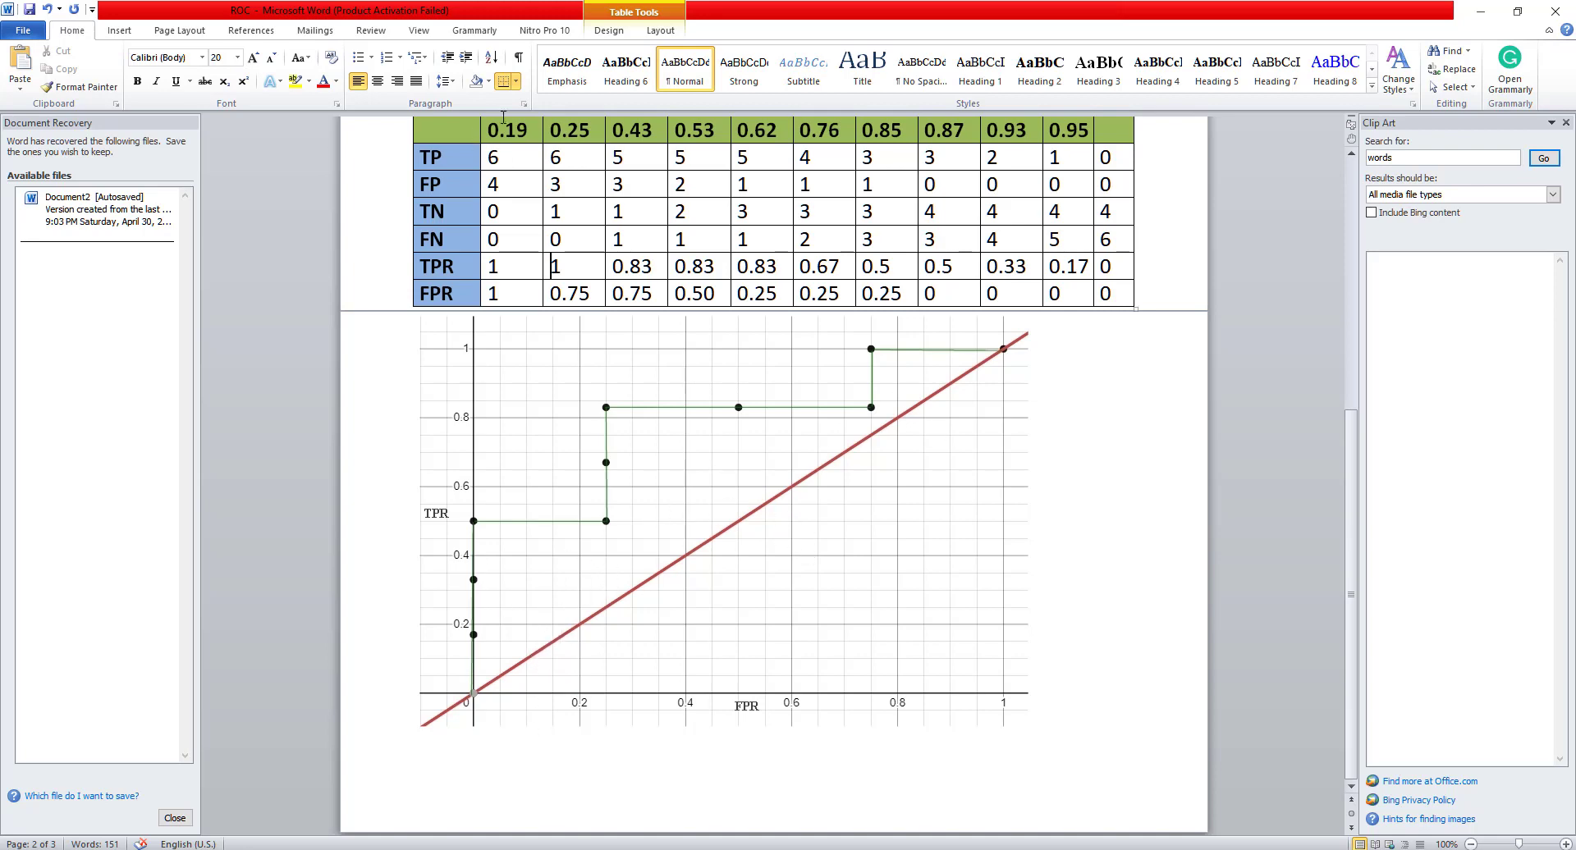
mouse_move(586, 645)
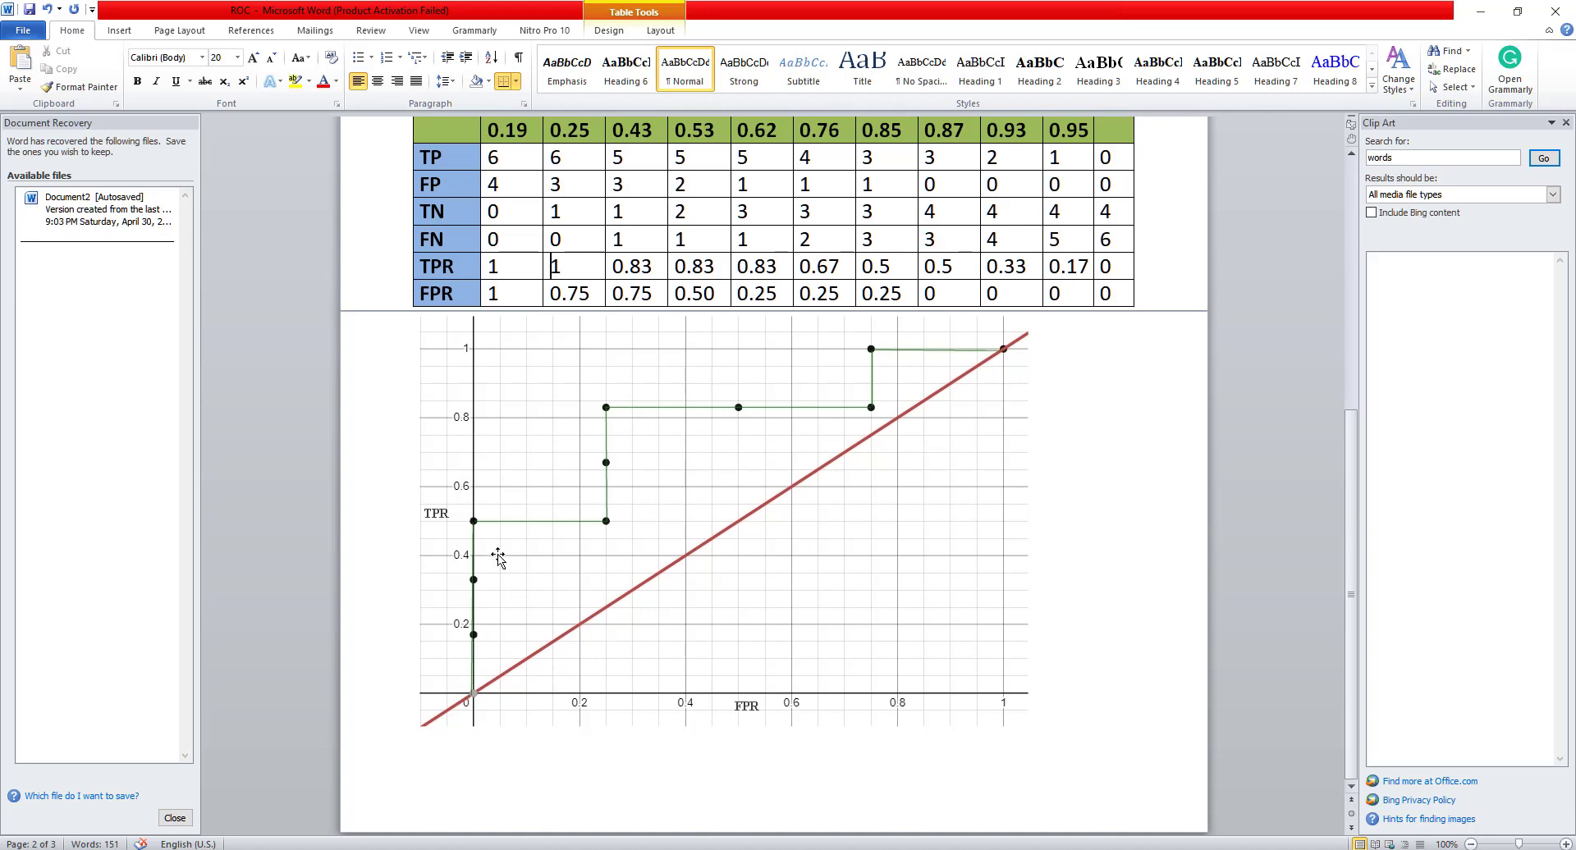
mouse_move(615, 523)
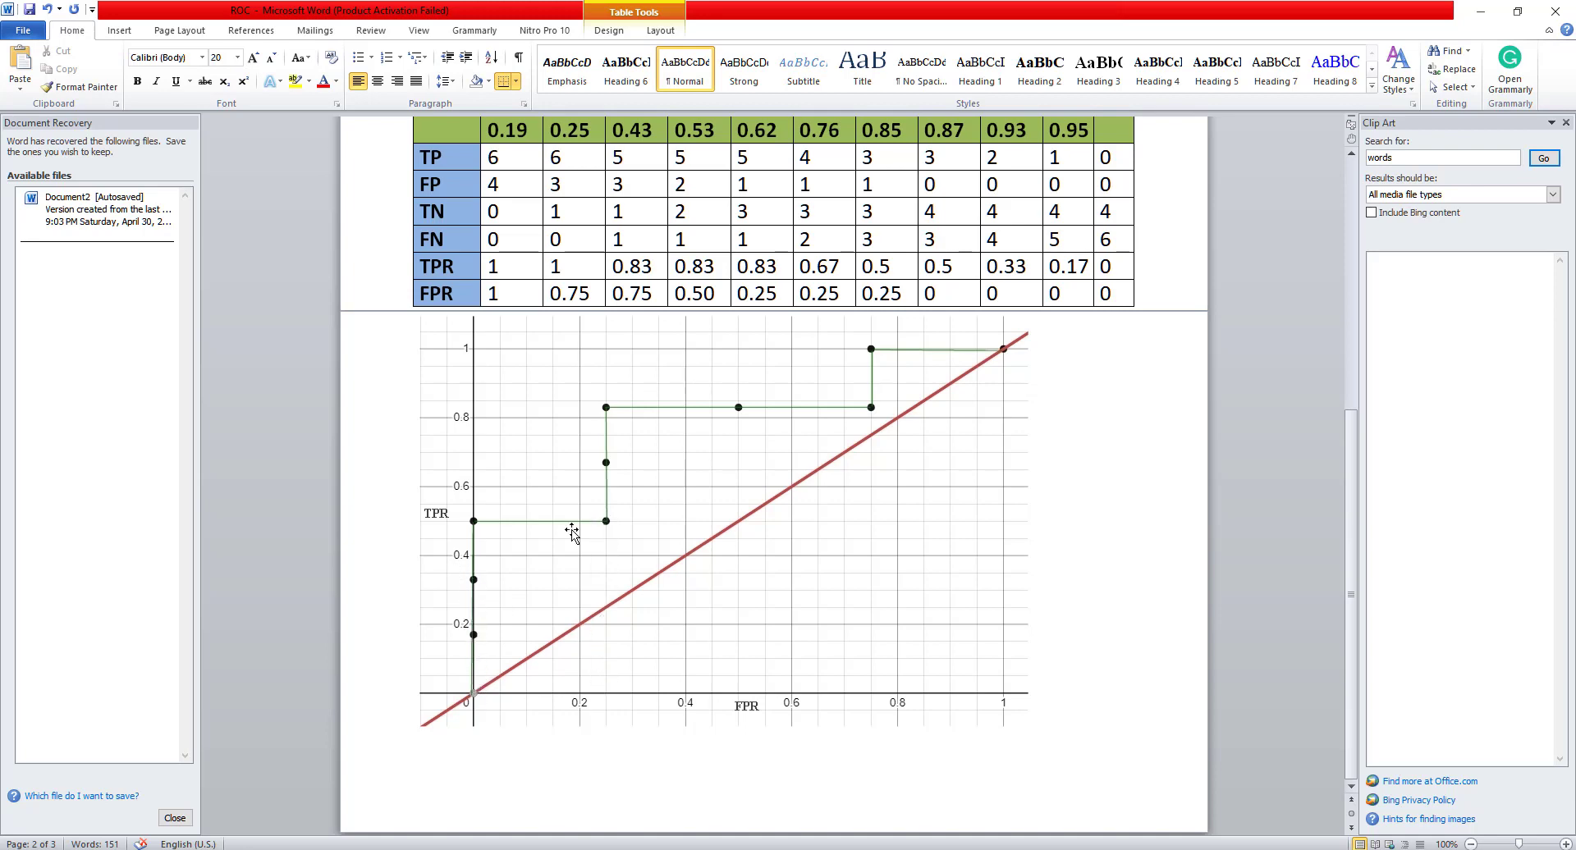
mouse_move(883, 666)
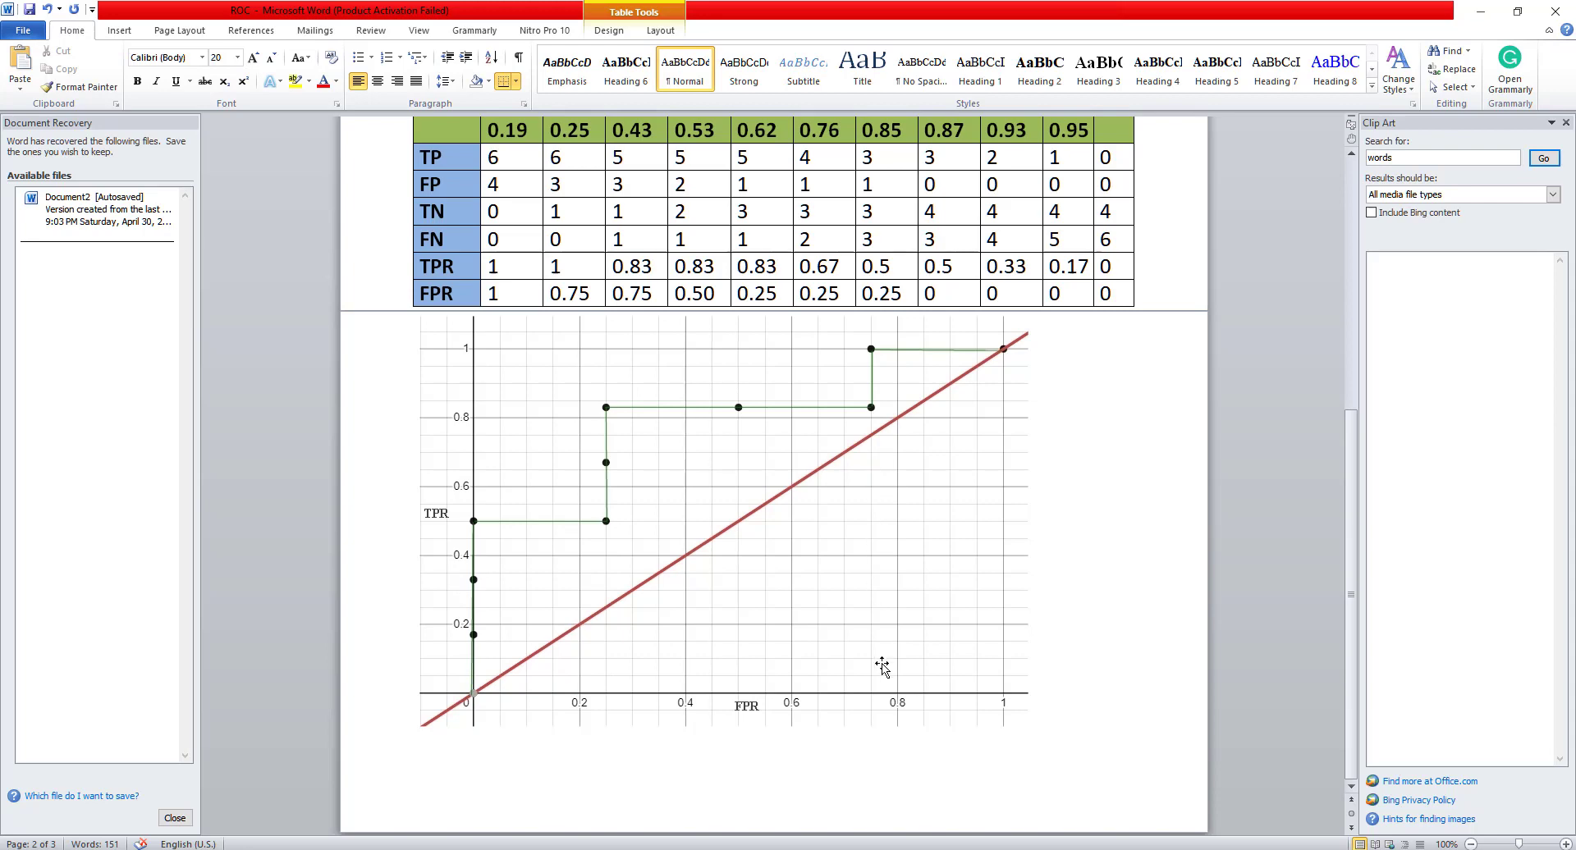
mouse_move(603, 525)
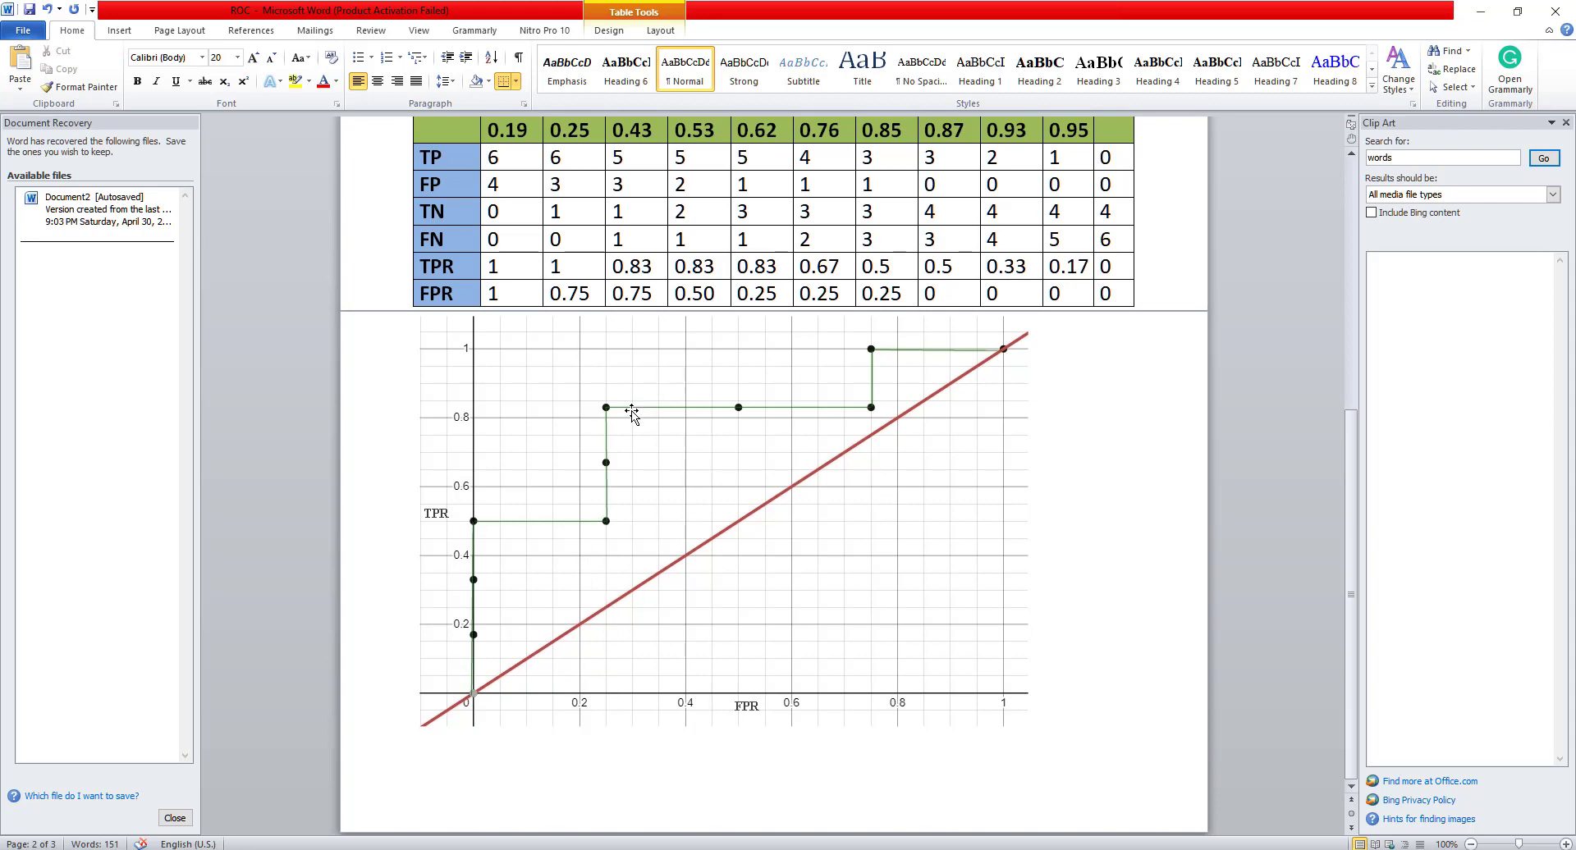
left_click(551, 266)
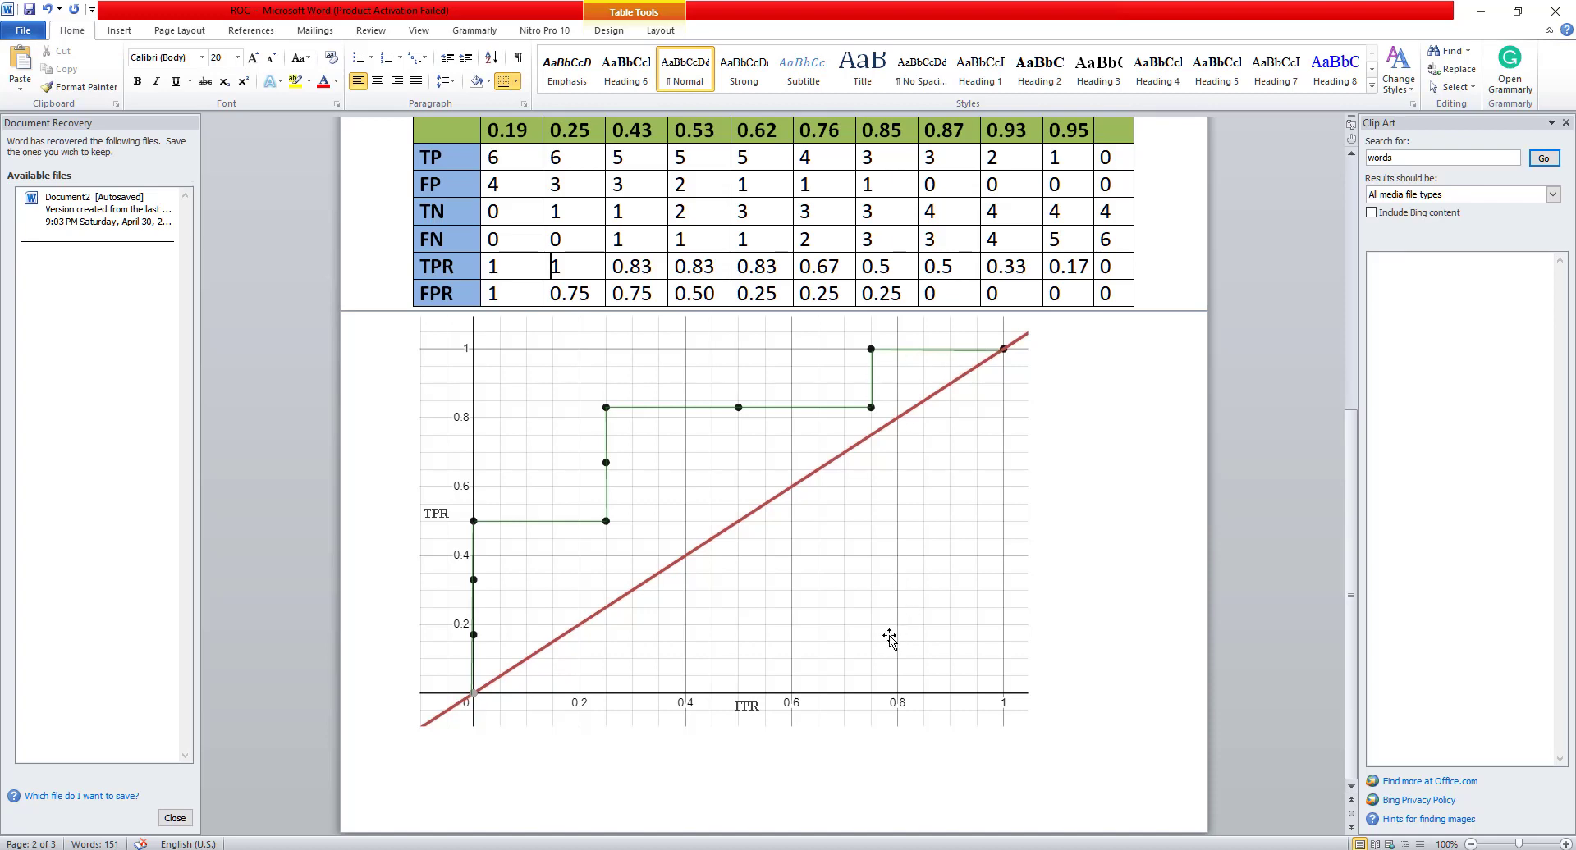
mouse_move(593, 533)
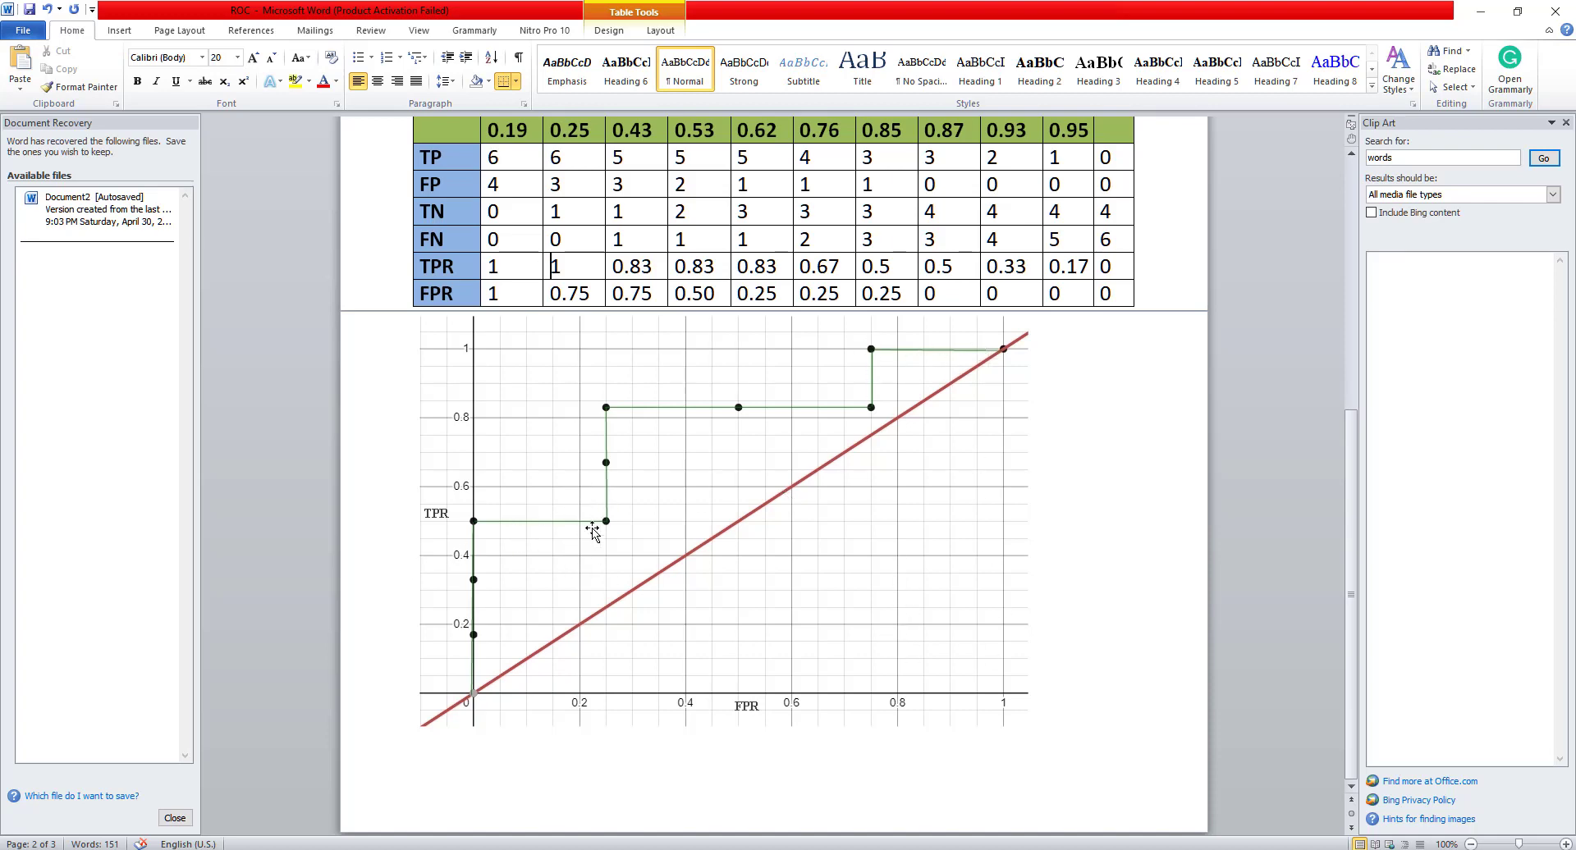
mouse_move(506, 620)
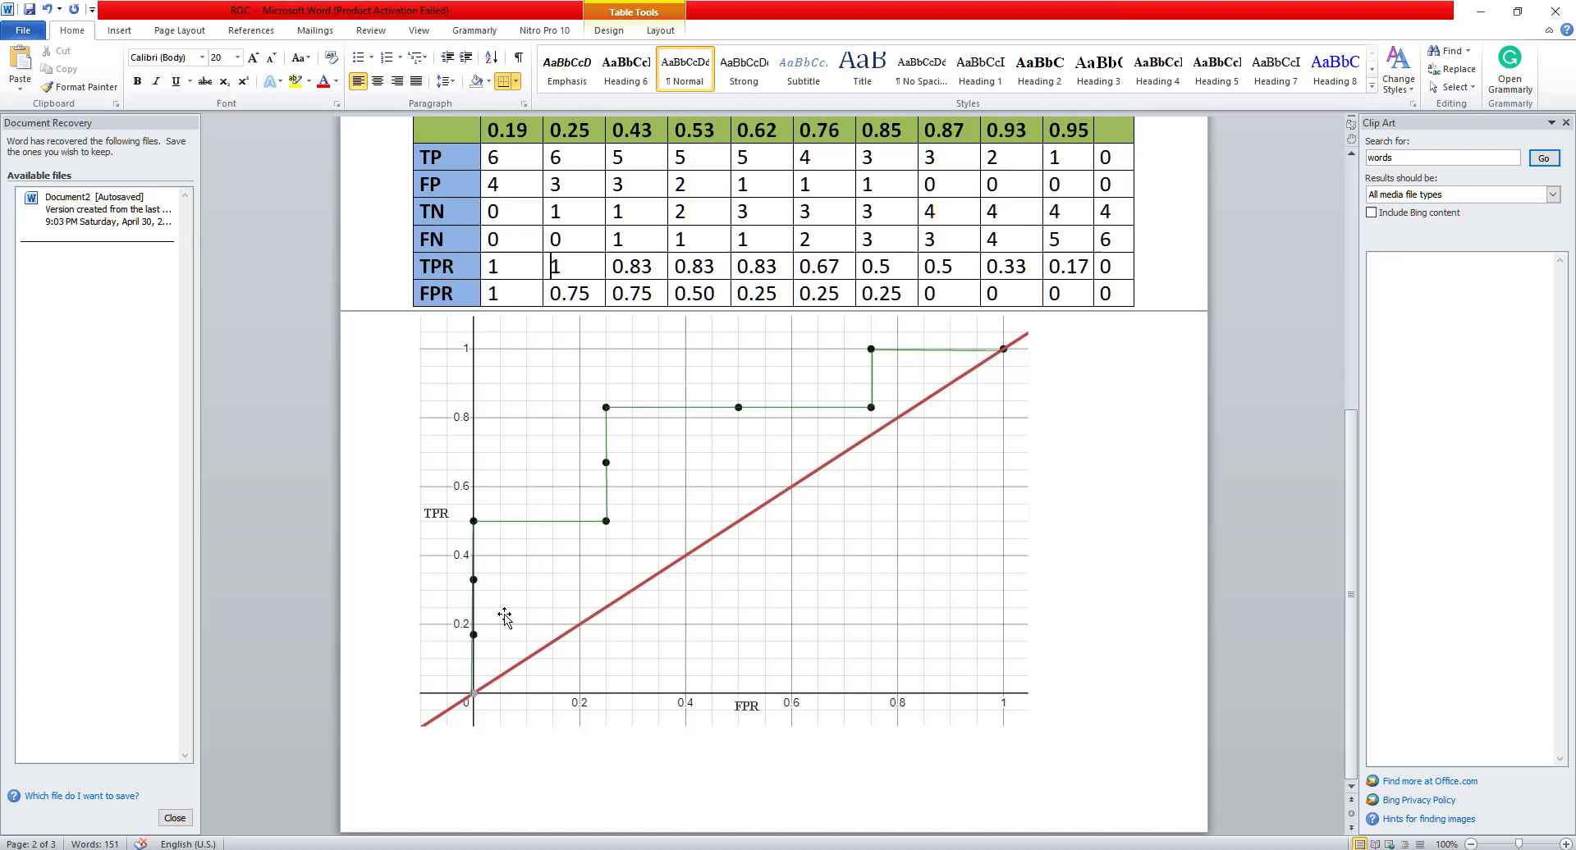
mouse_move(1062, 590)
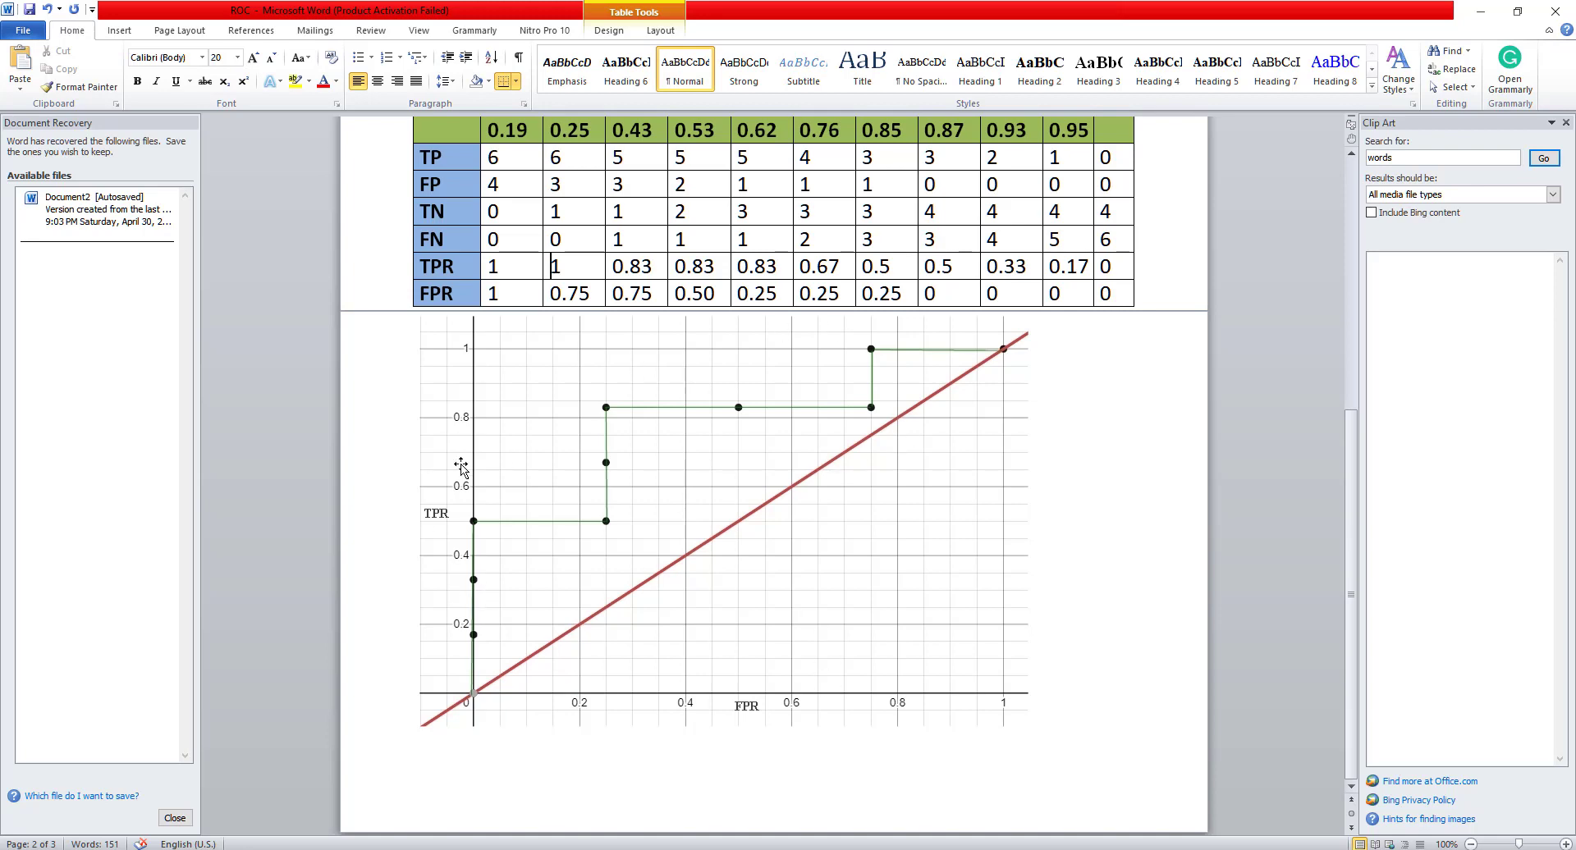
mouse_move(713, 590)
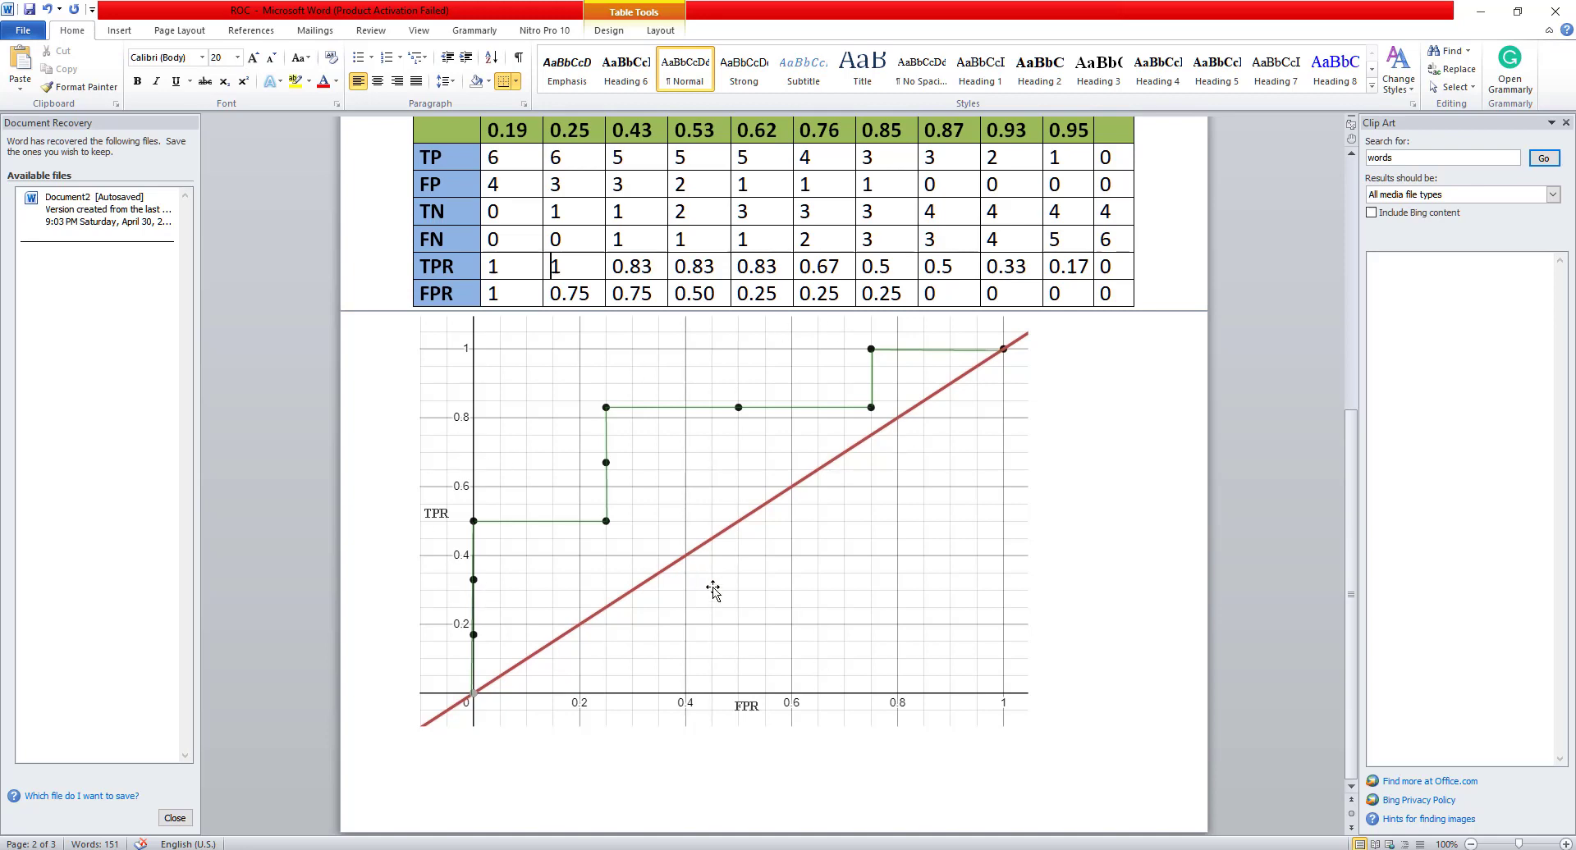